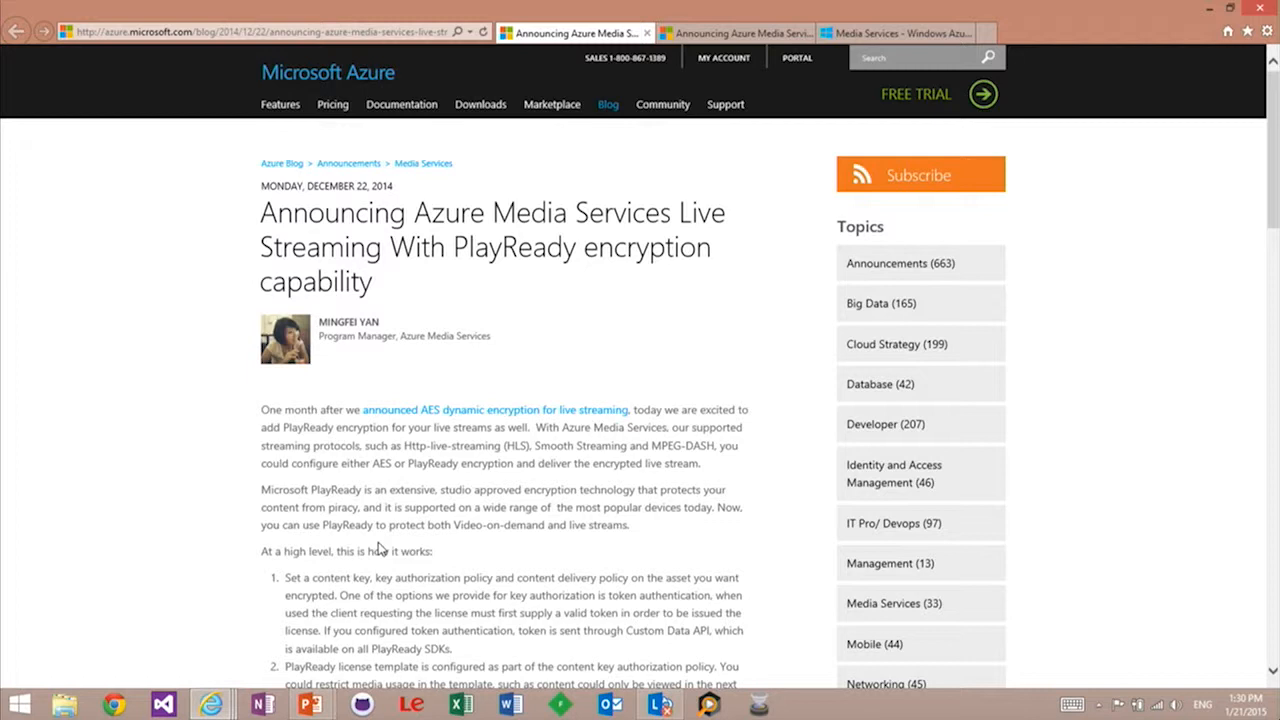
mouse_move(380, 56)
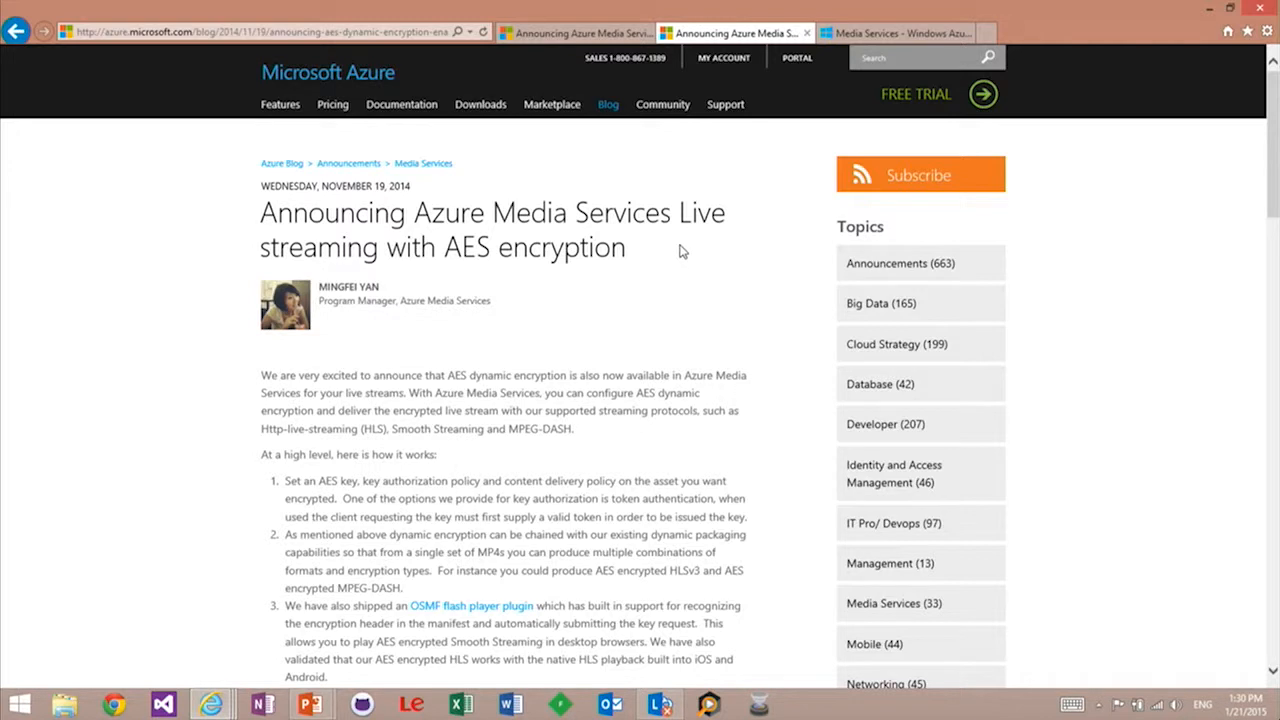
mouse_move(660, 332)
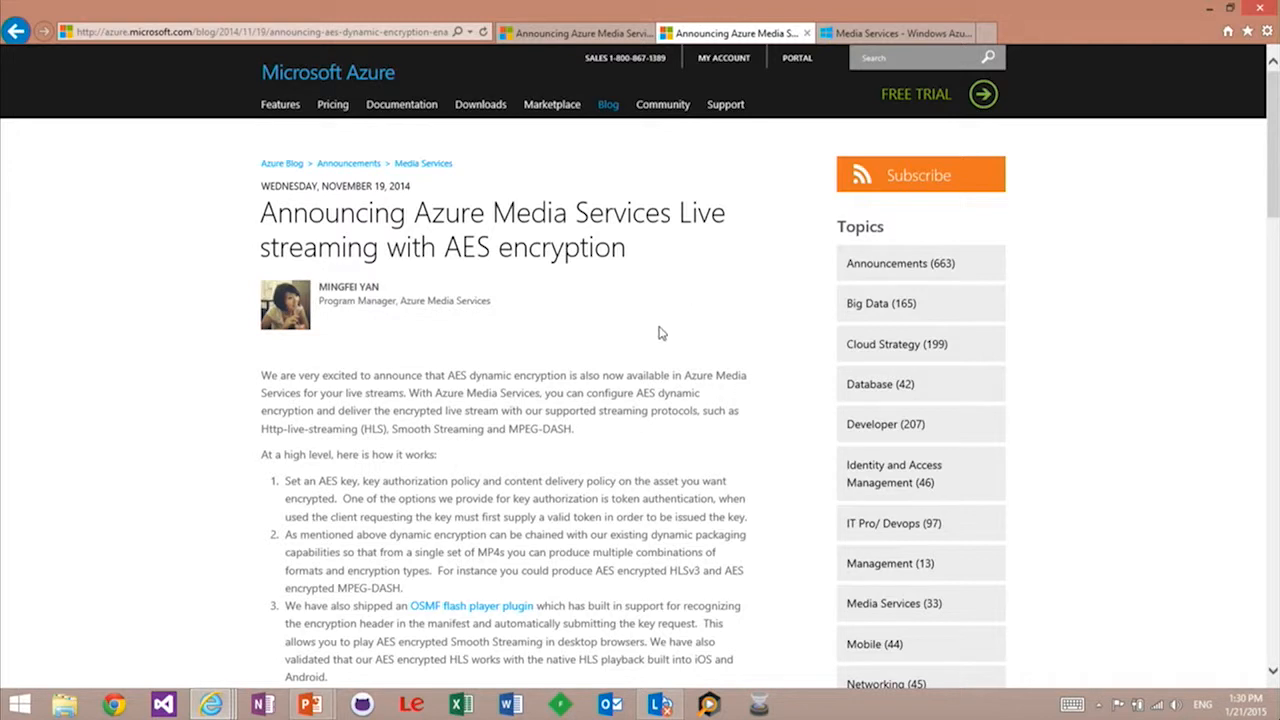
mouse_move(798, 86)
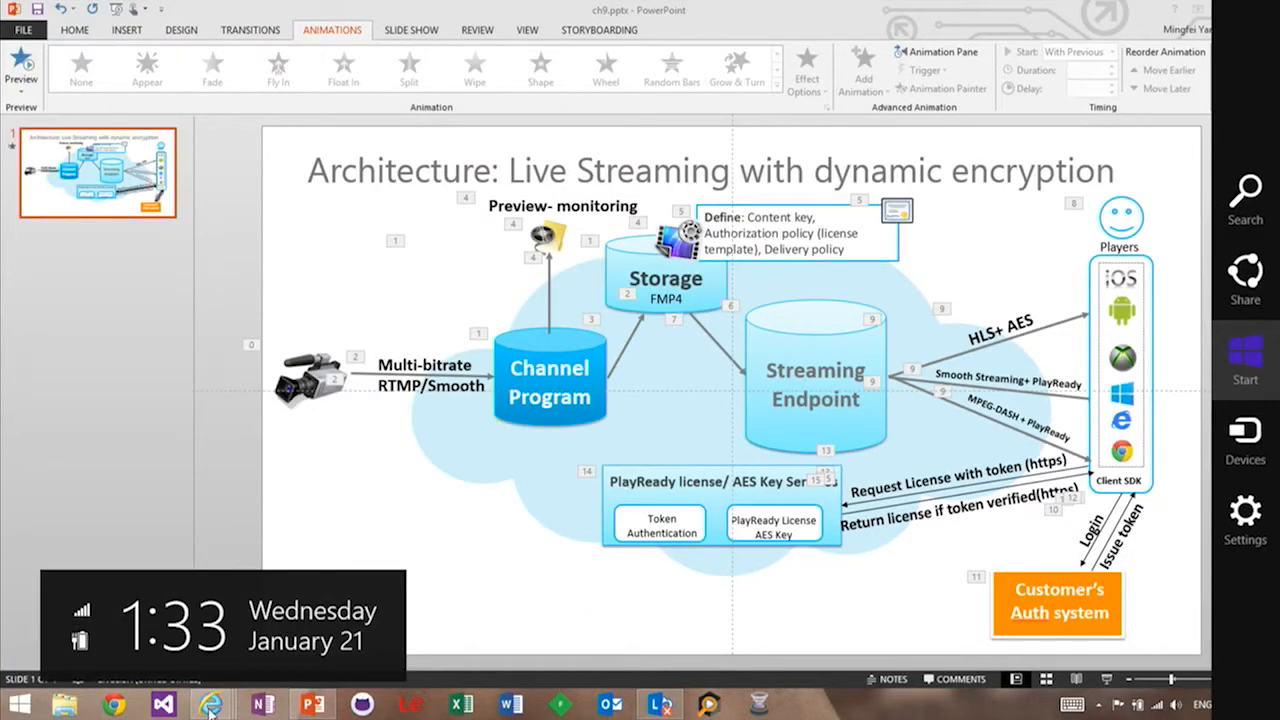
mouse_move(212, 704)
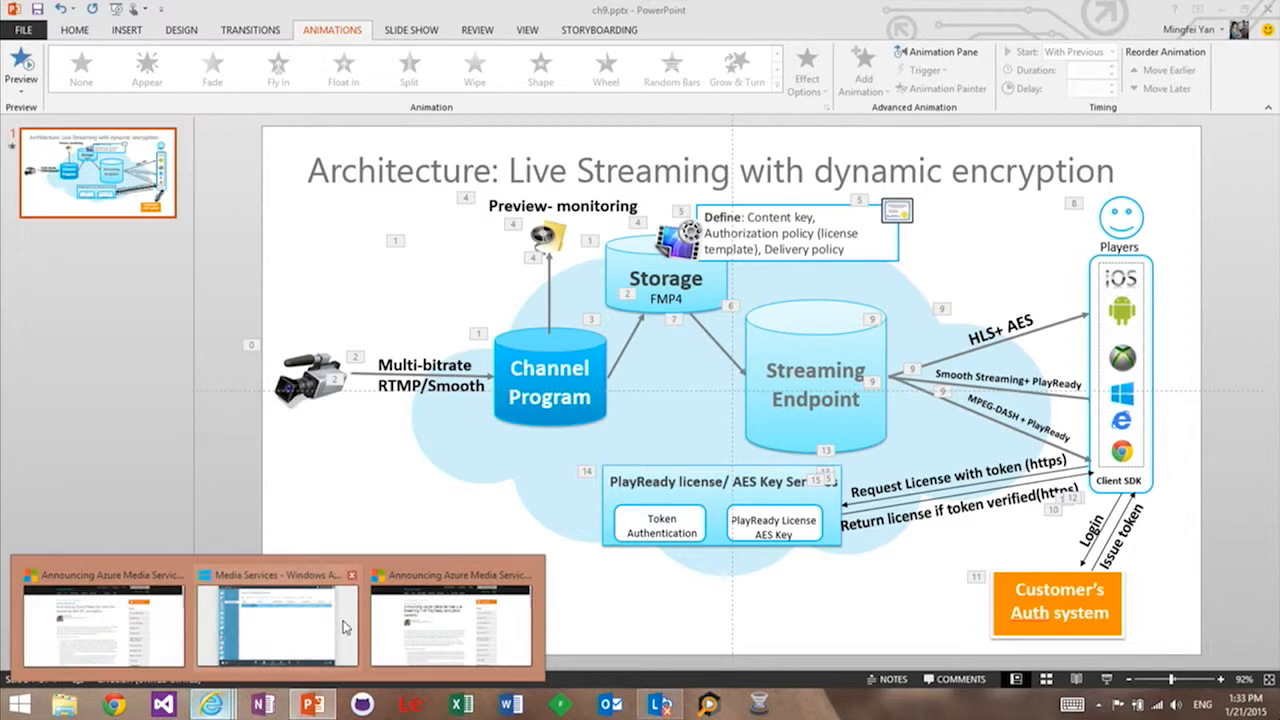
Review the Create a new Live Channel form without creating one, then launch Wirecast
click(276, 620)
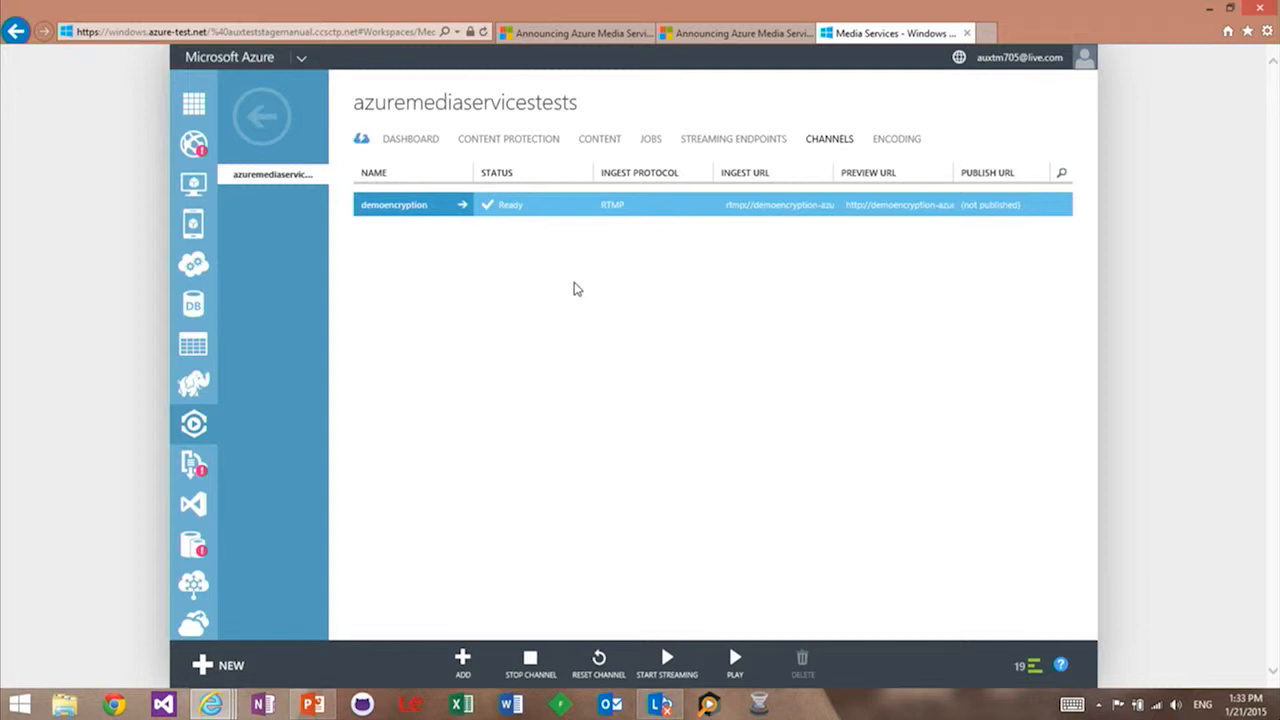
mouse_move(270, 192)
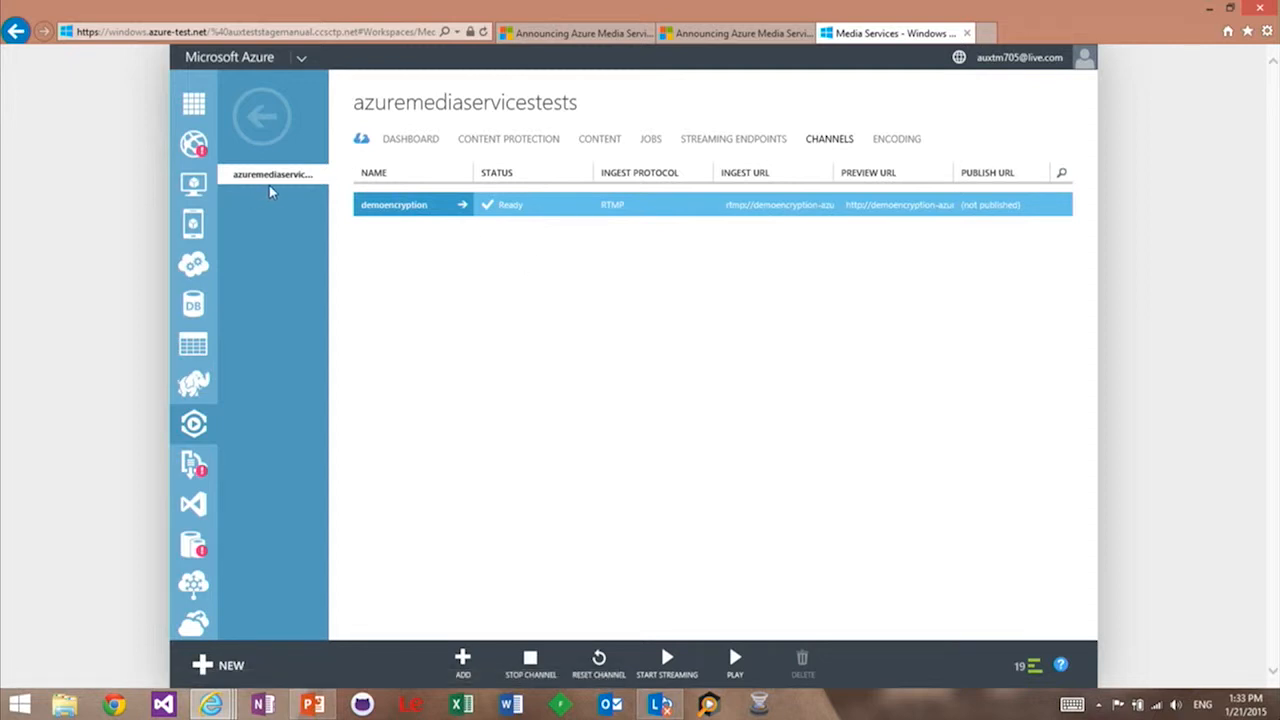
mouse_move(844, 148)
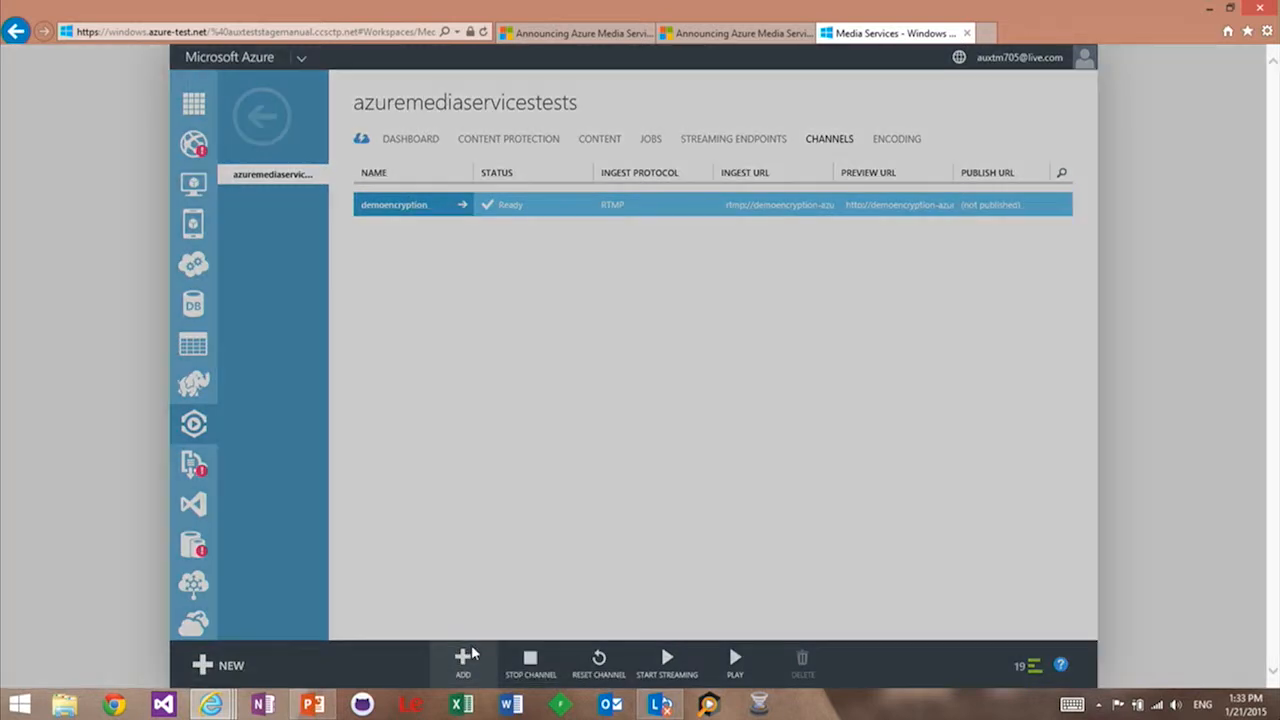
click(464, 660)
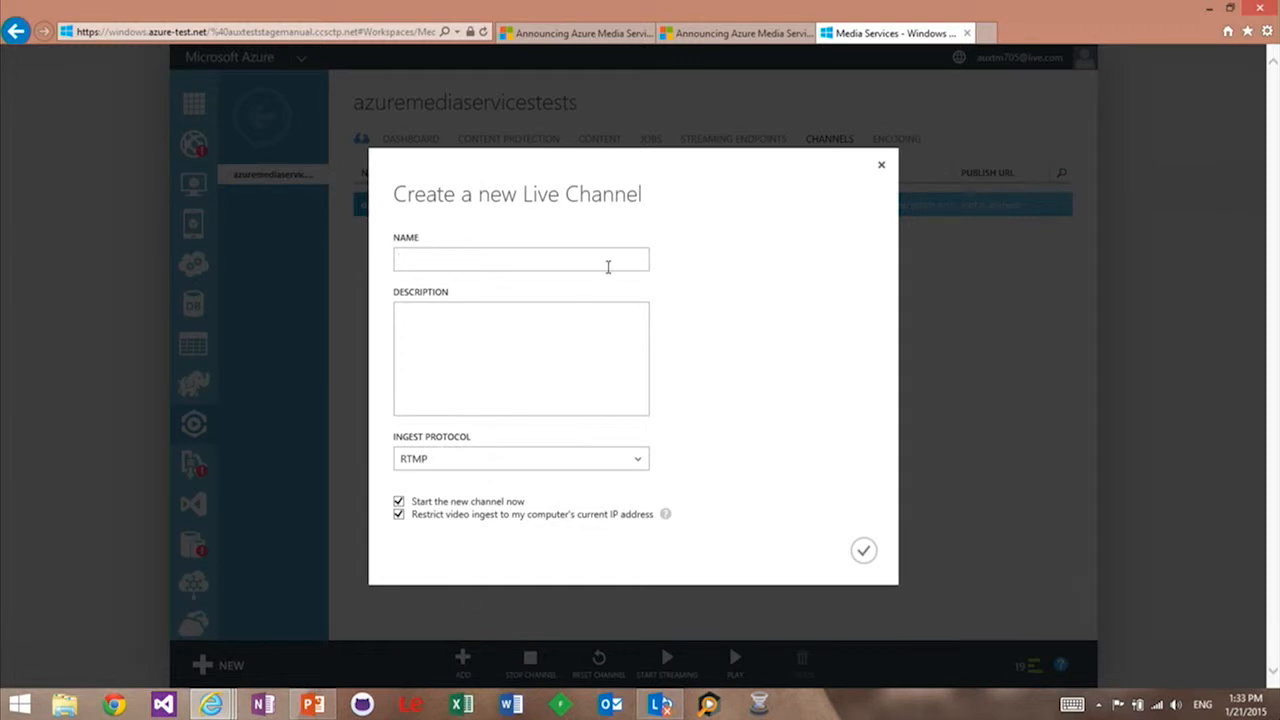
mouse_move(534, 482)
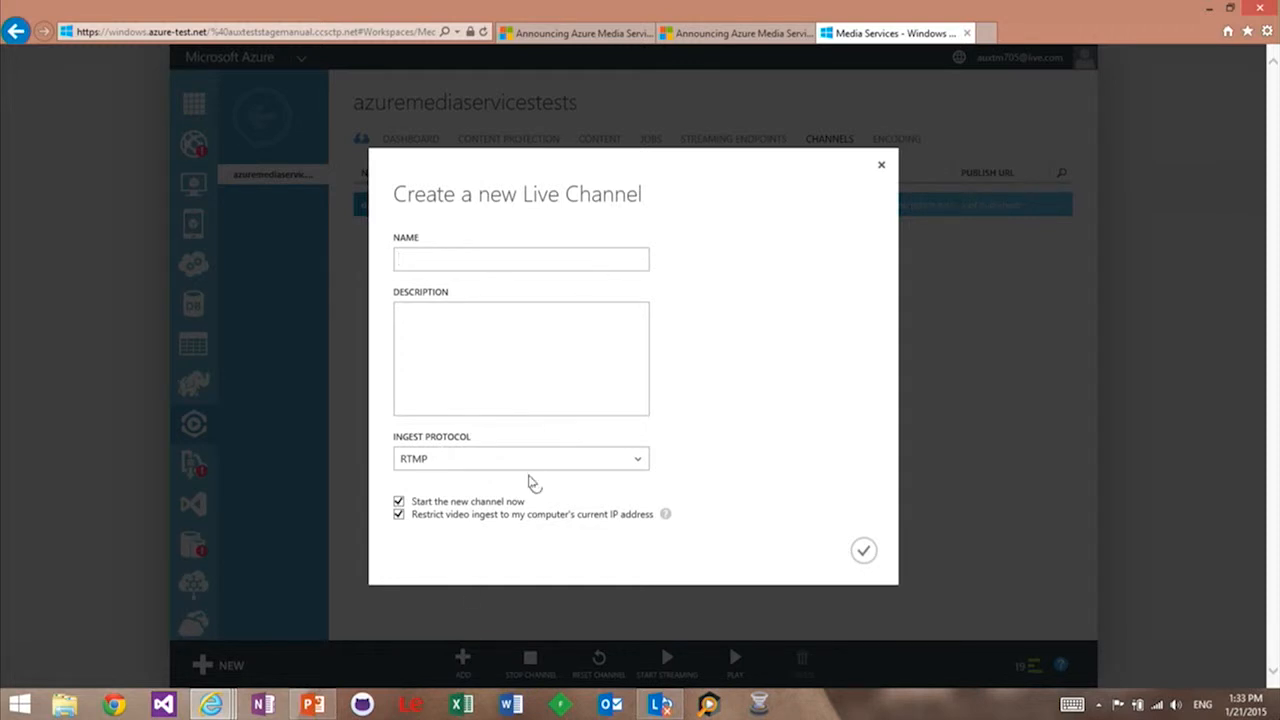
click(520, 458)
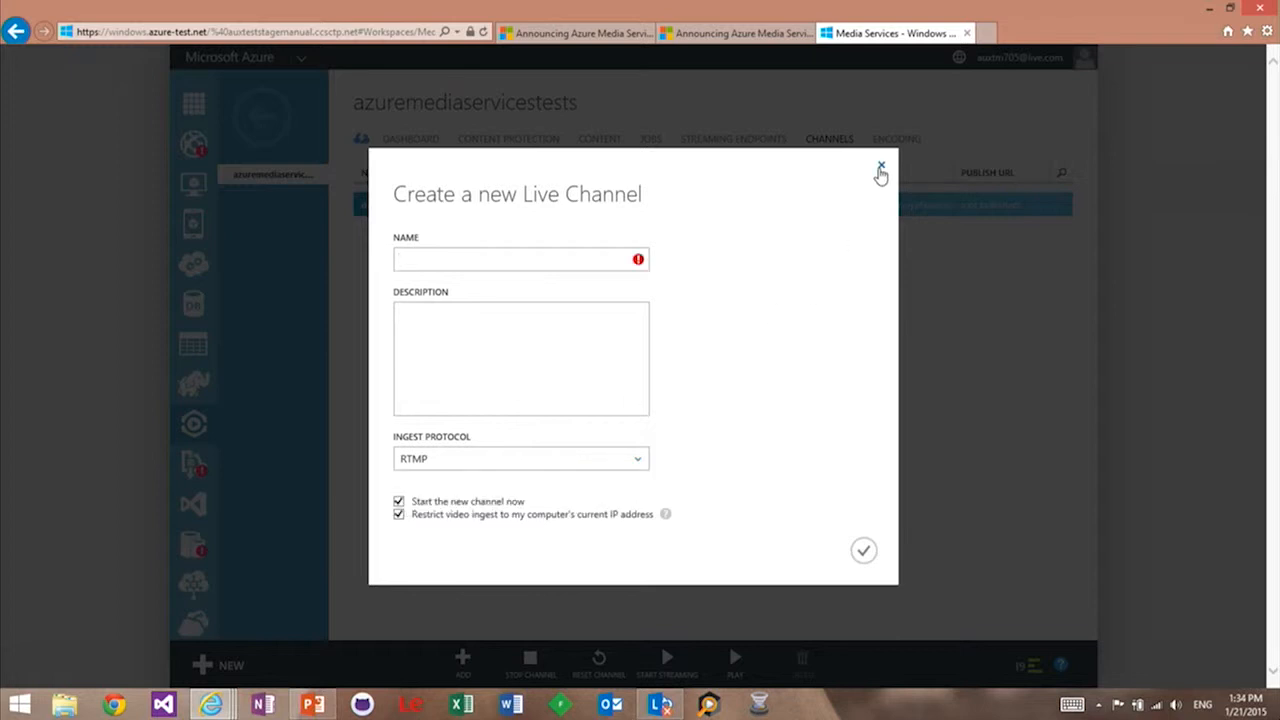
click(880, 164)
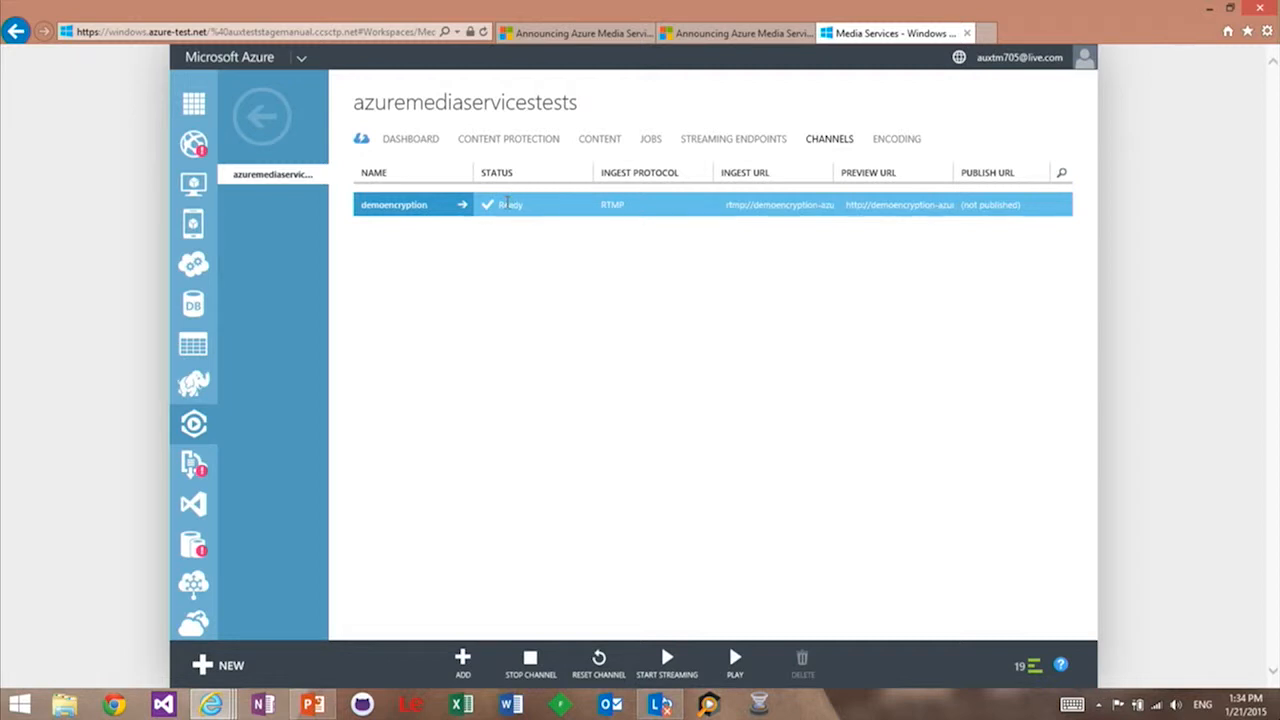
click(776, 204)
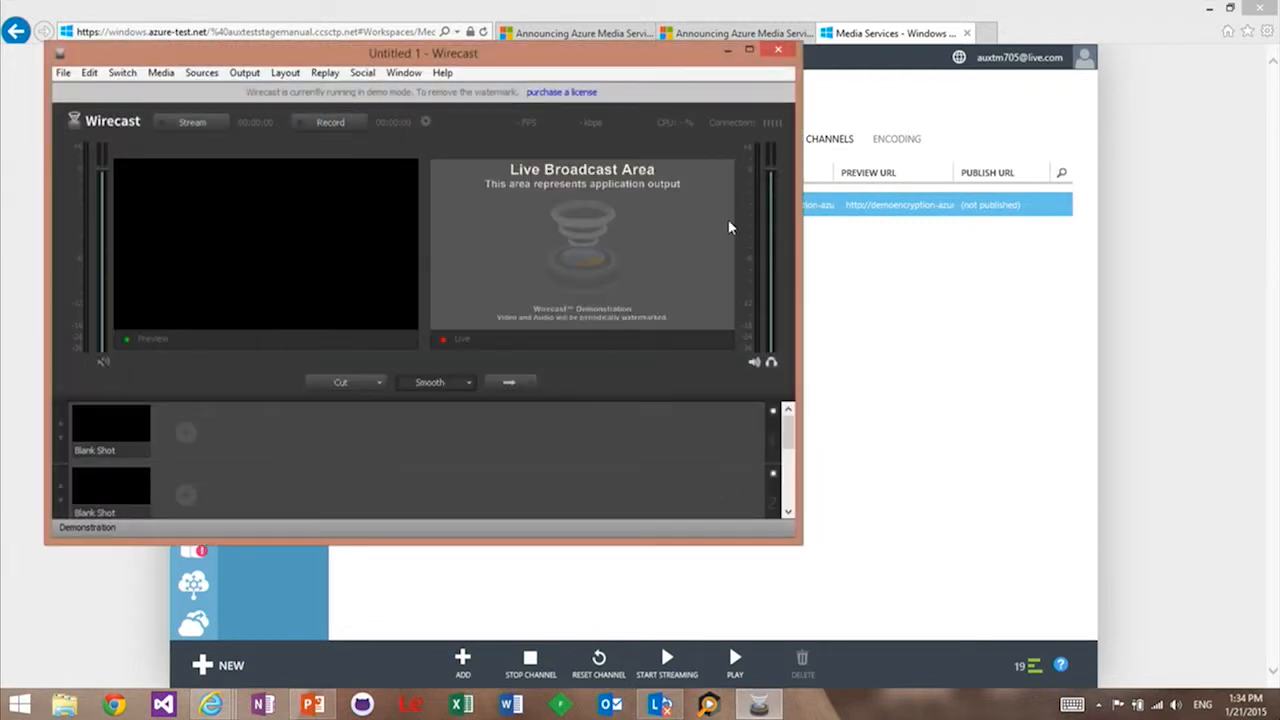
Choose Azure Media Services as the Wirecast output with the 720p Azure H.264 encoding
click(748, 50)
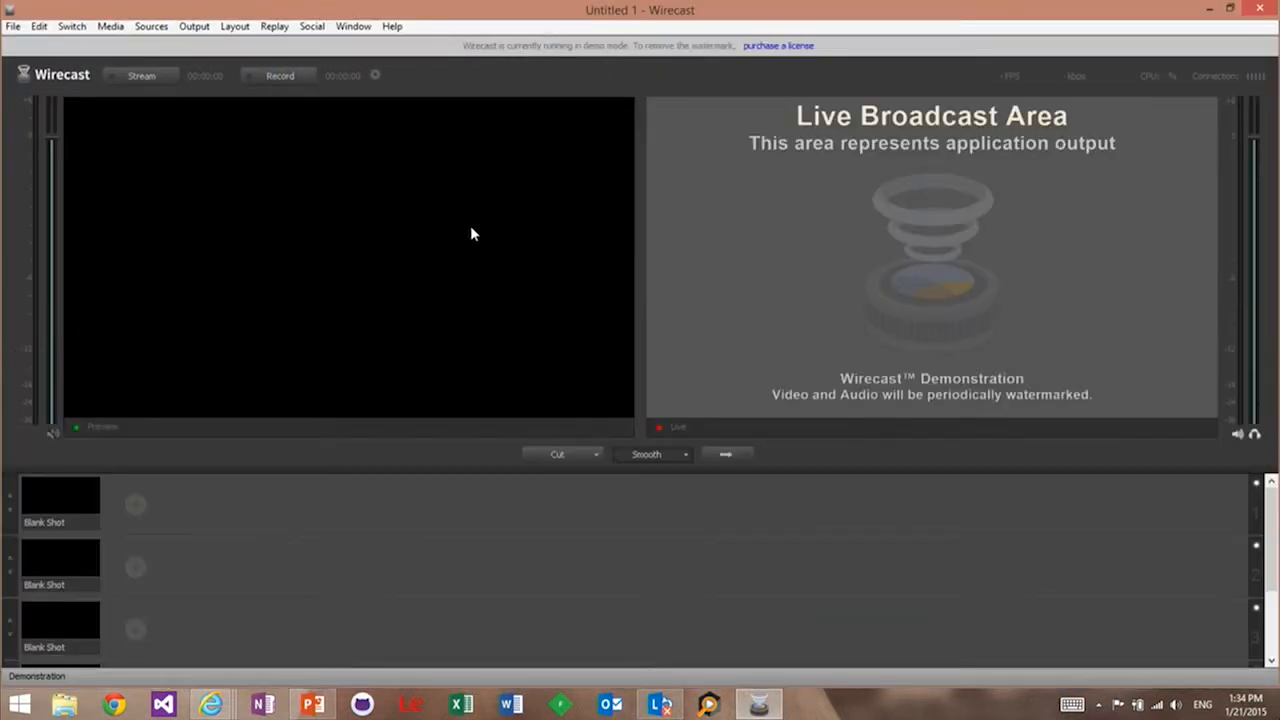
mouse_move(336, 96)
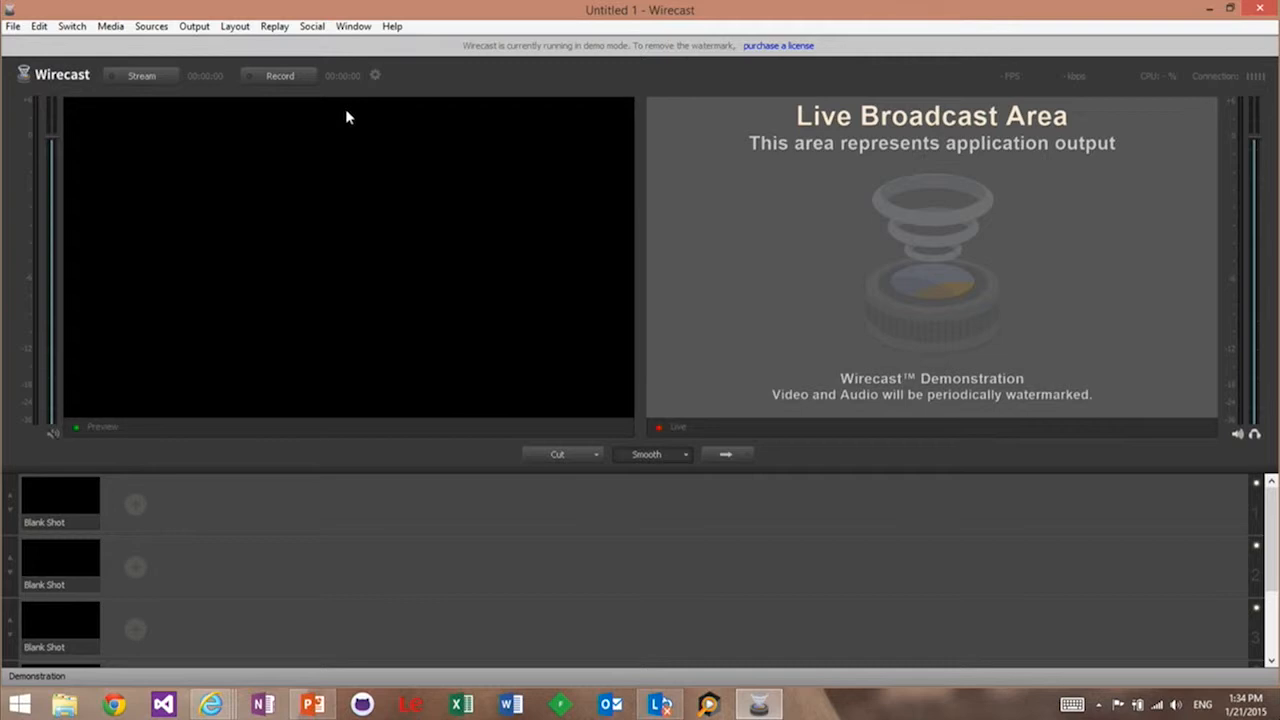
mouse_move(130, 80)
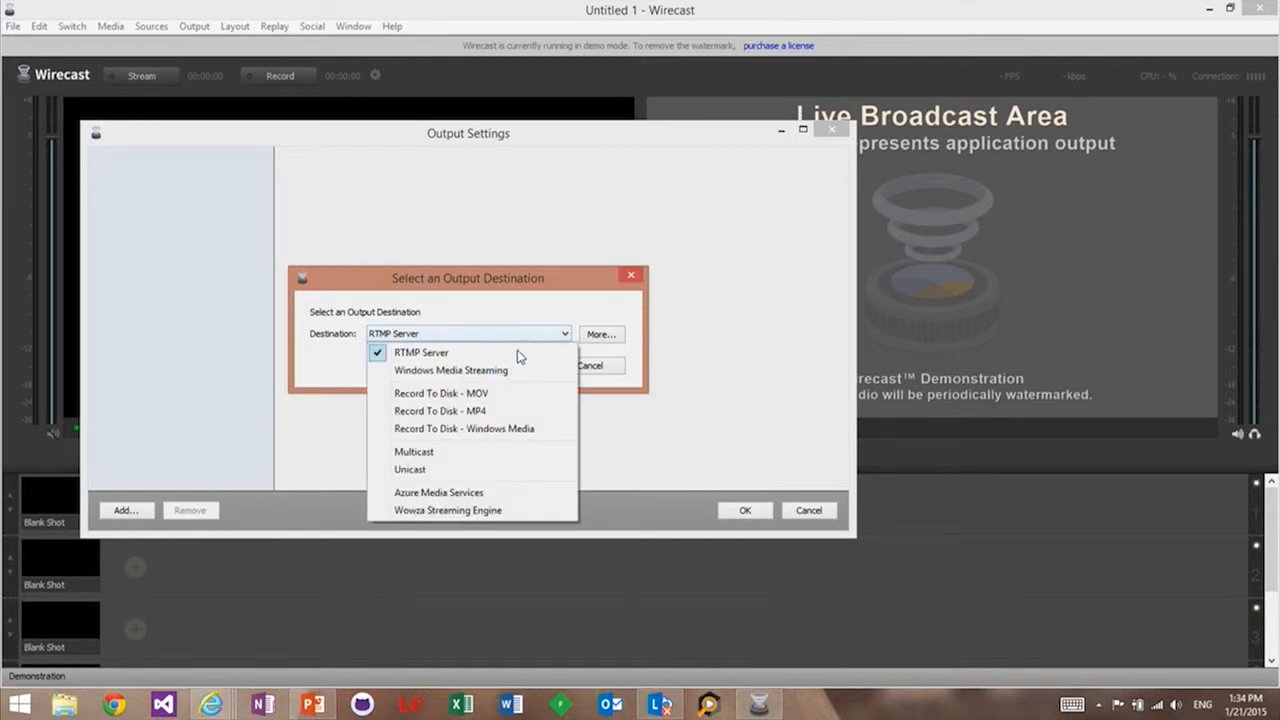
mouse_move(438, 492)
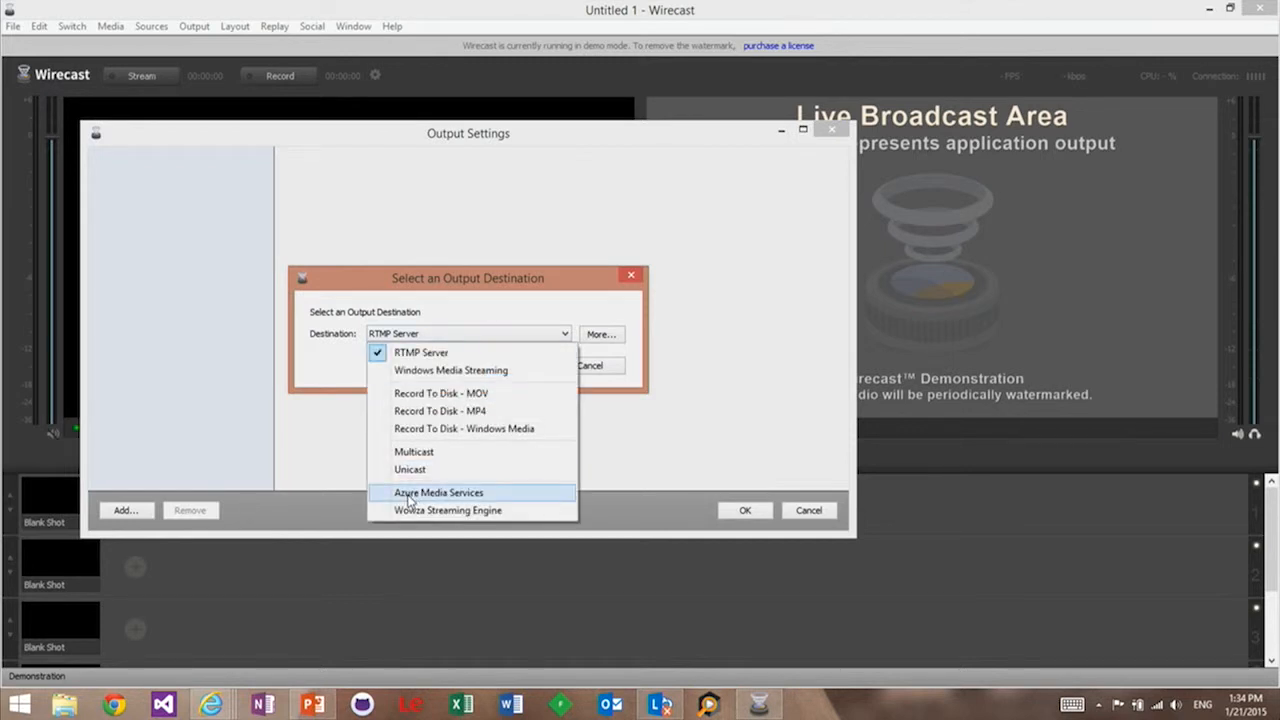
click(438, 492)
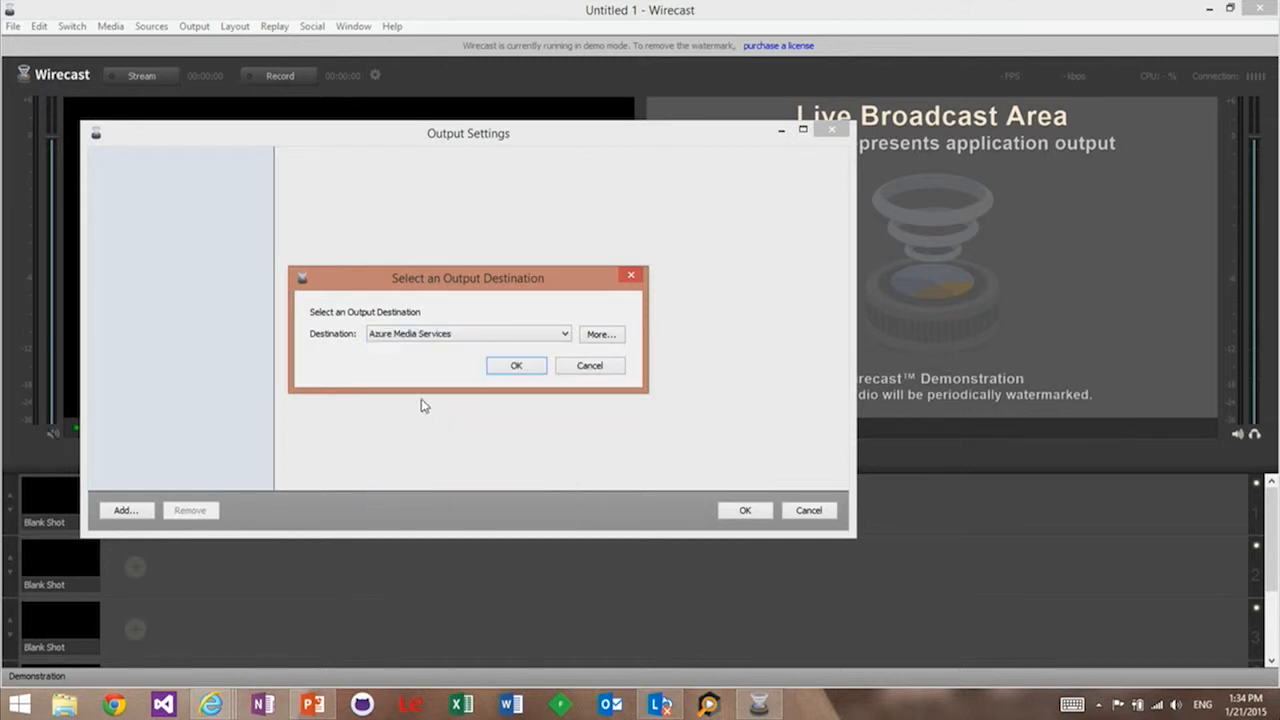
click(516, 364)
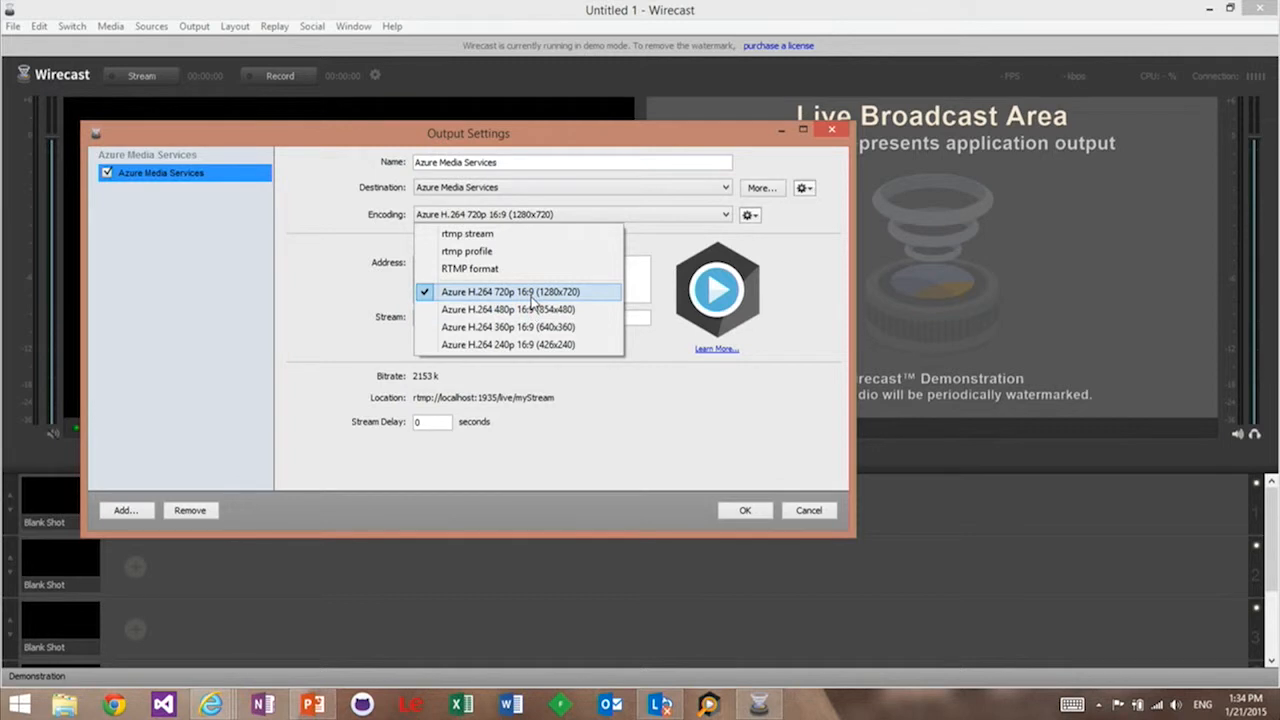
click(510, 292)
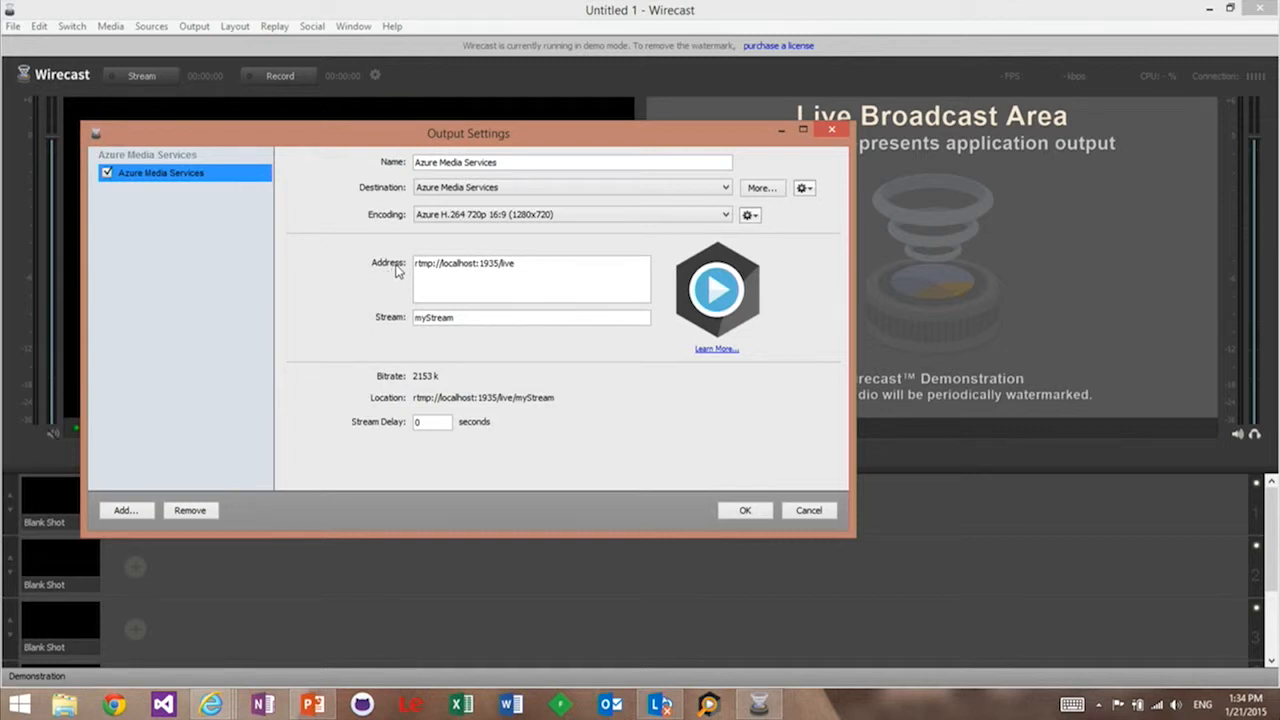
mouse_move(212, 704)
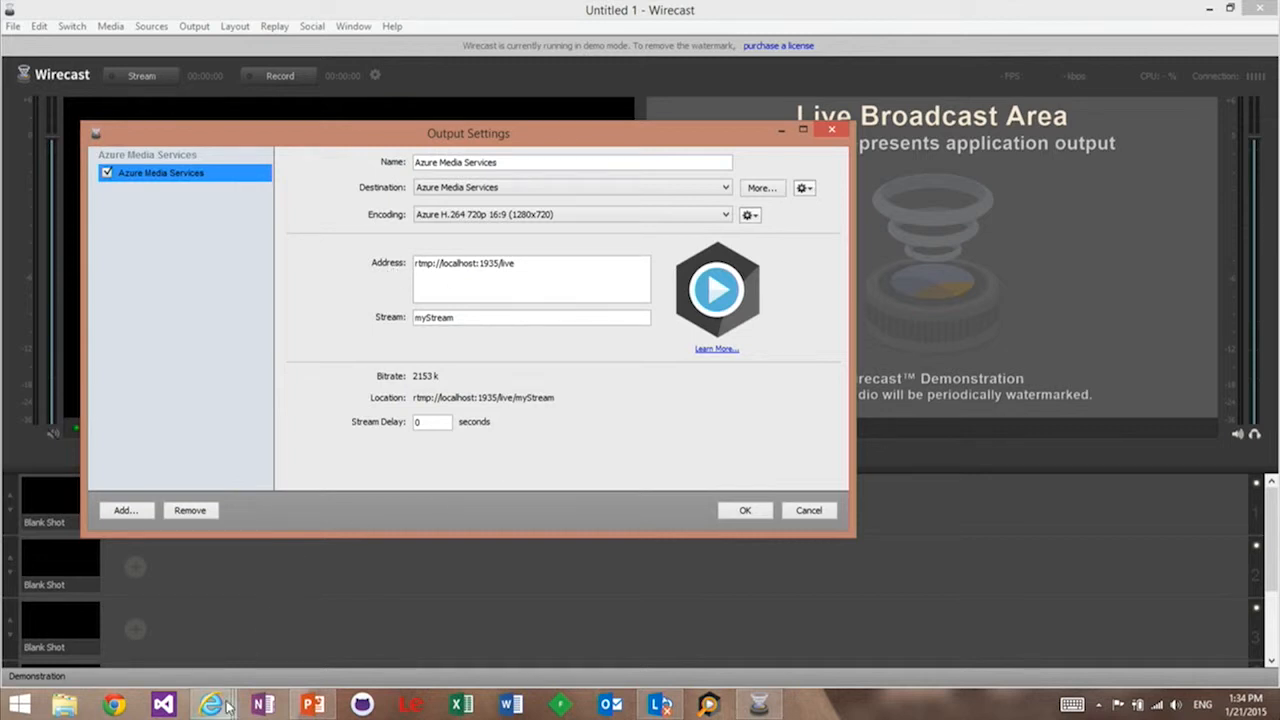
Set the output address to the demoencryption channel's rtmp ingest URL and confirm
click(212, 704)
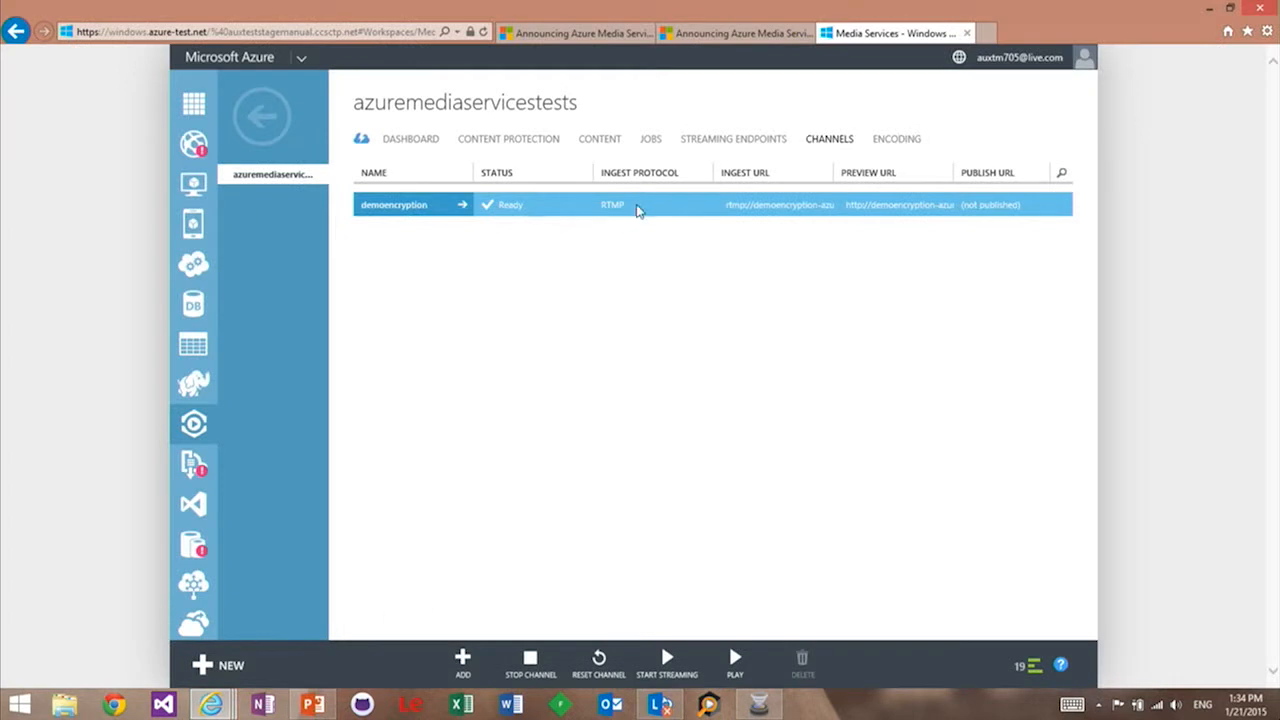
click(778, 204)
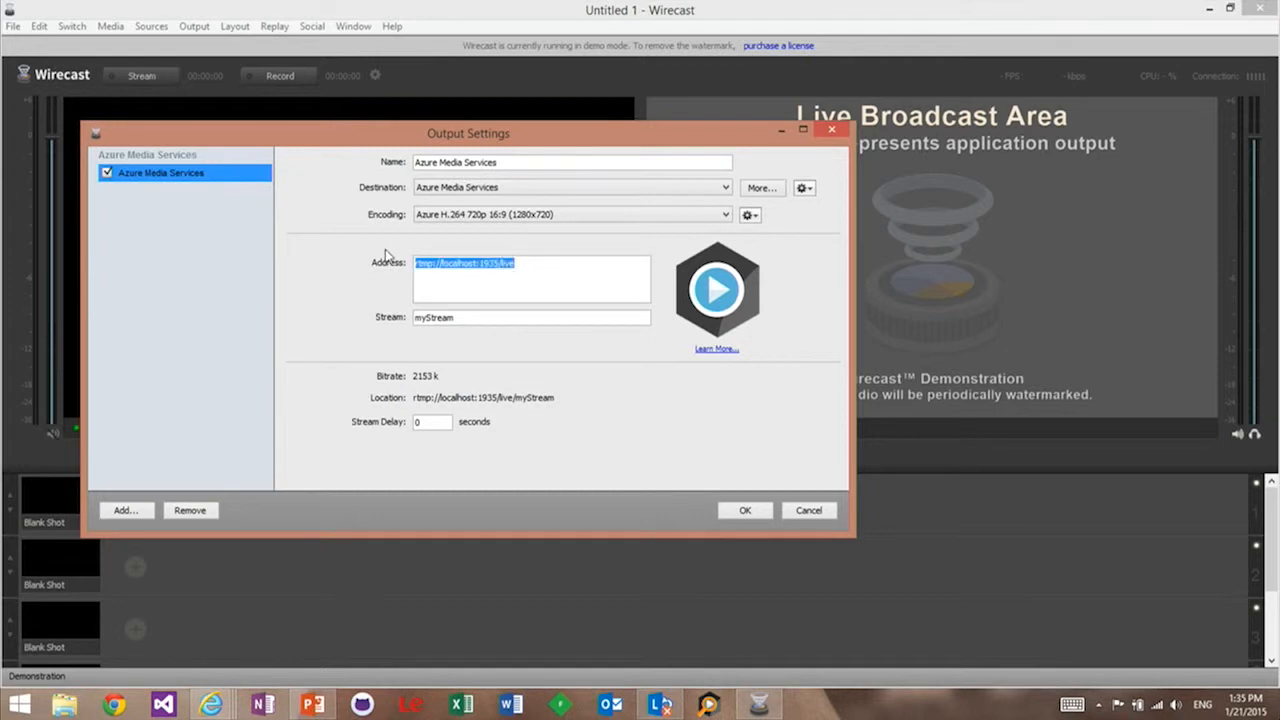
text(rtmp://demoencryption-azuremediaservicestests.channel.media-stage.windows.net:1935/live/af0a3fc543684c4db9c8c4975 0477c79)
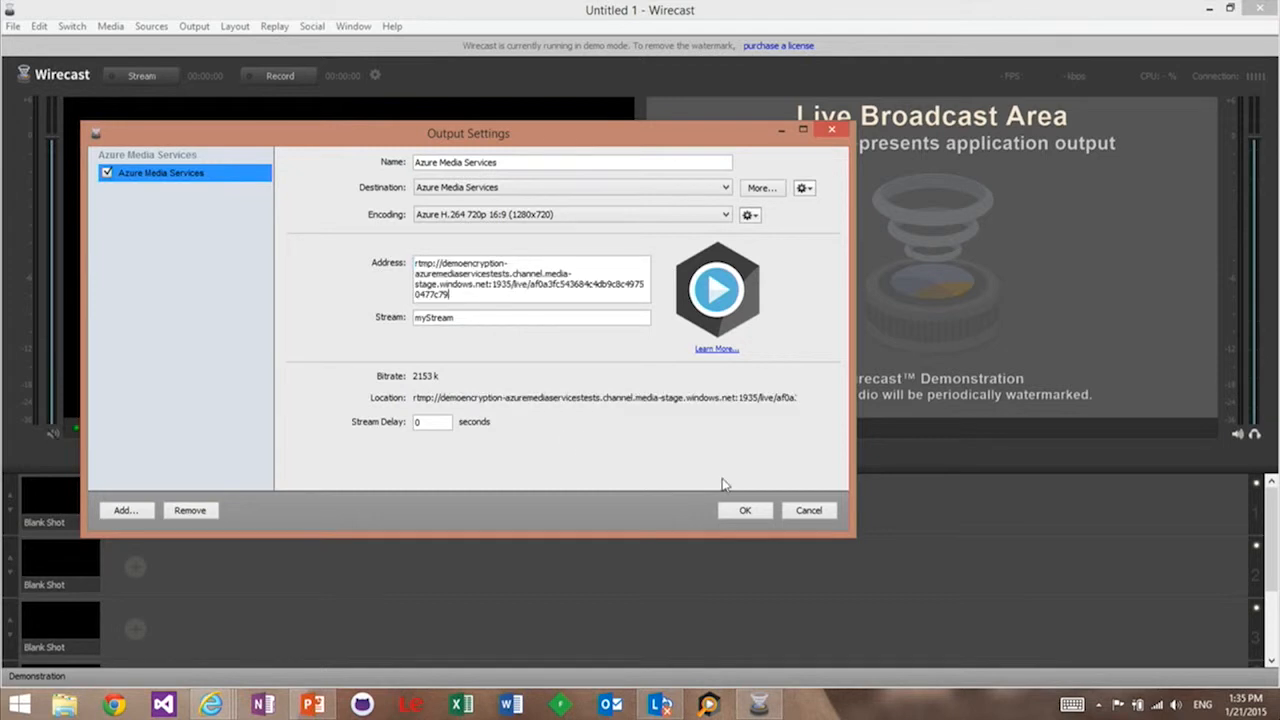
click(744, 510)
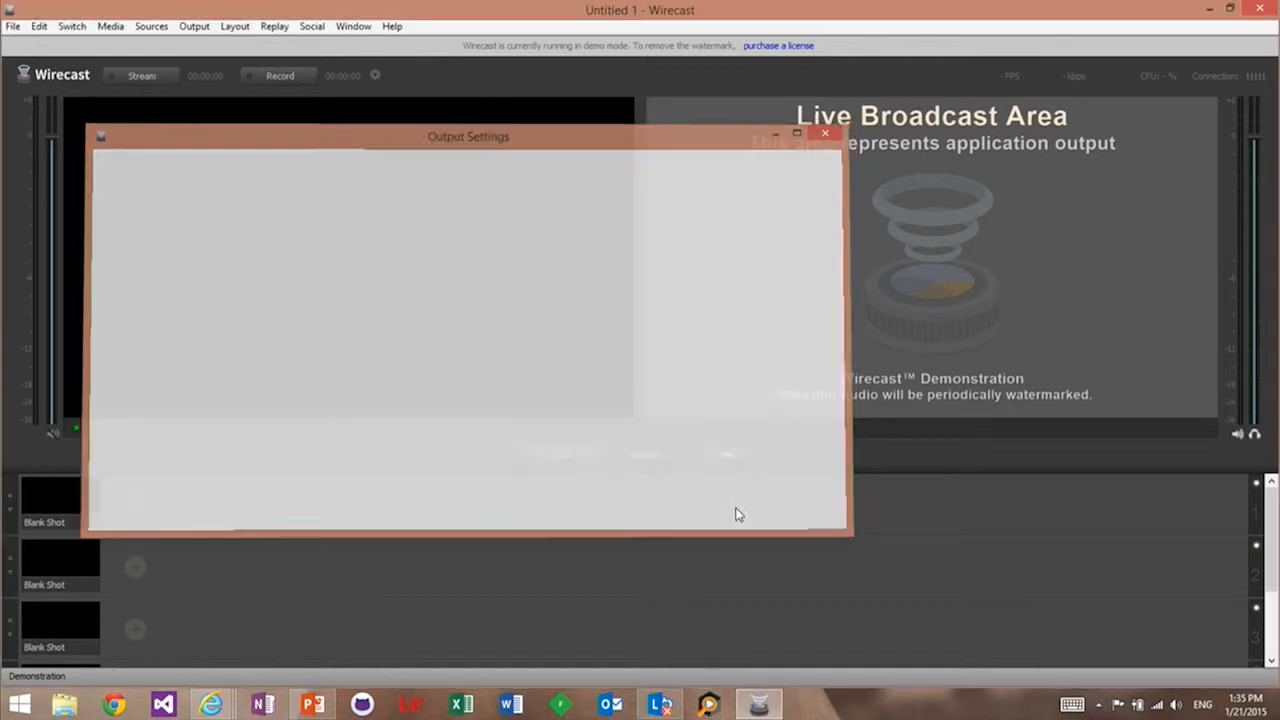
Add the Integrated Camera webcam shot and load it into preview
click(824, 132)
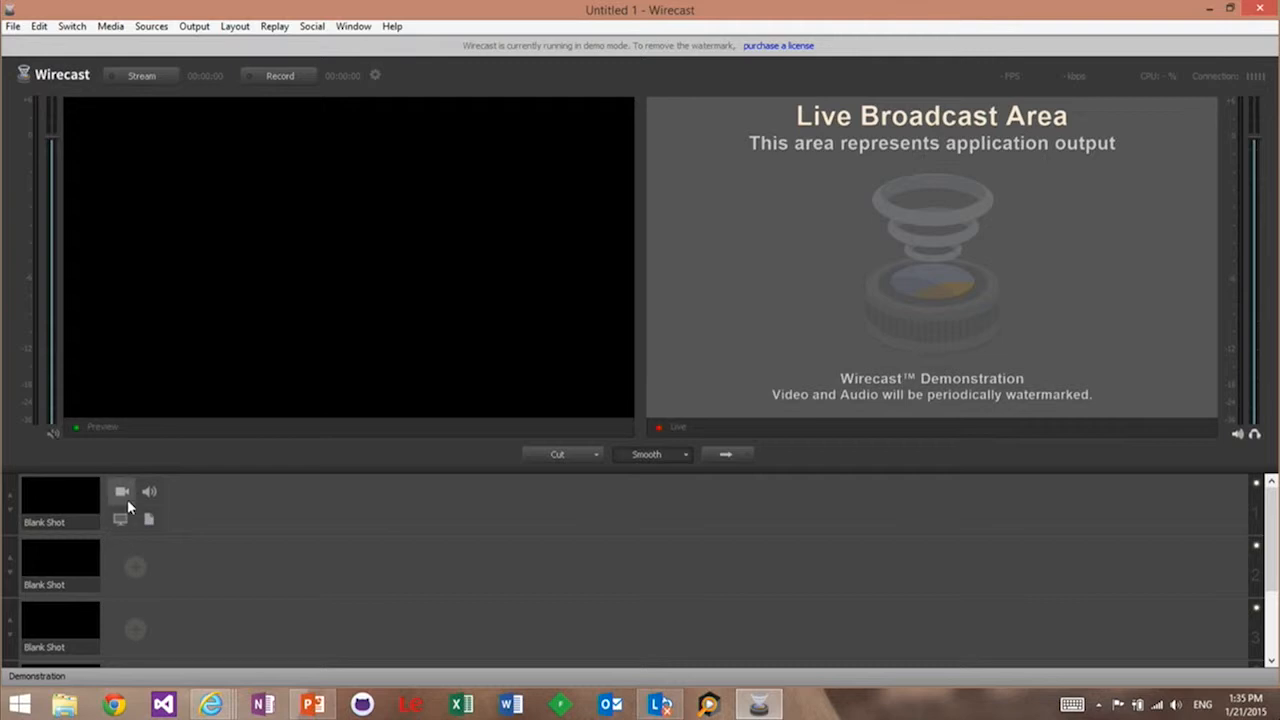
click(120, 492)
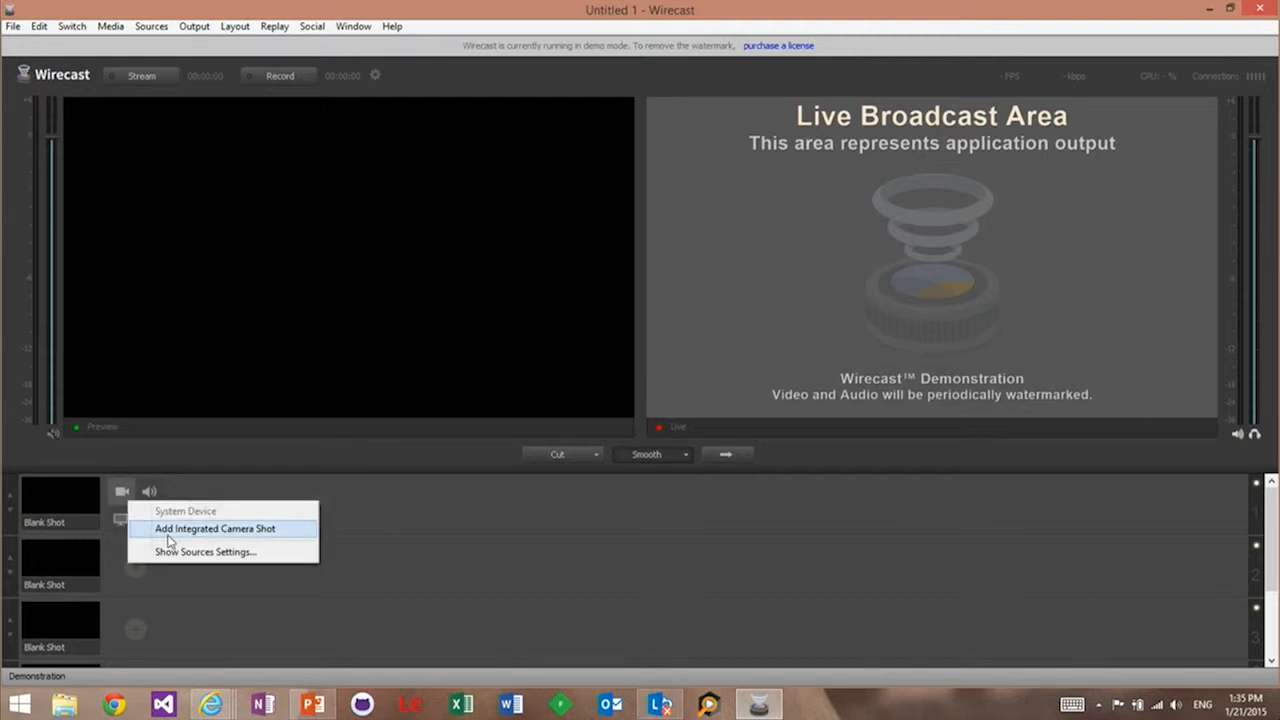
click(214, 528)
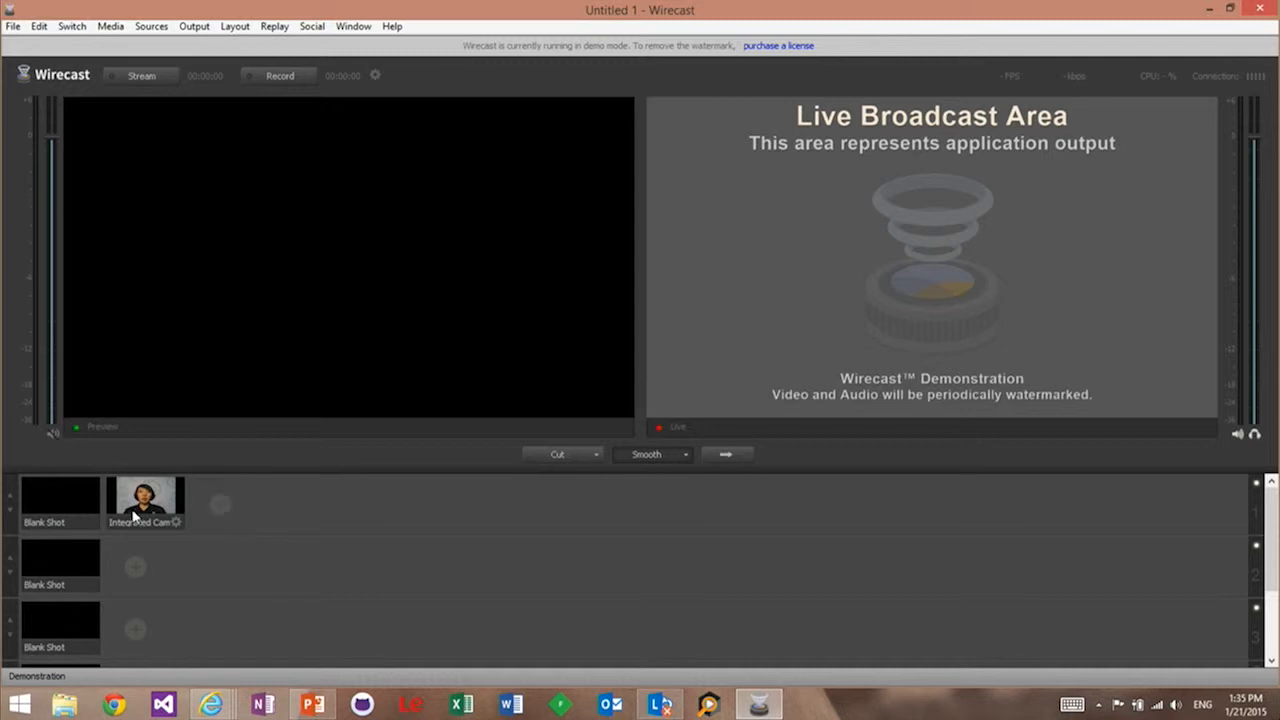
click(144, 504)
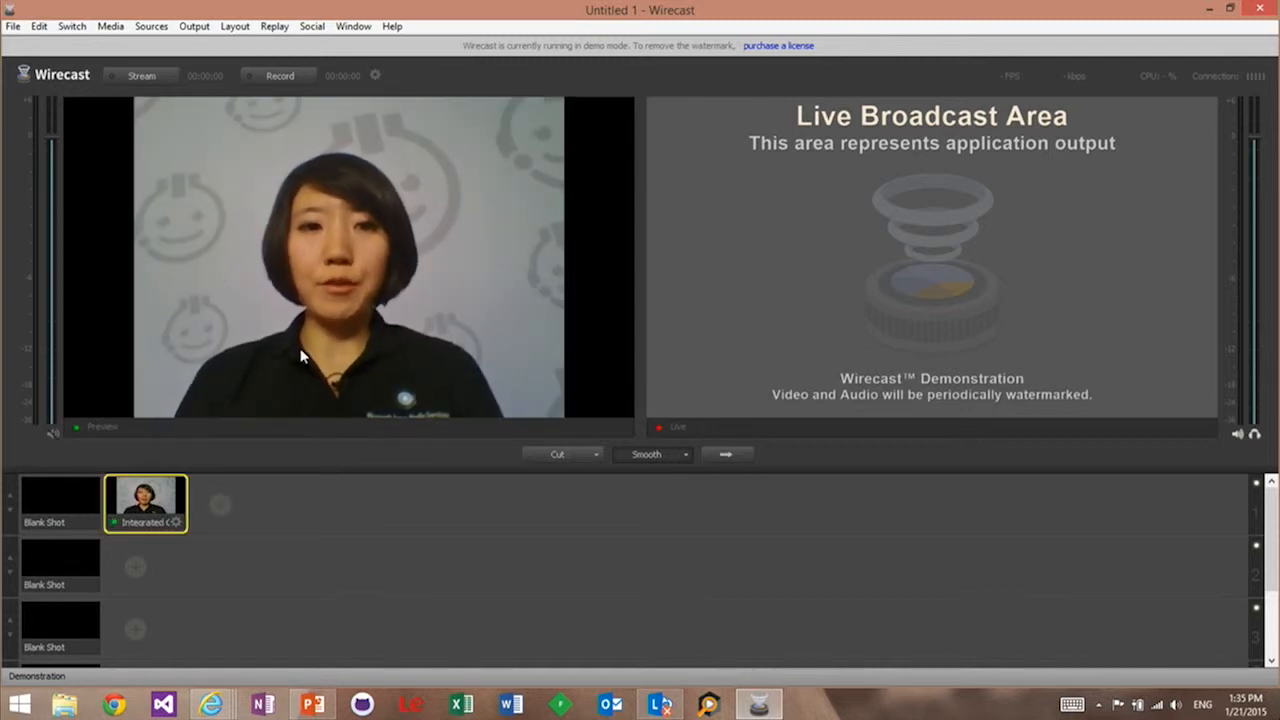
Take the webcam shot live to output and start streaming to the channel
click(728, 454)
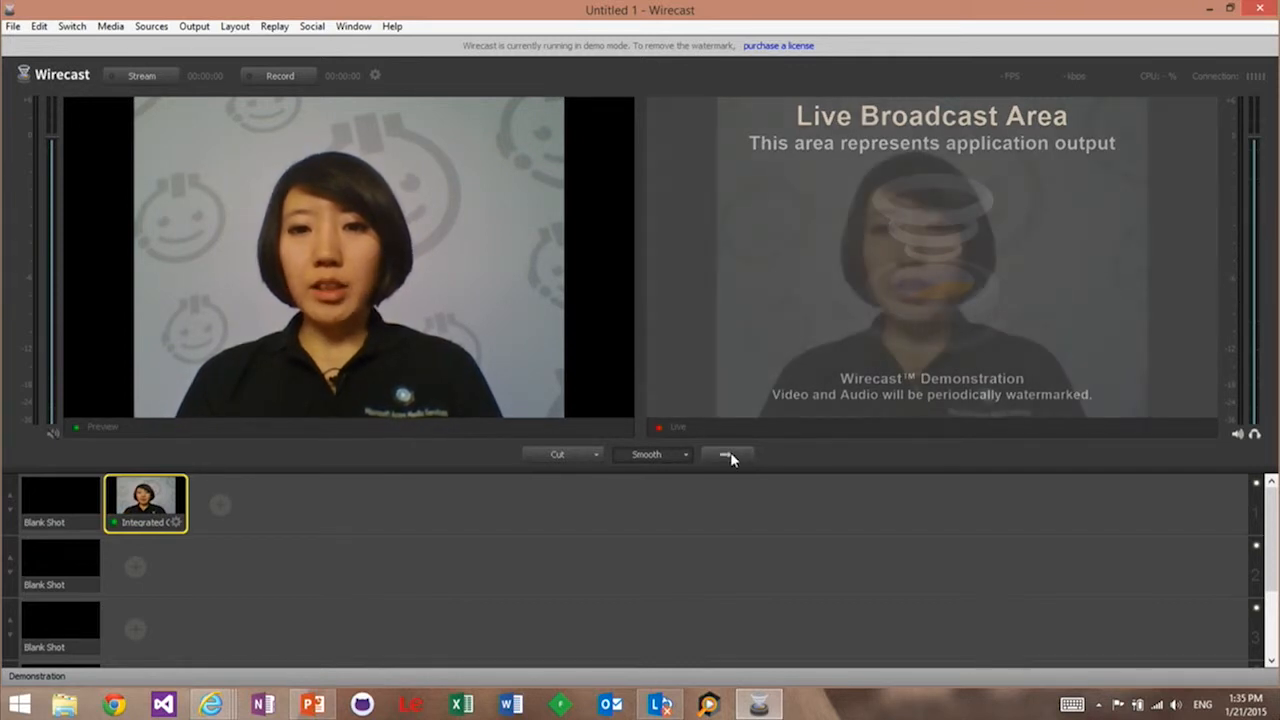
click(728, 456)
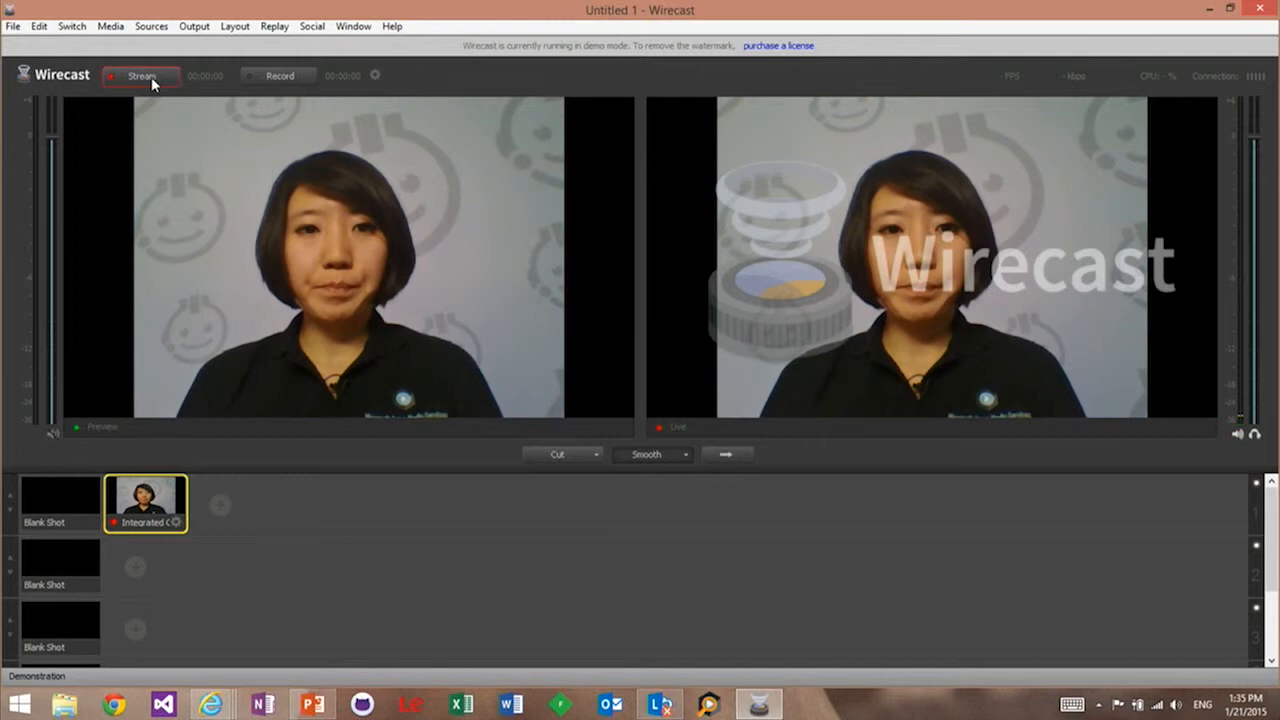
click(140, 76)
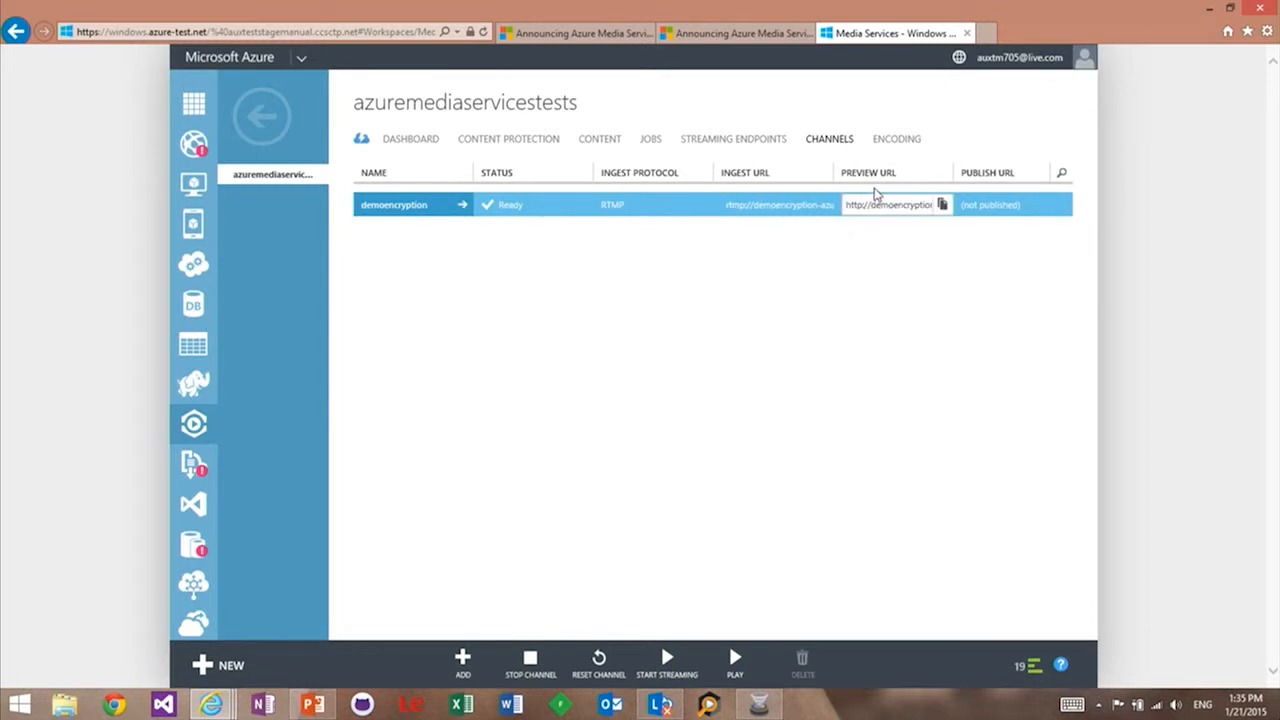
mouse_move(876, 204)
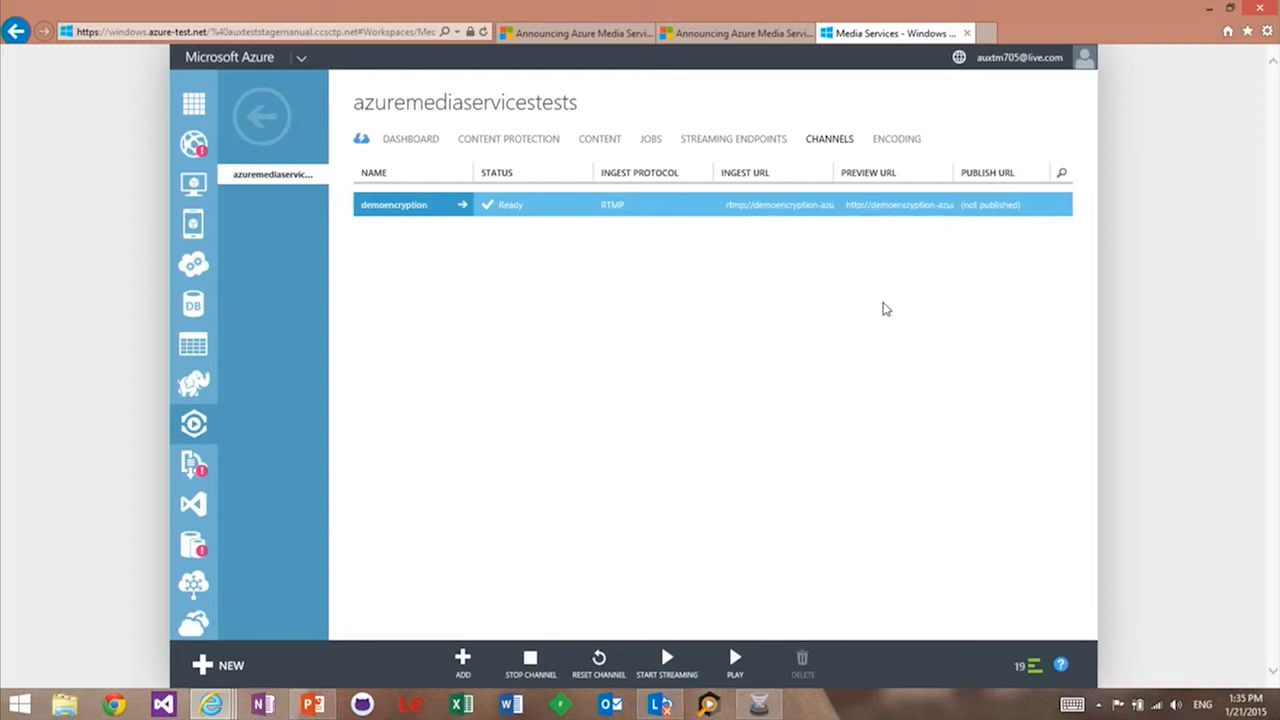
click(734, 660)
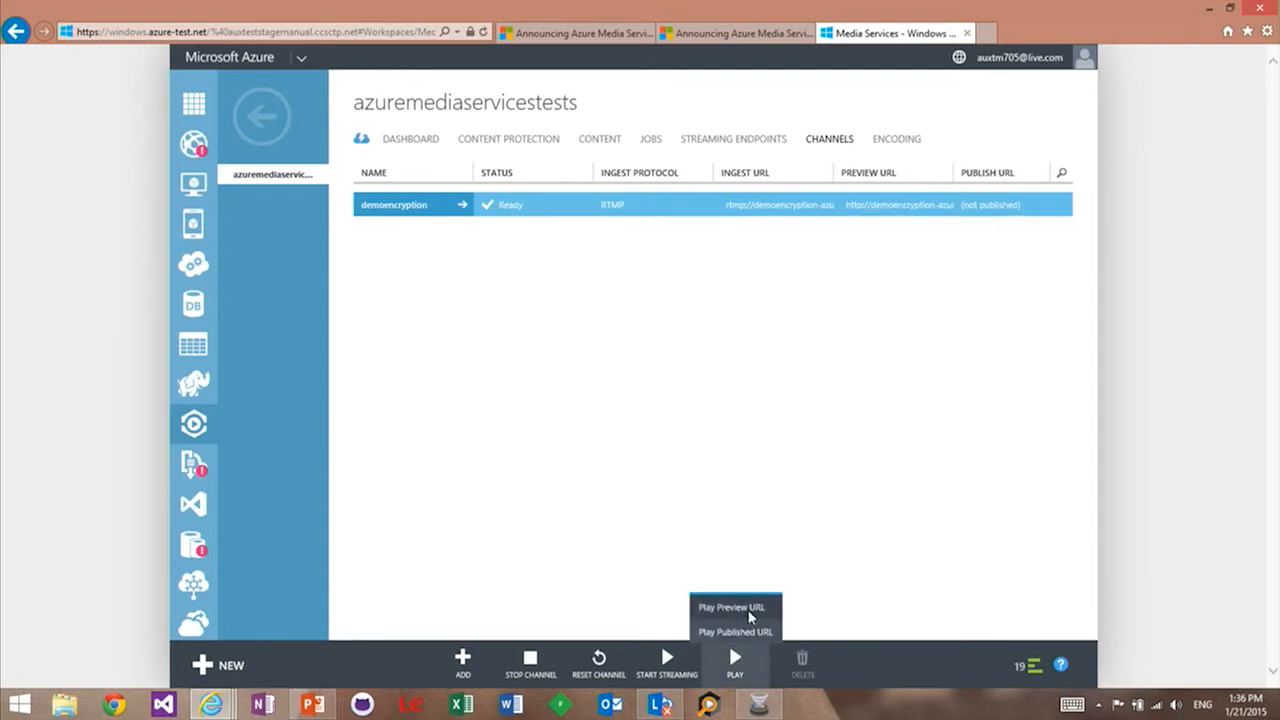
click(732, 608)
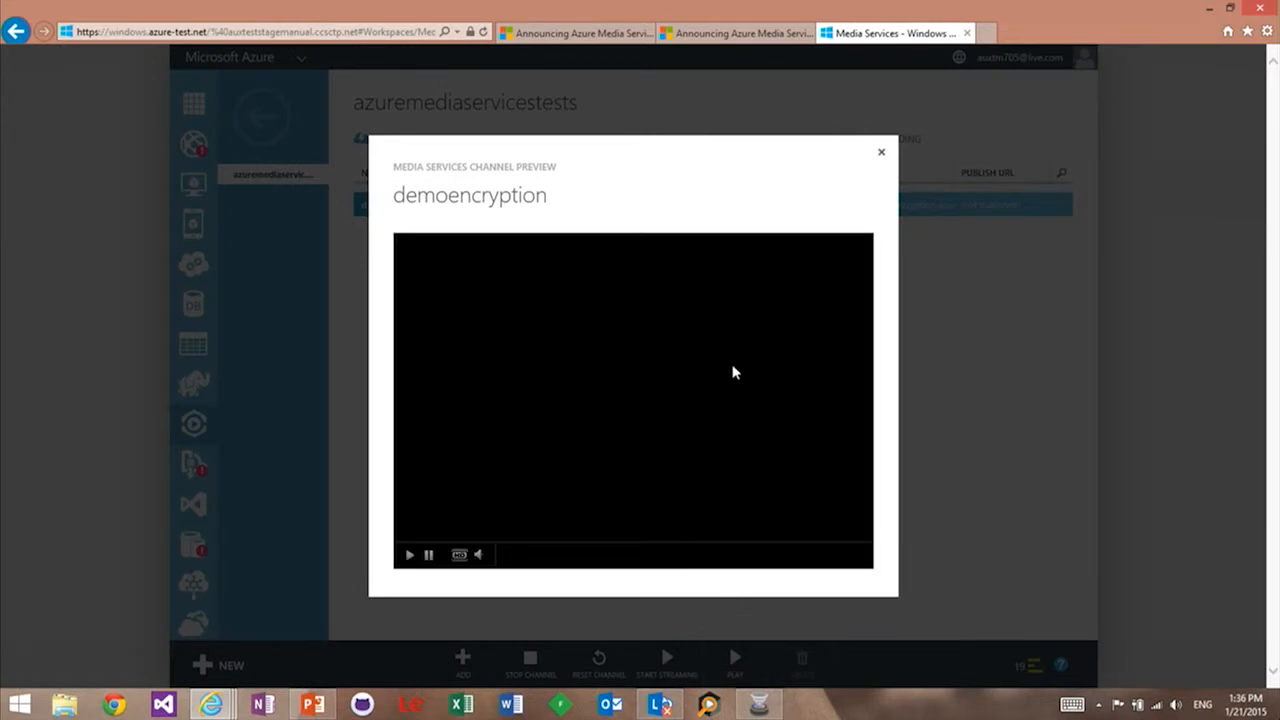
mouse_move(716, 480)
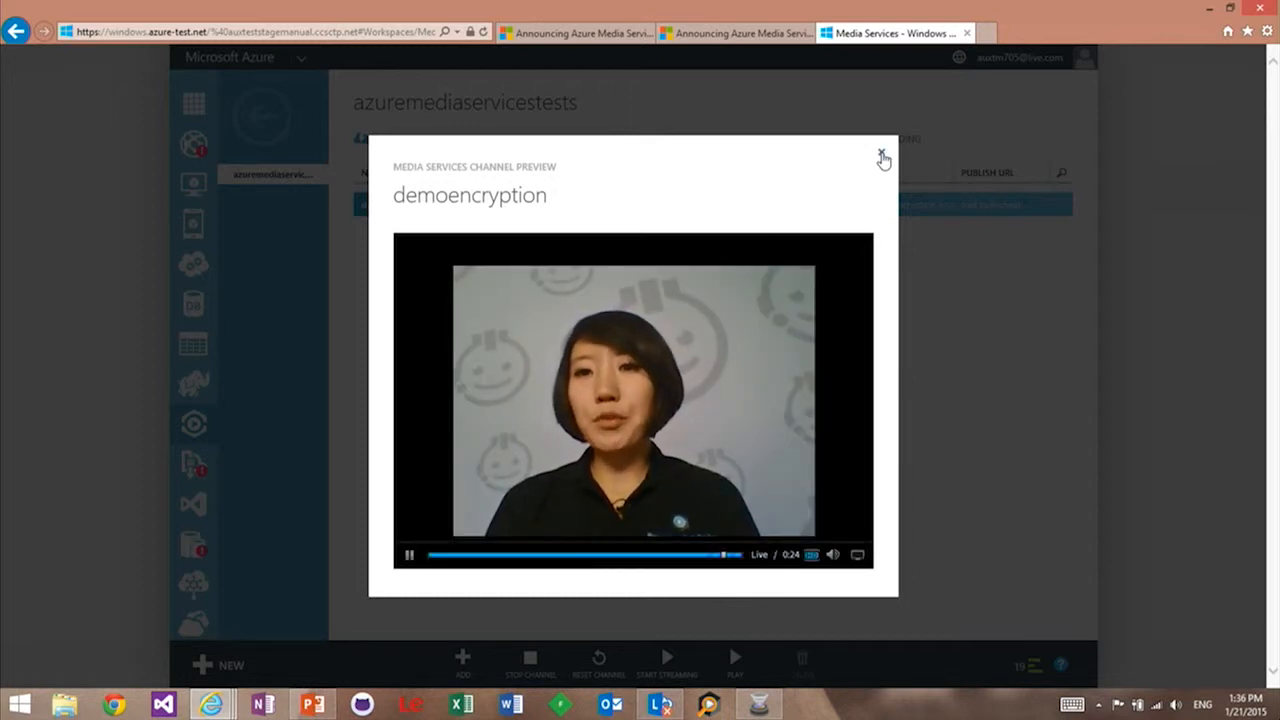
click(882, 160)
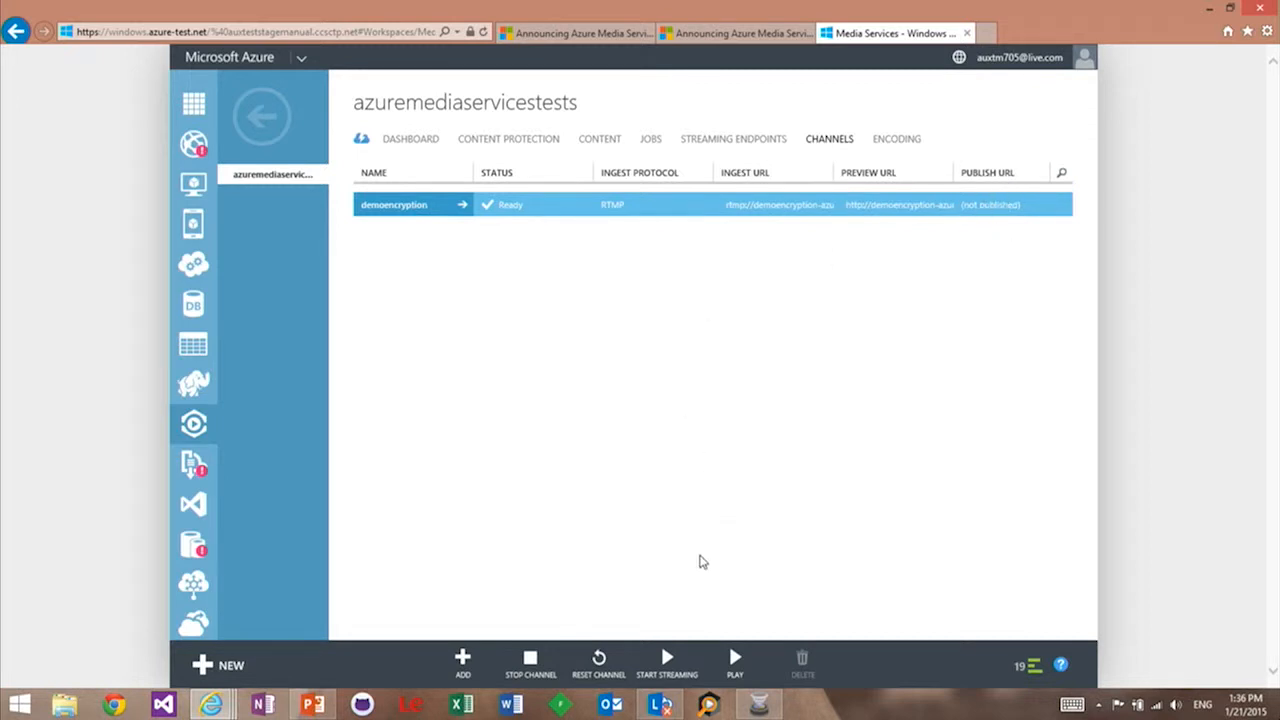
click(666, 664)
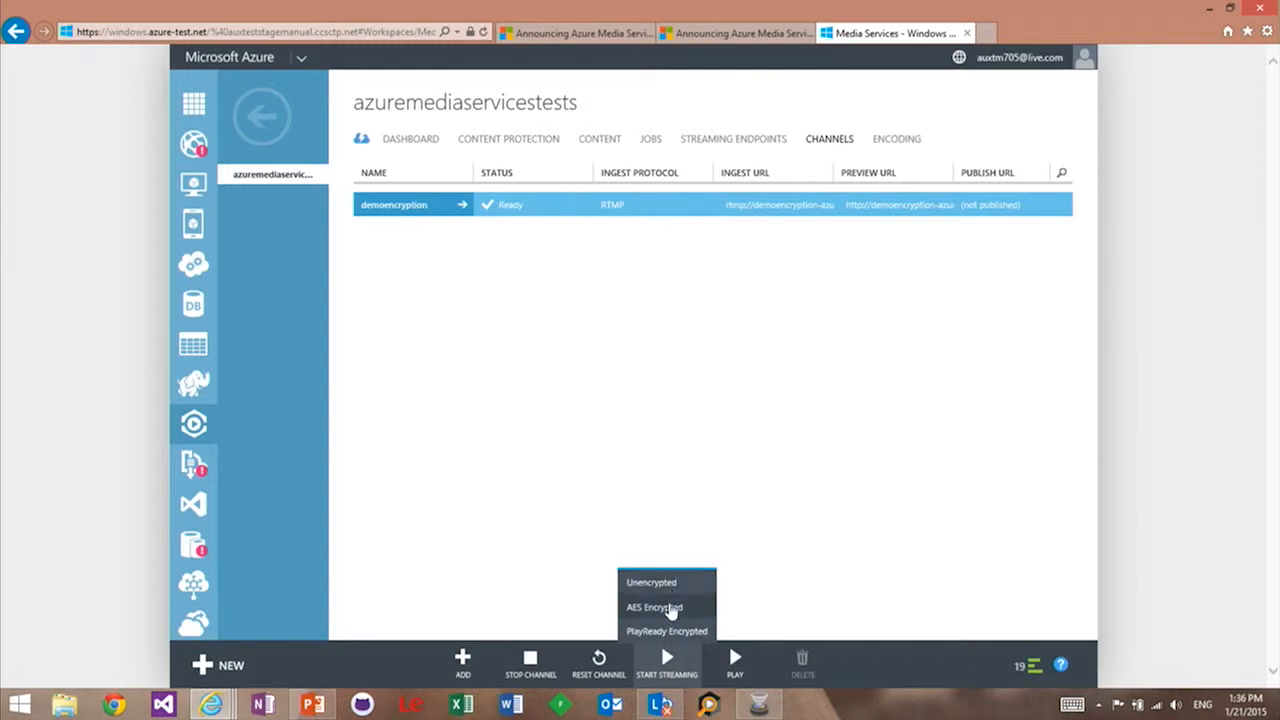
mouse_move(668, 632)
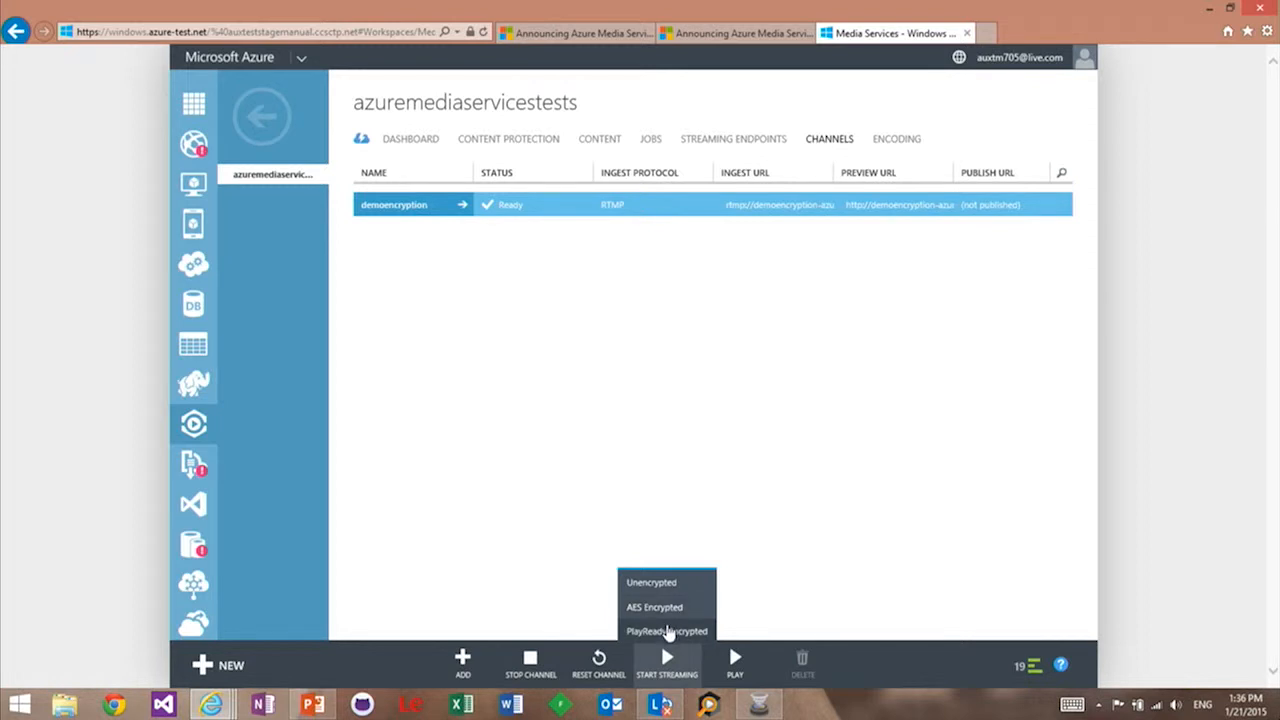
mouse_move(660, 614)
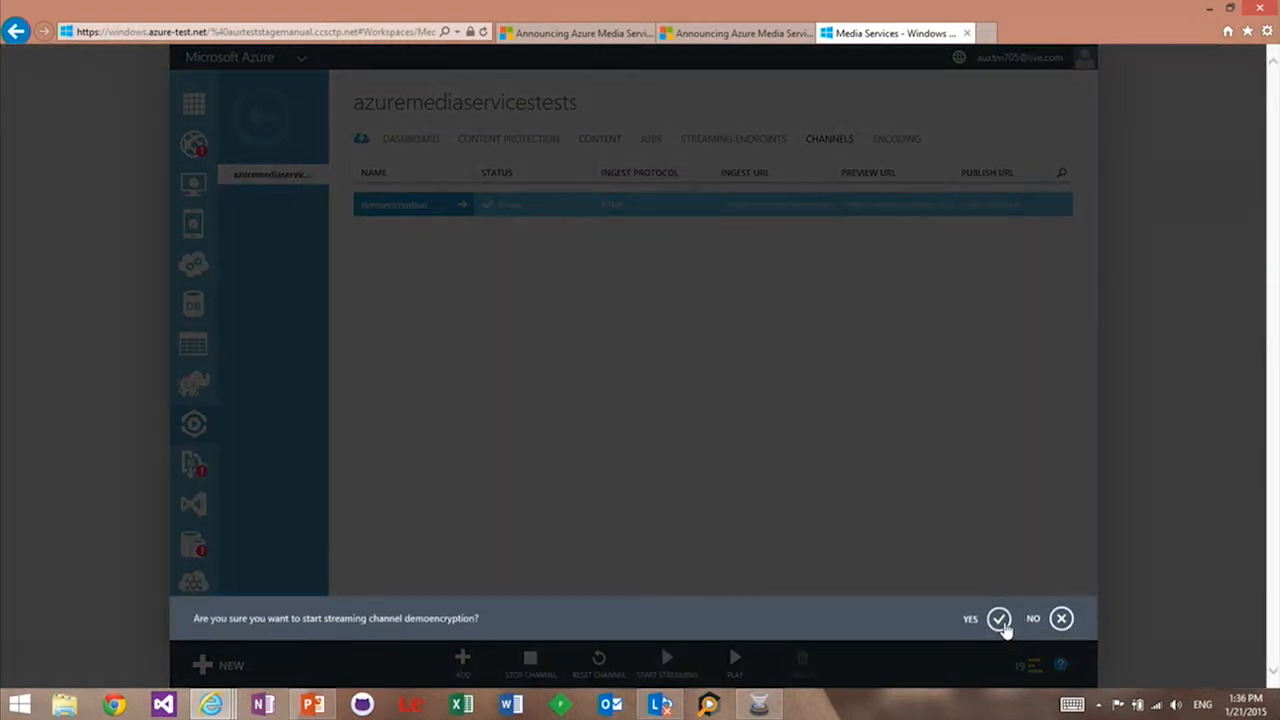
Confirm starting encrypted streaming on the demoencryption channel
click(1000, 618)
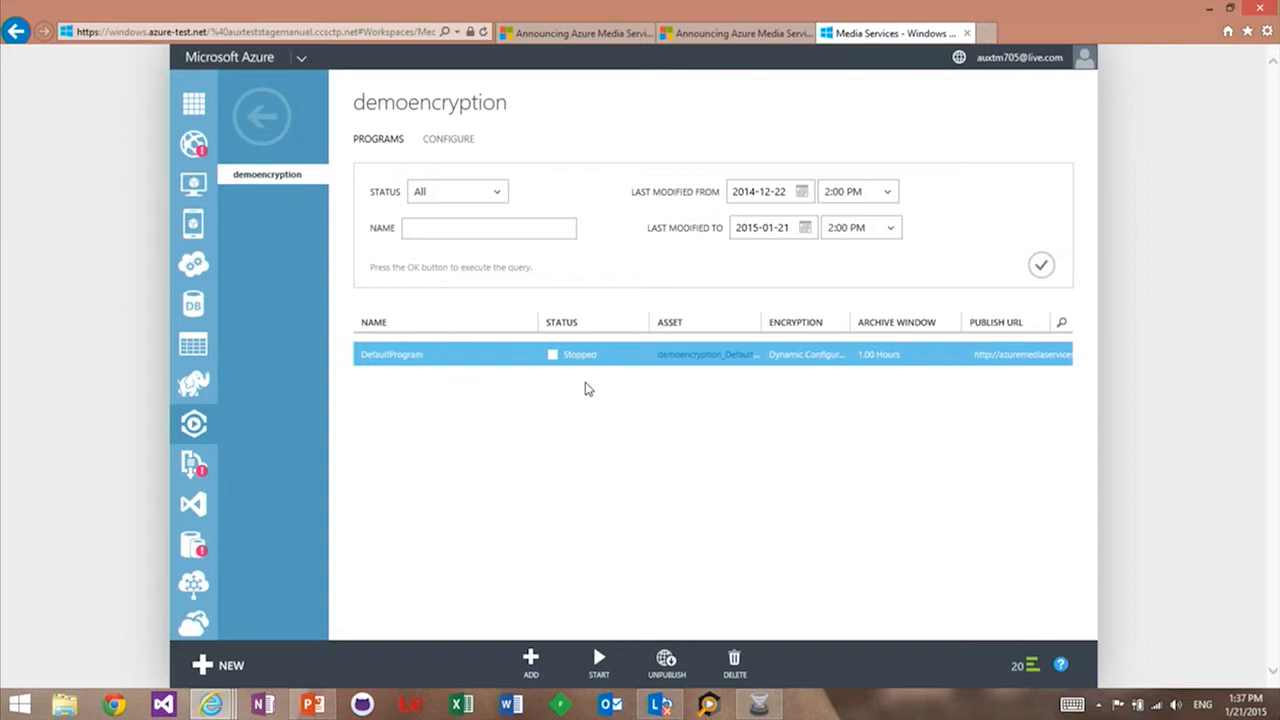
mouse_move(580, 384)
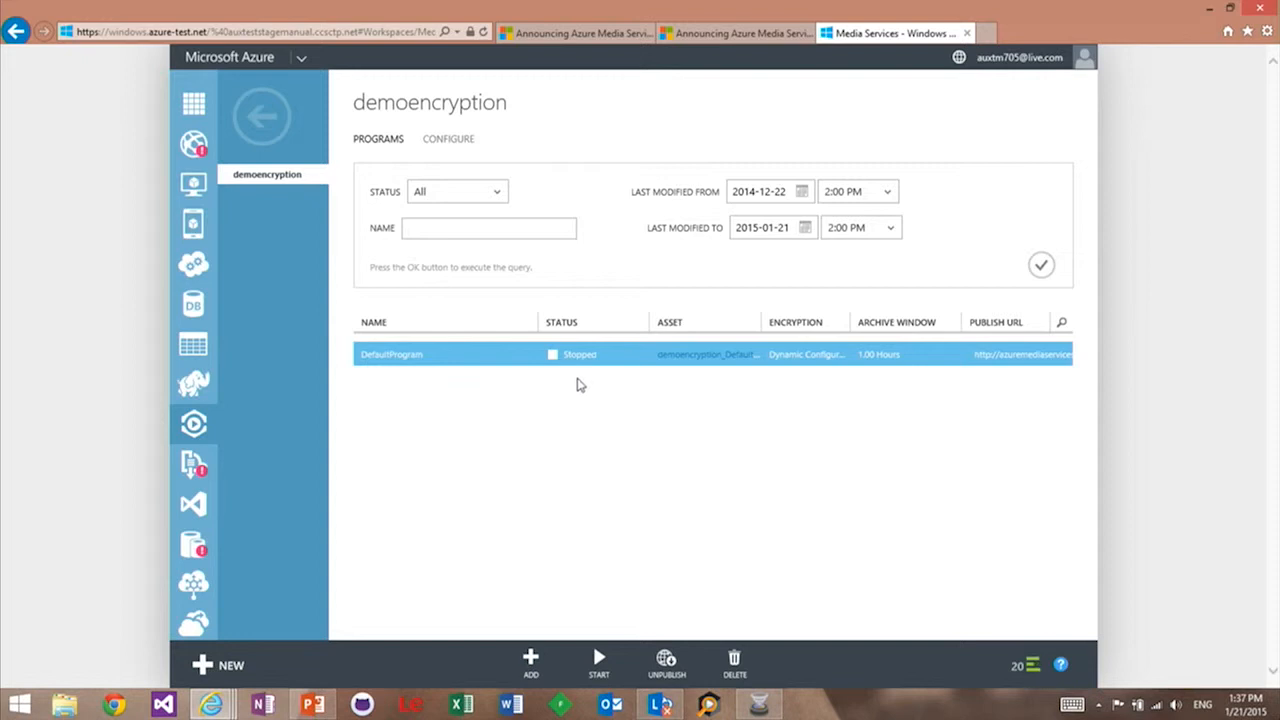
mouse_move(740, 522)
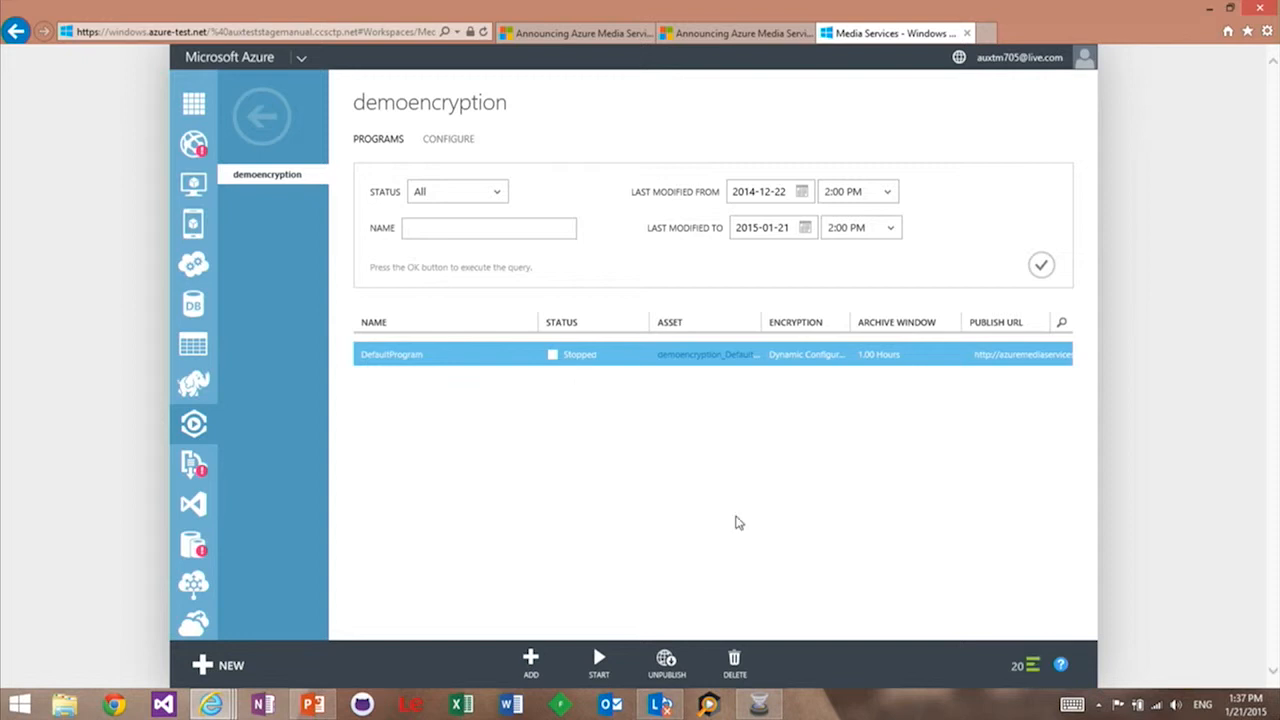
Start the DefaultProgram on the demoencryption channel
click(1032, 664)
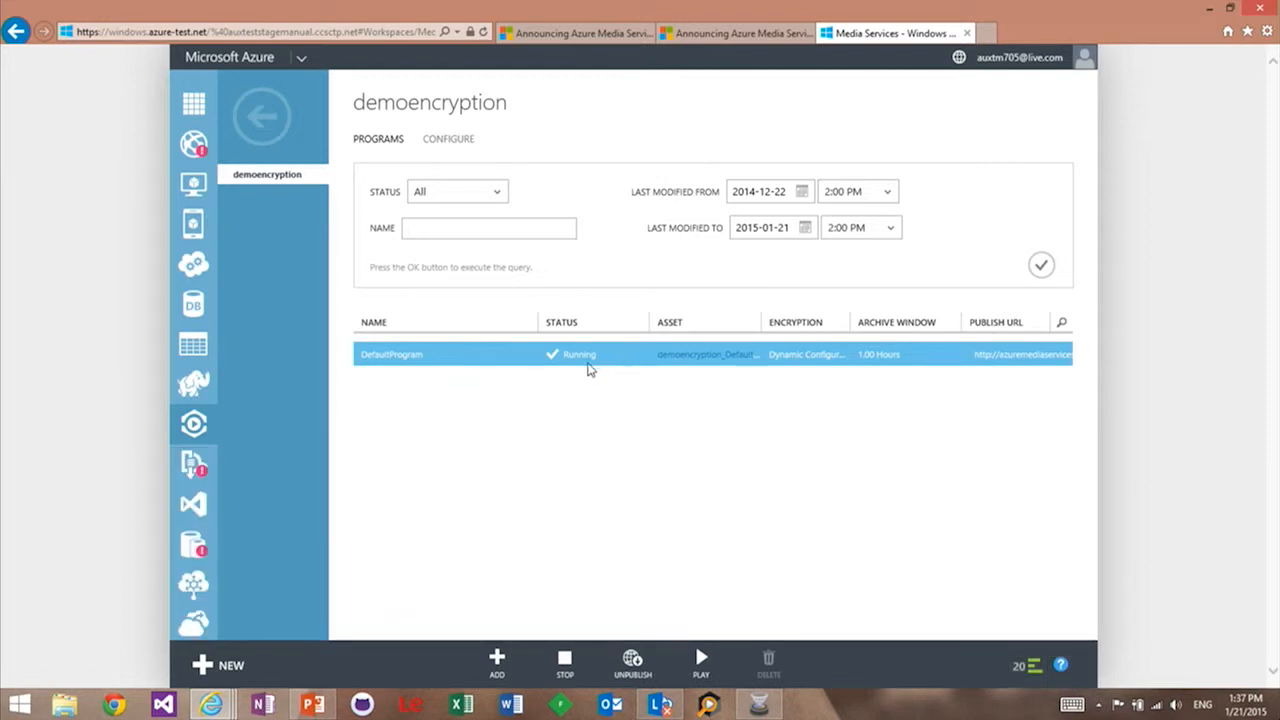
mouse_move(700, 660)
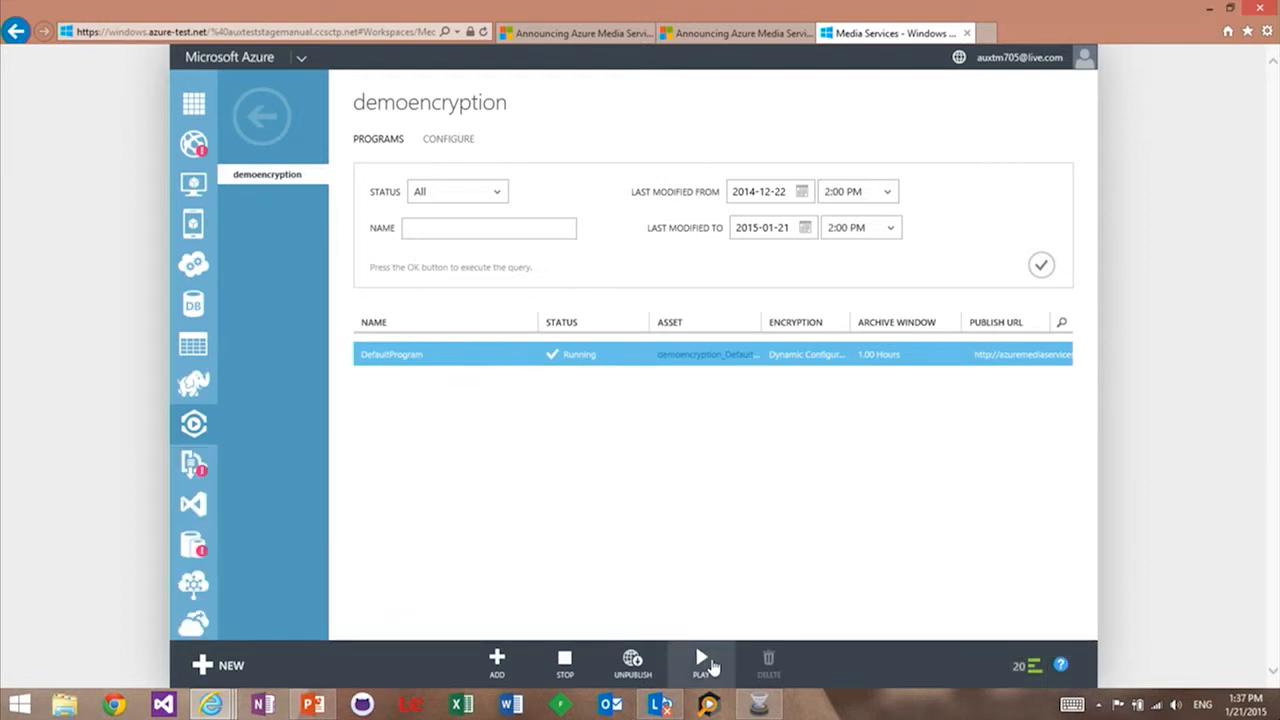
click(700, 664)
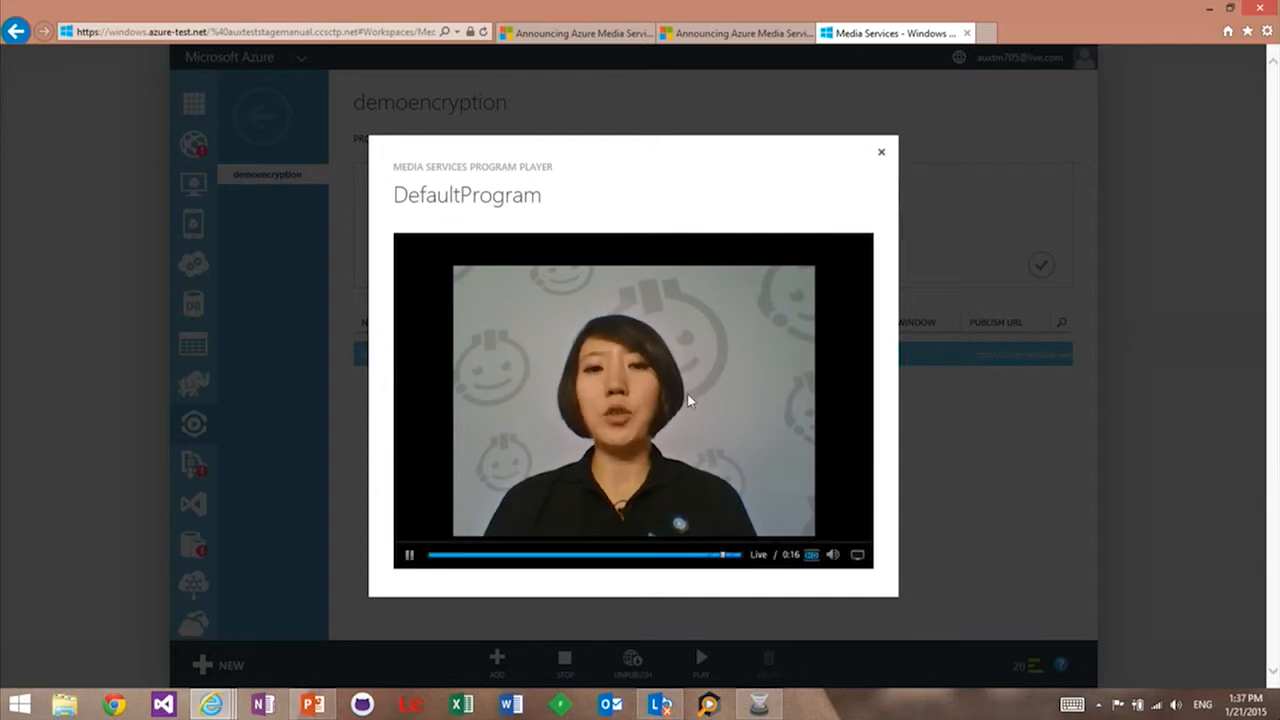
click(880, 152)
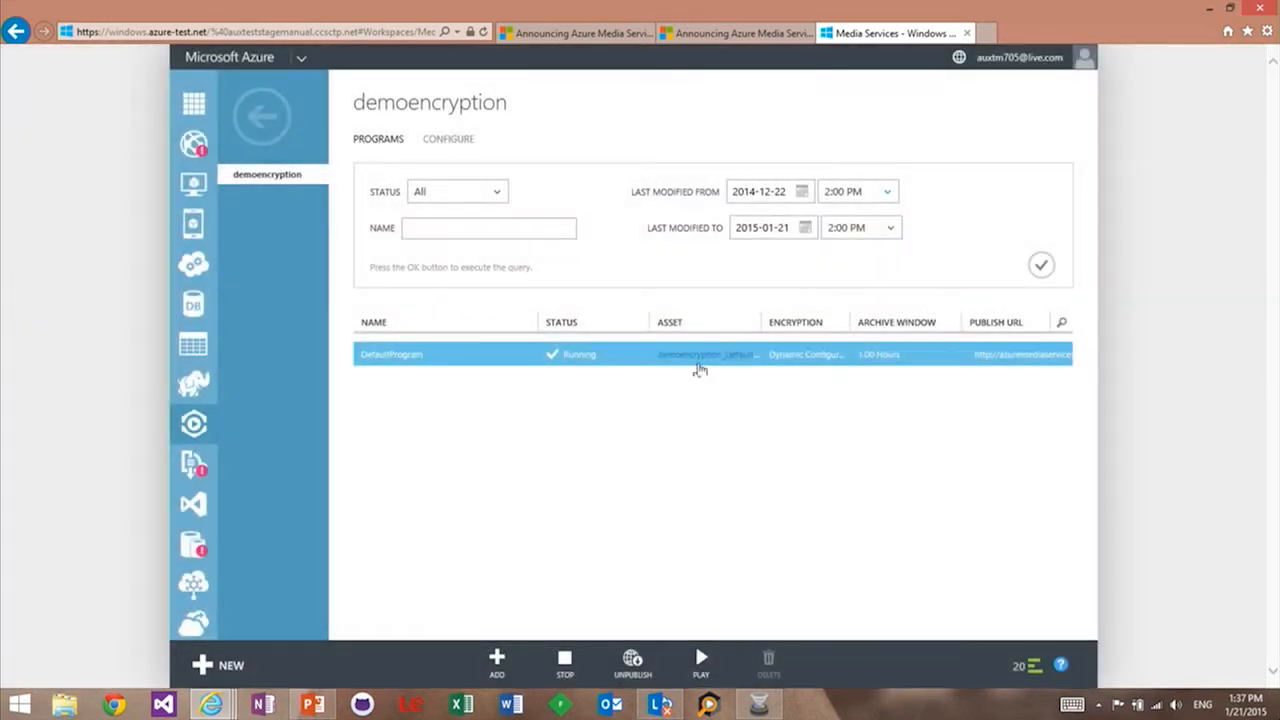
Load the Smooth Streaming manifest in a new tab and select its key delivery URL
double_click(1012, 354)
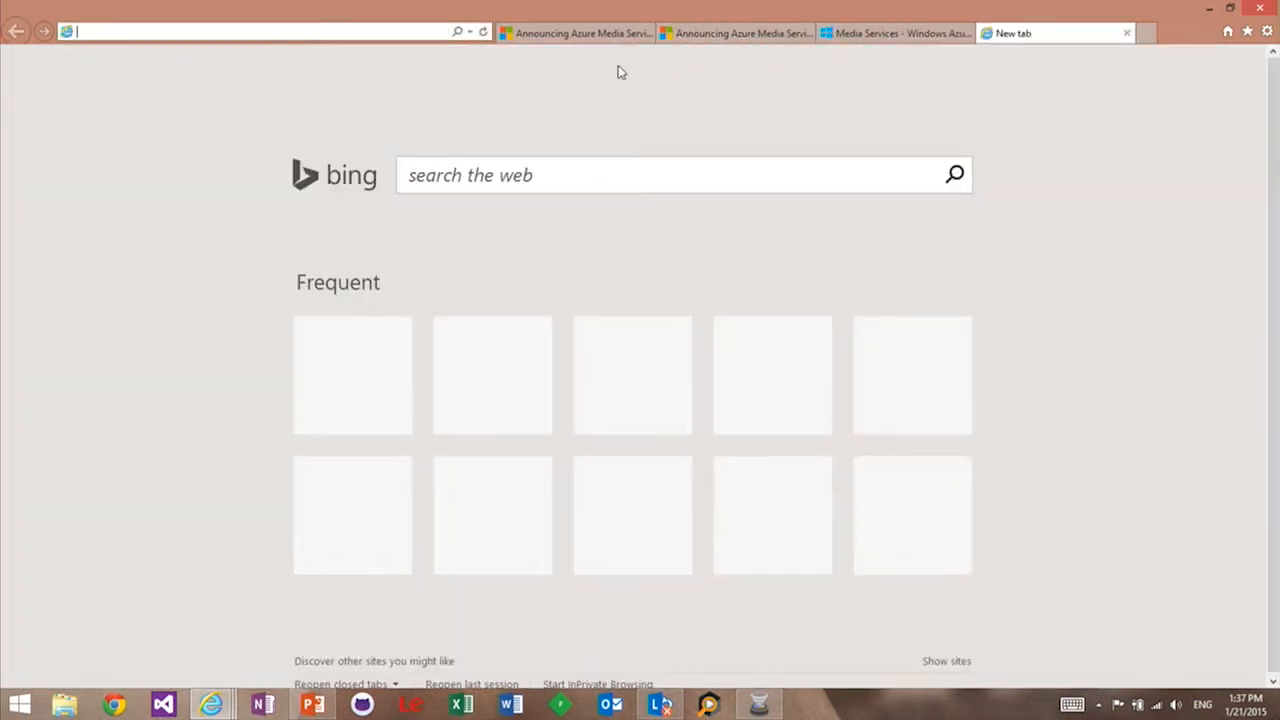
text(9c-eda4-4faf-a919-09c496ca204d/d8e8dbcd-2f5f-4299-82c2-ea7c76199ec1.ism/Manifest)
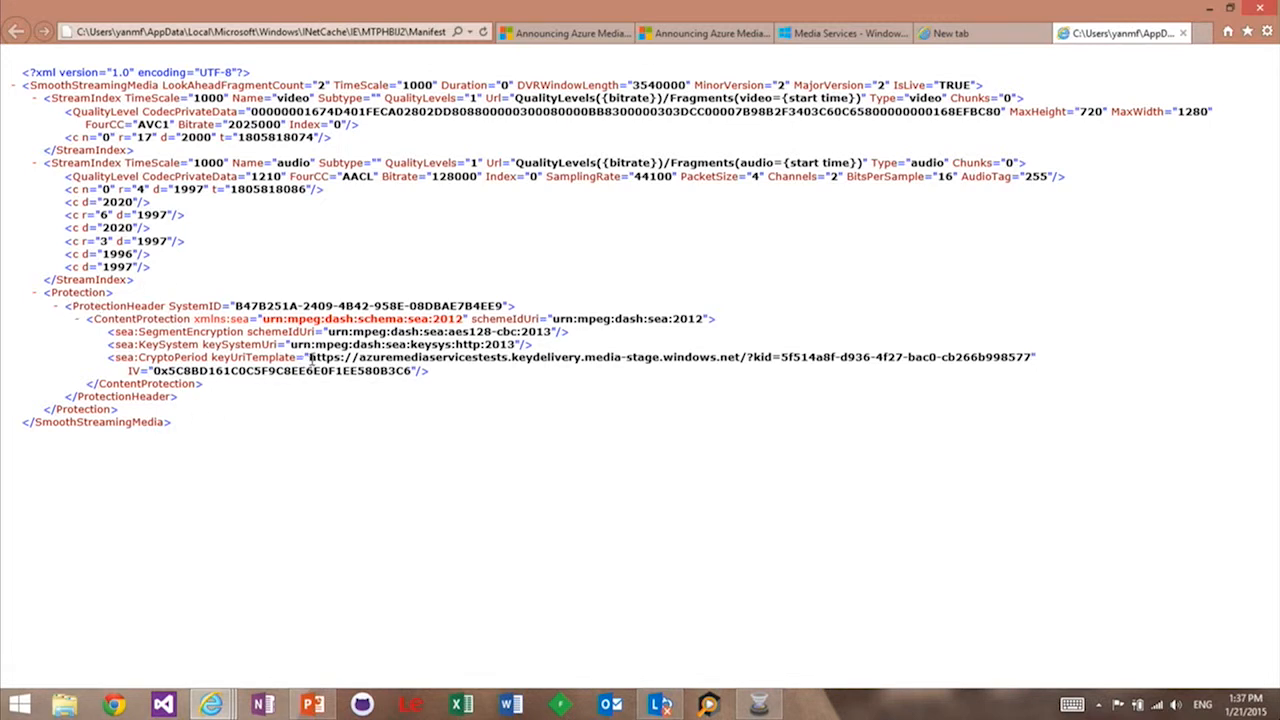
drag(310, 356, 836, 356)
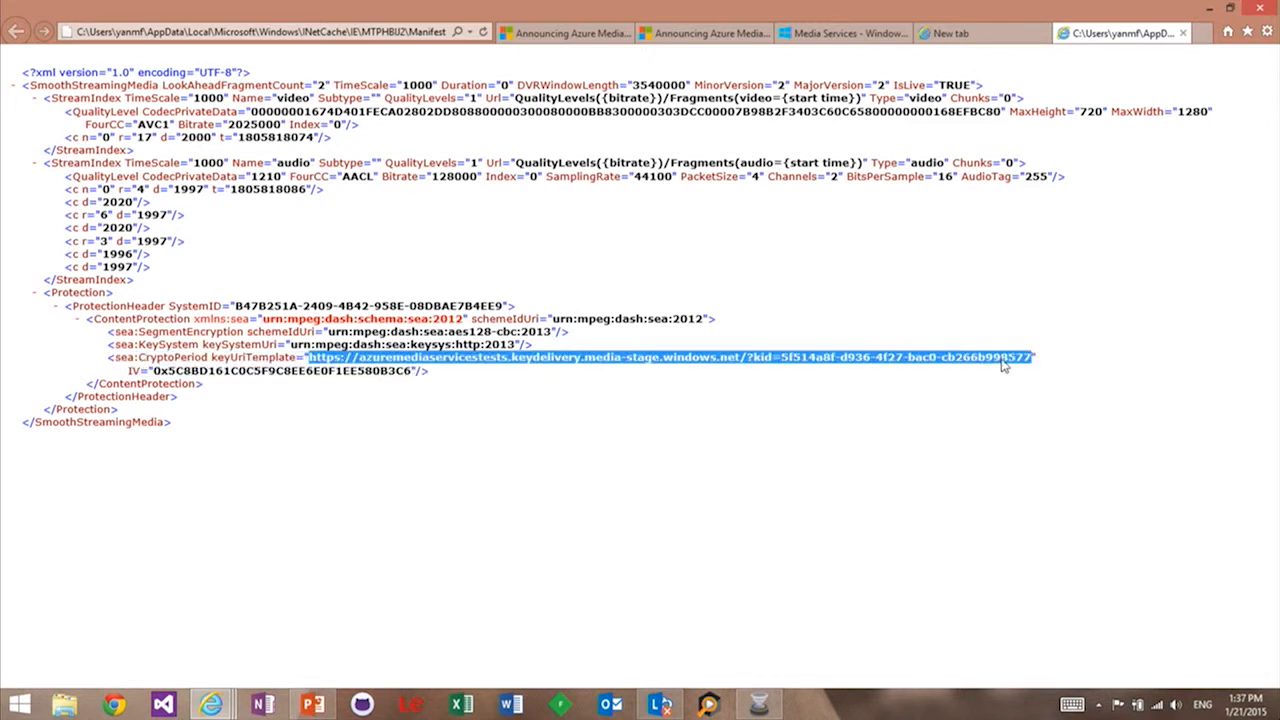
mouse_move(844, 32)
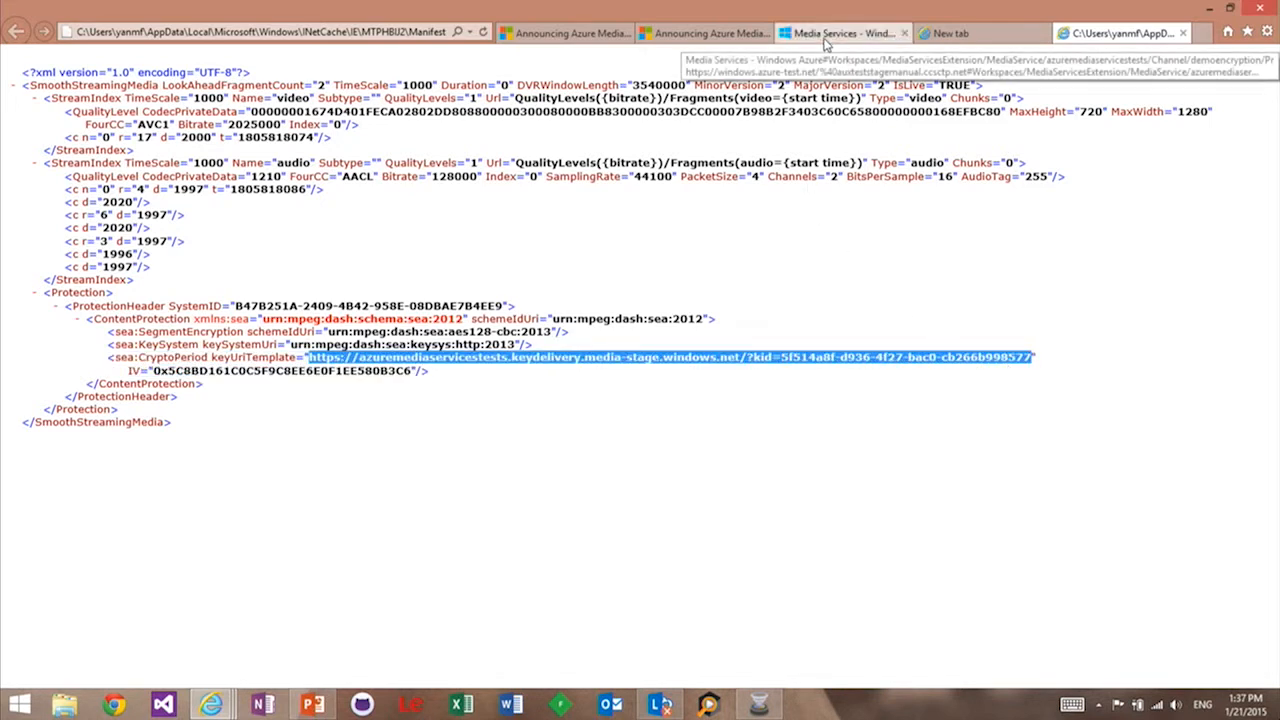
On Content Protection, set the AES clear key authorization policy to open
click(844, 32)
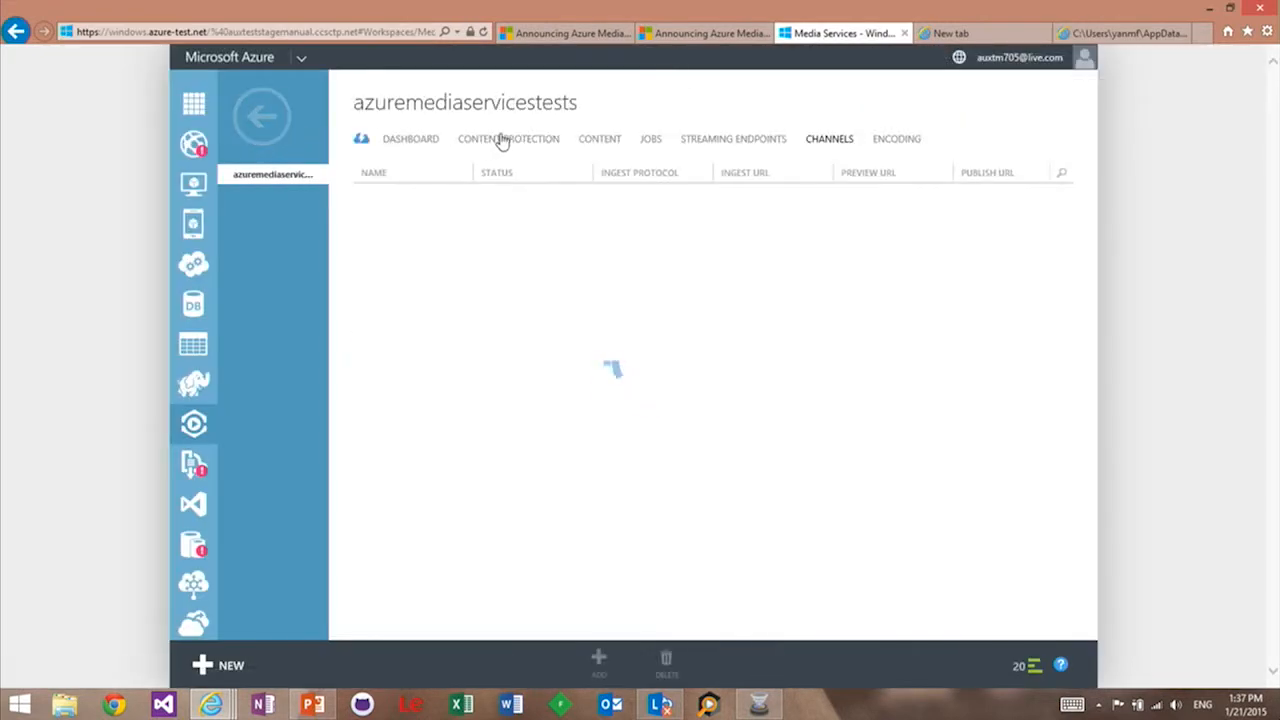
click(508, 138)
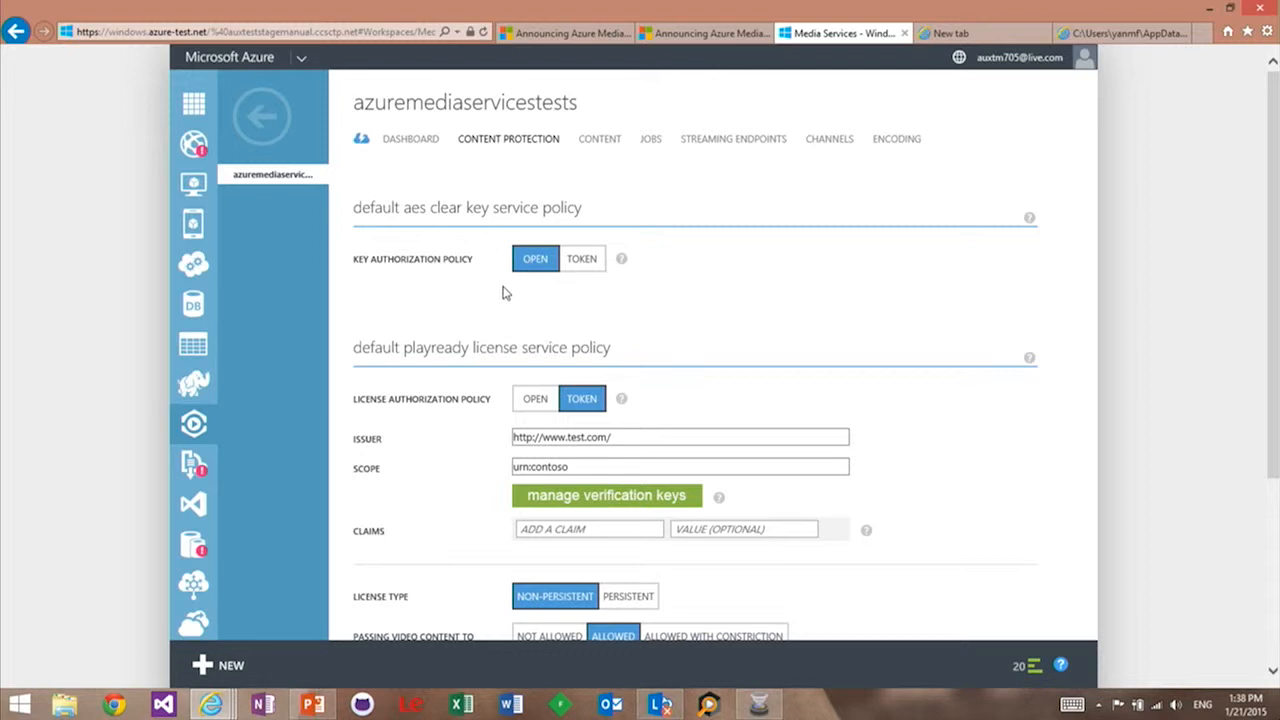
mouse_move(582, 258)
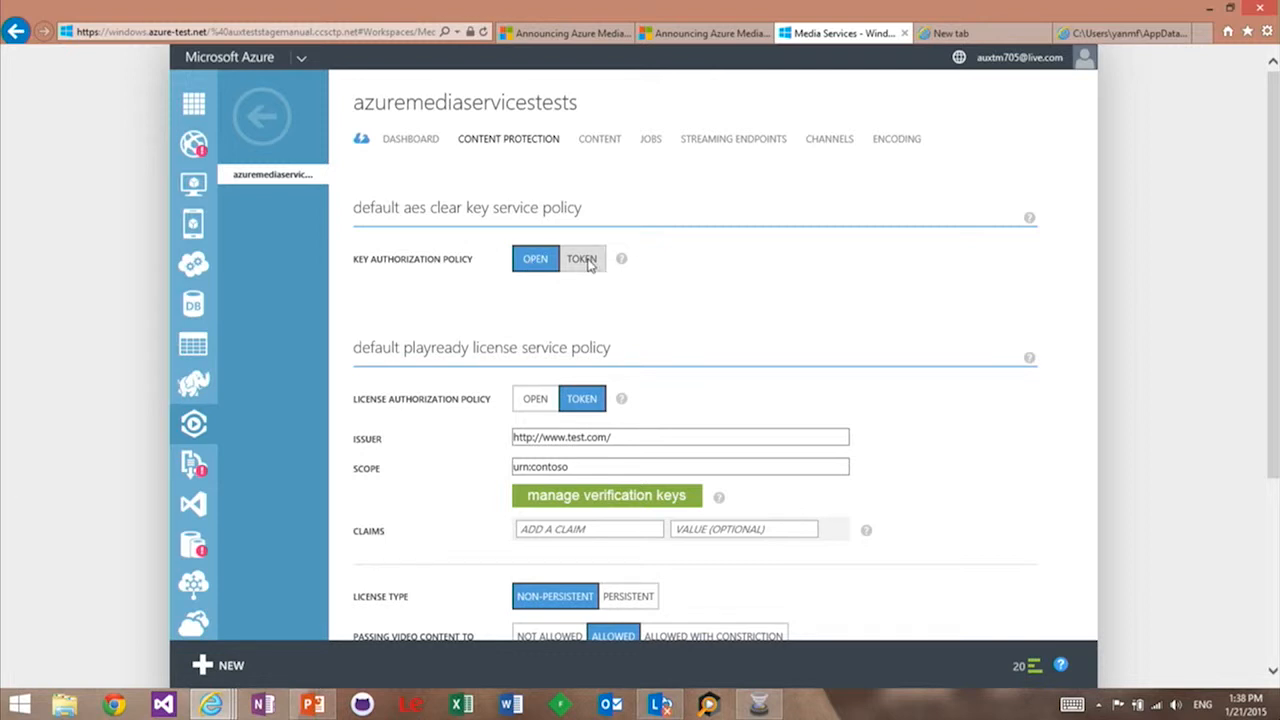
click(582, 258)
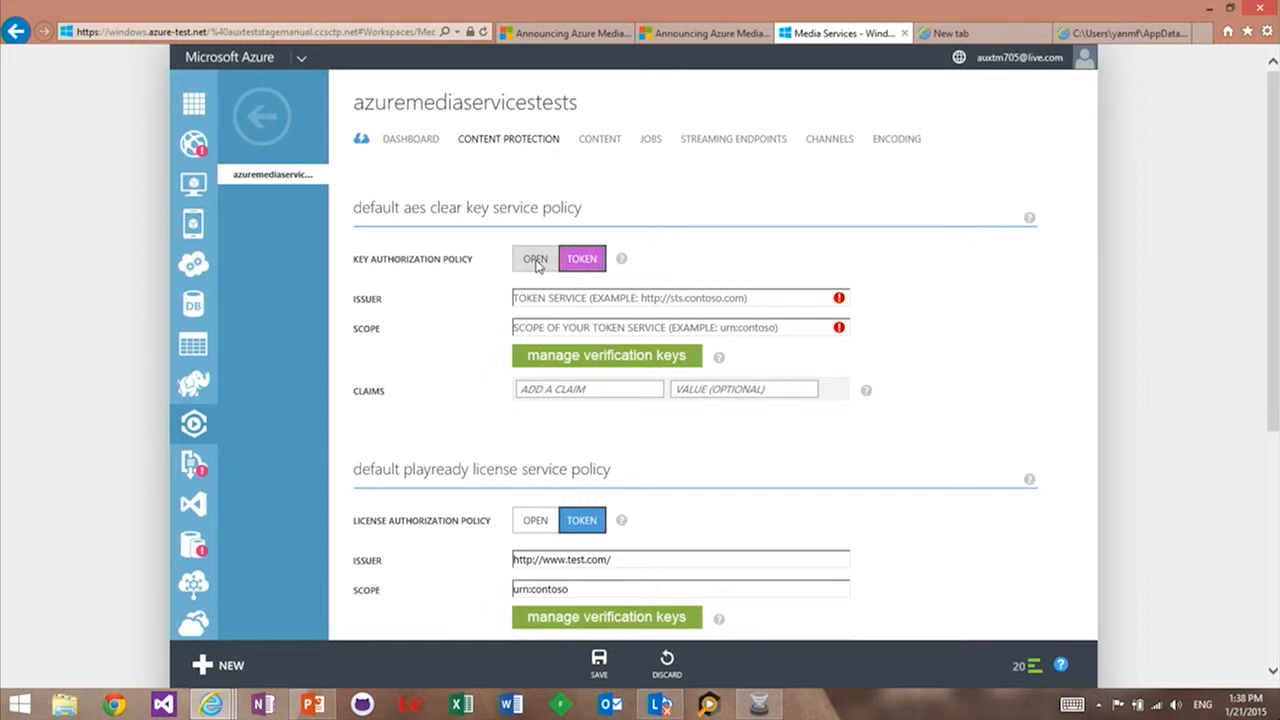
click(536, 258)
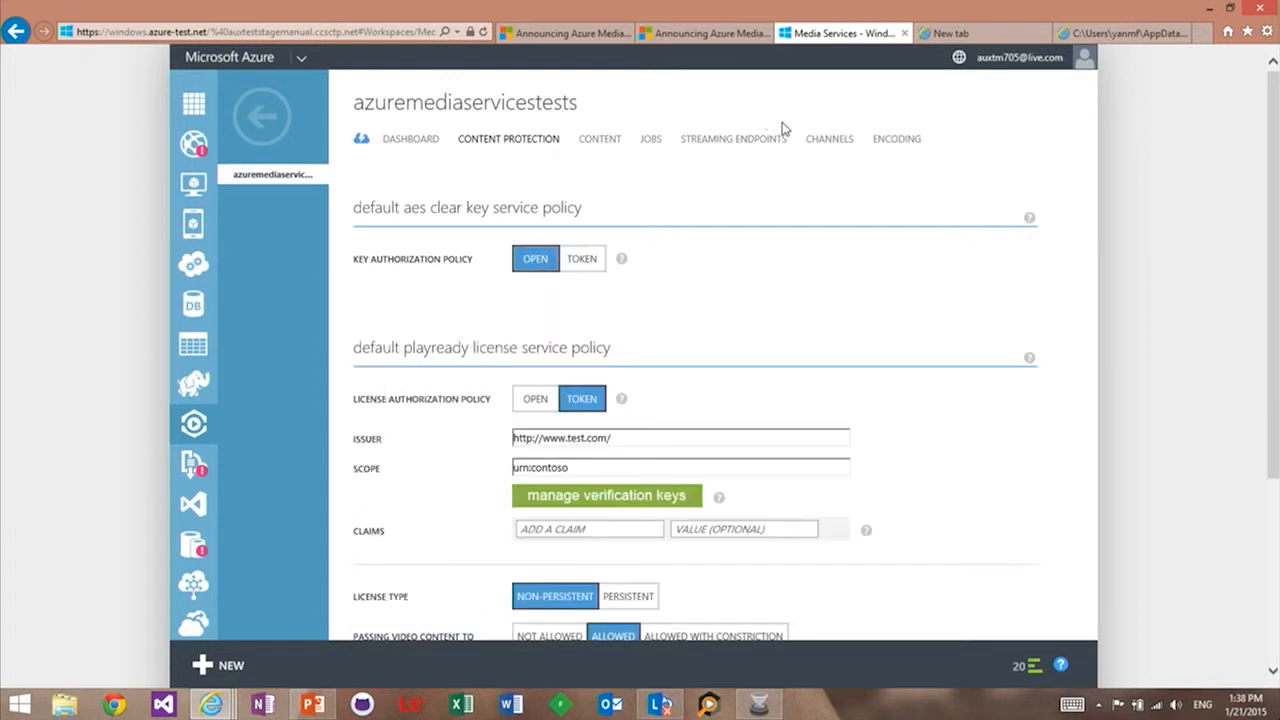
Add a new program named playreadyprogram on the demoencryption channel
click(828, 138)
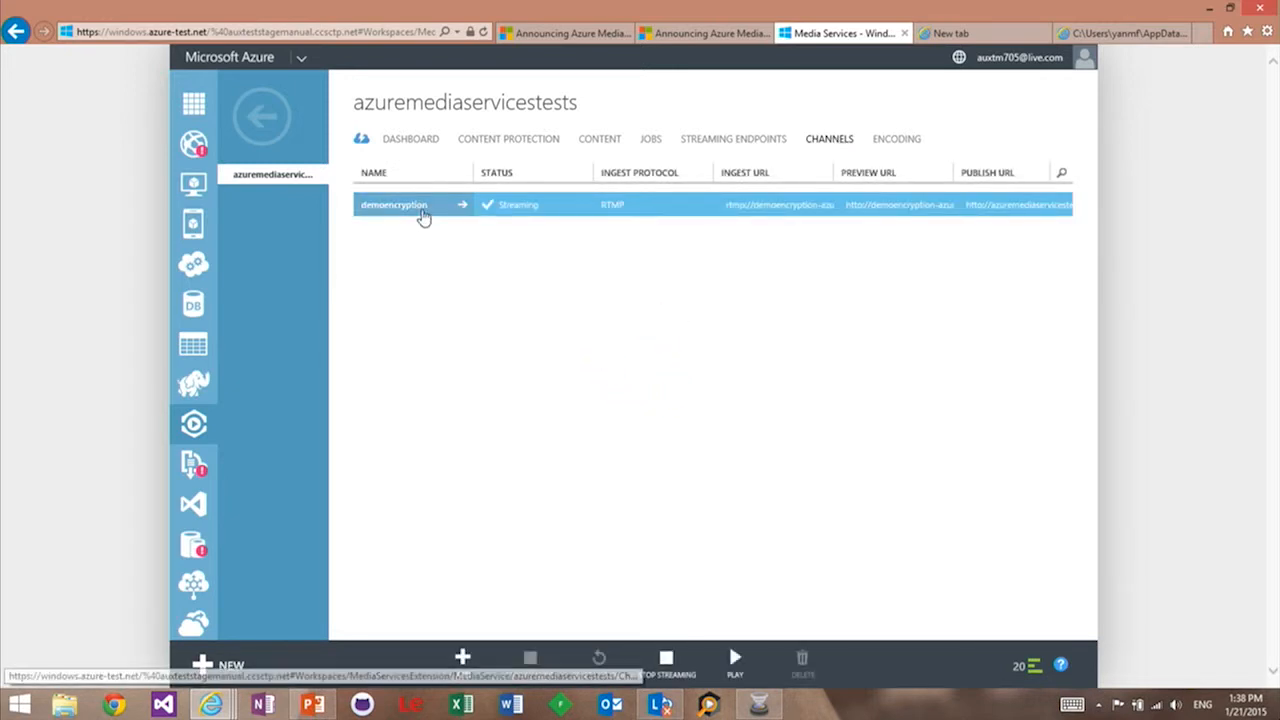
click(392, 204)
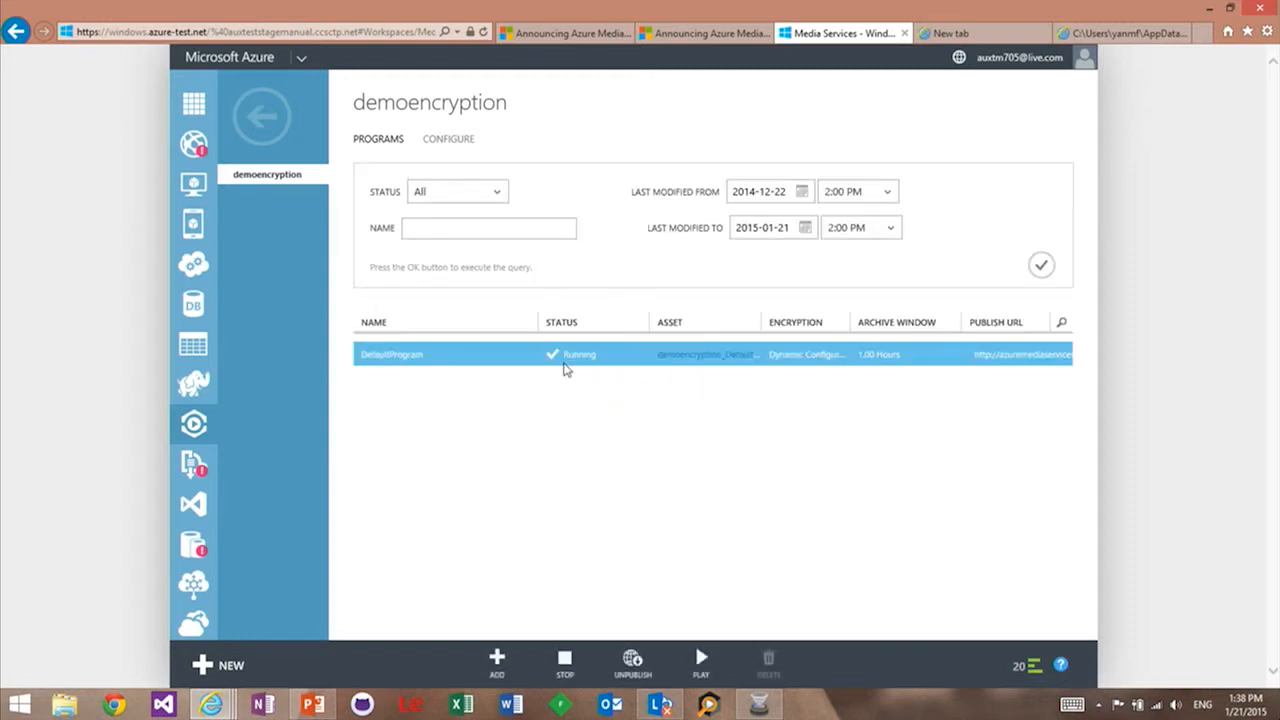
mouse_move(600, 490)
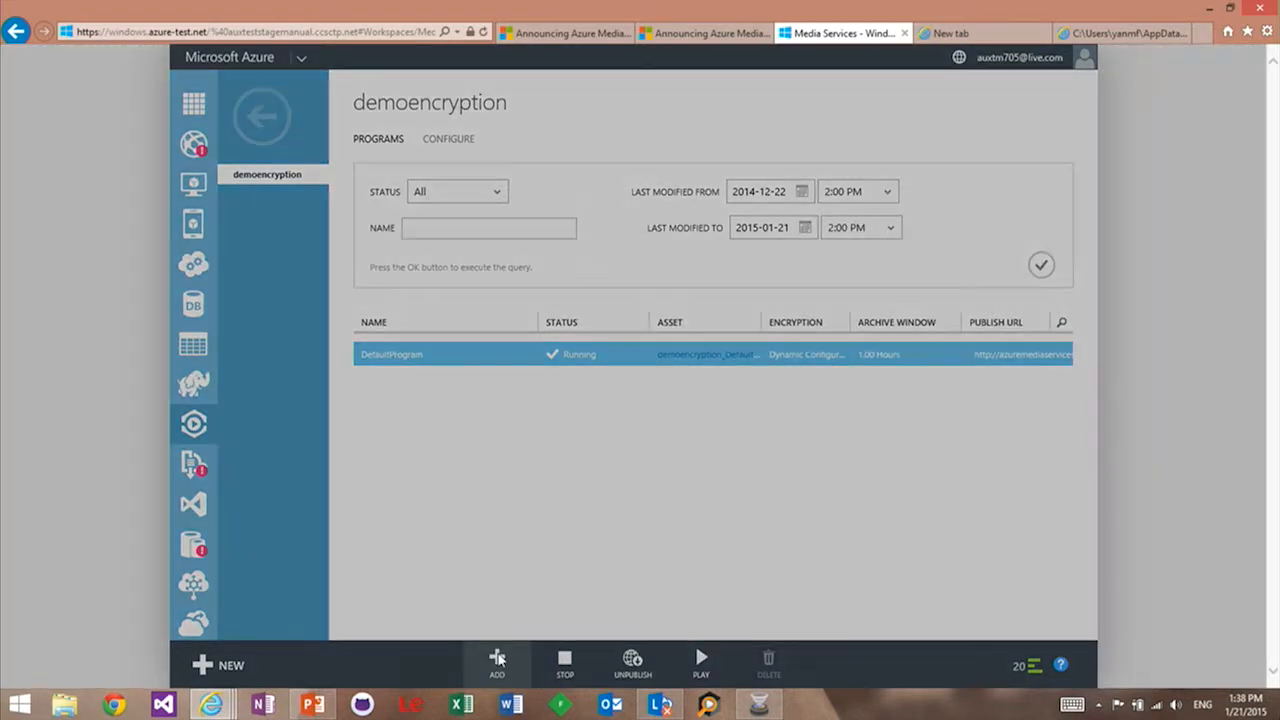
click(496, 664)
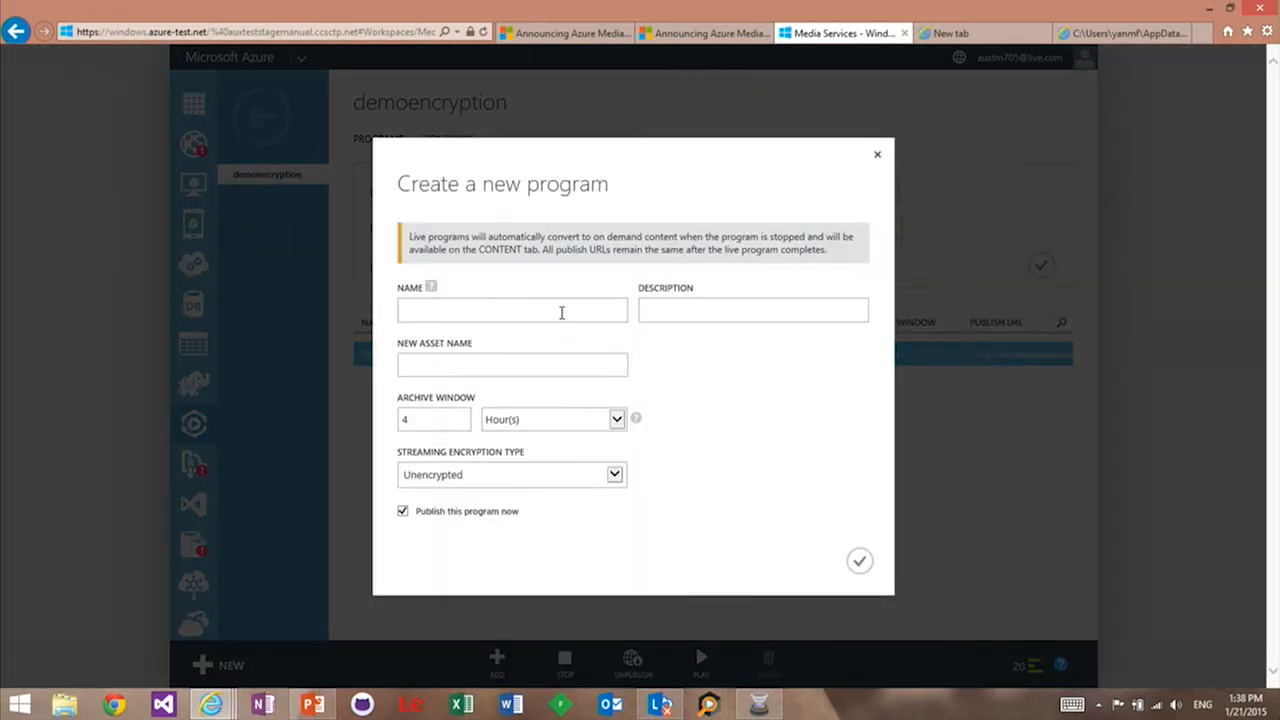
click(512, 308)
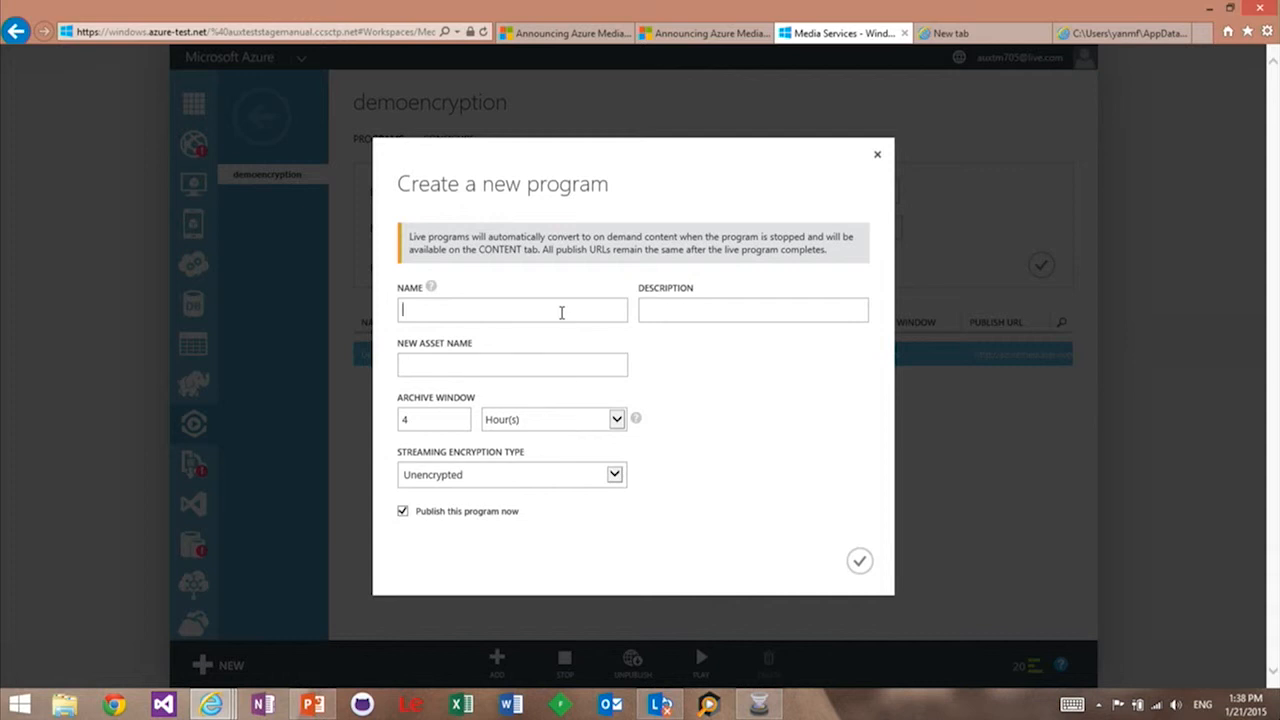
text(playreadyprogram)
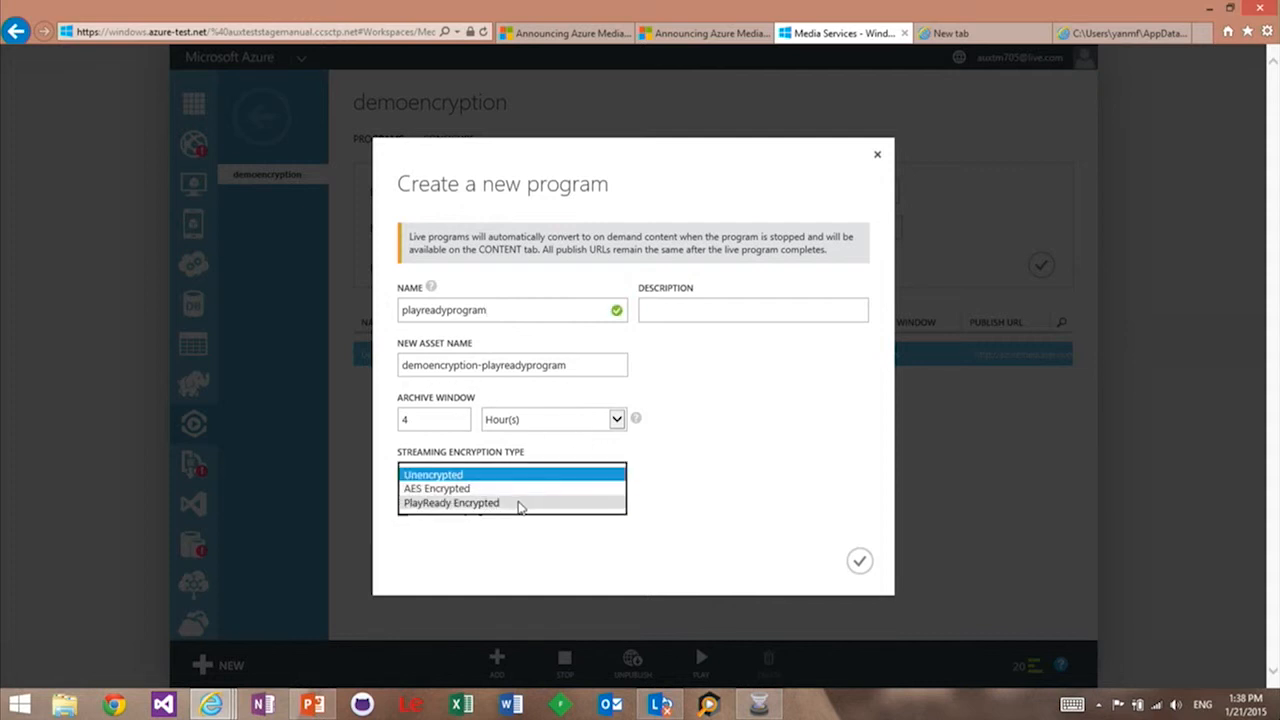
Choose PlayReady Encrypted streaming for the program and create it
click(452, 504)
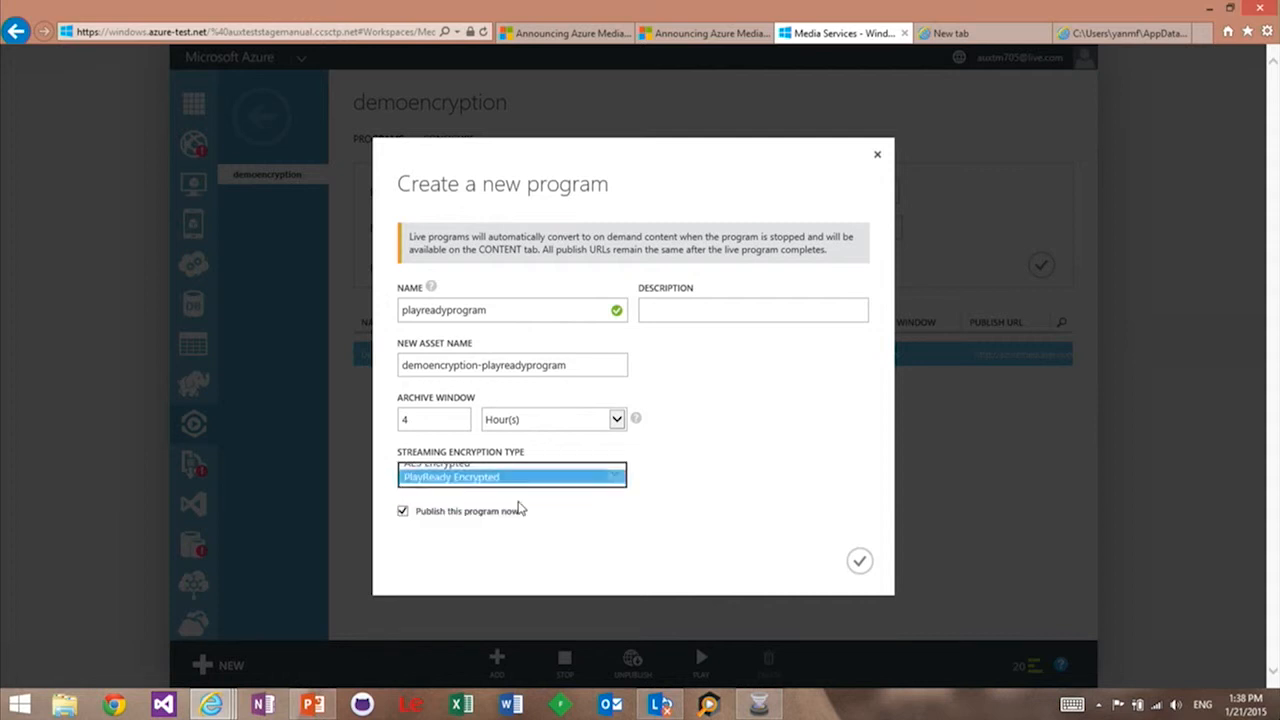
click(512, 476)
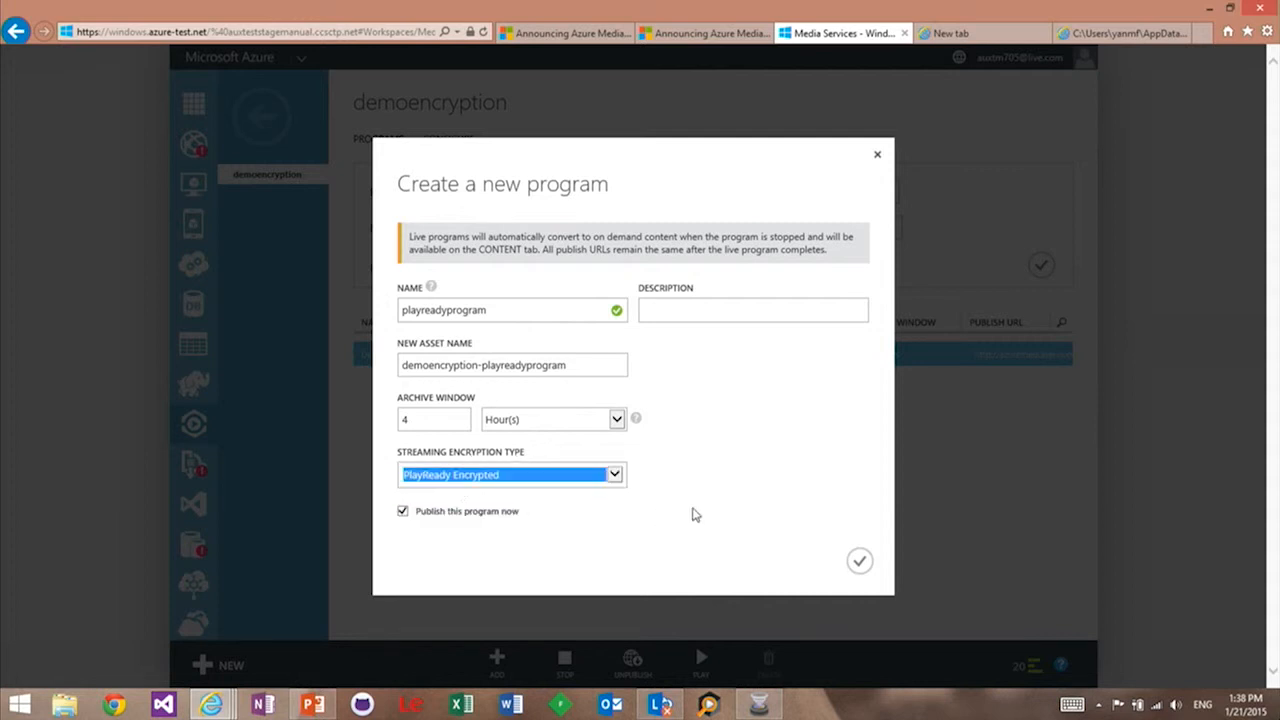
click(860, 560)
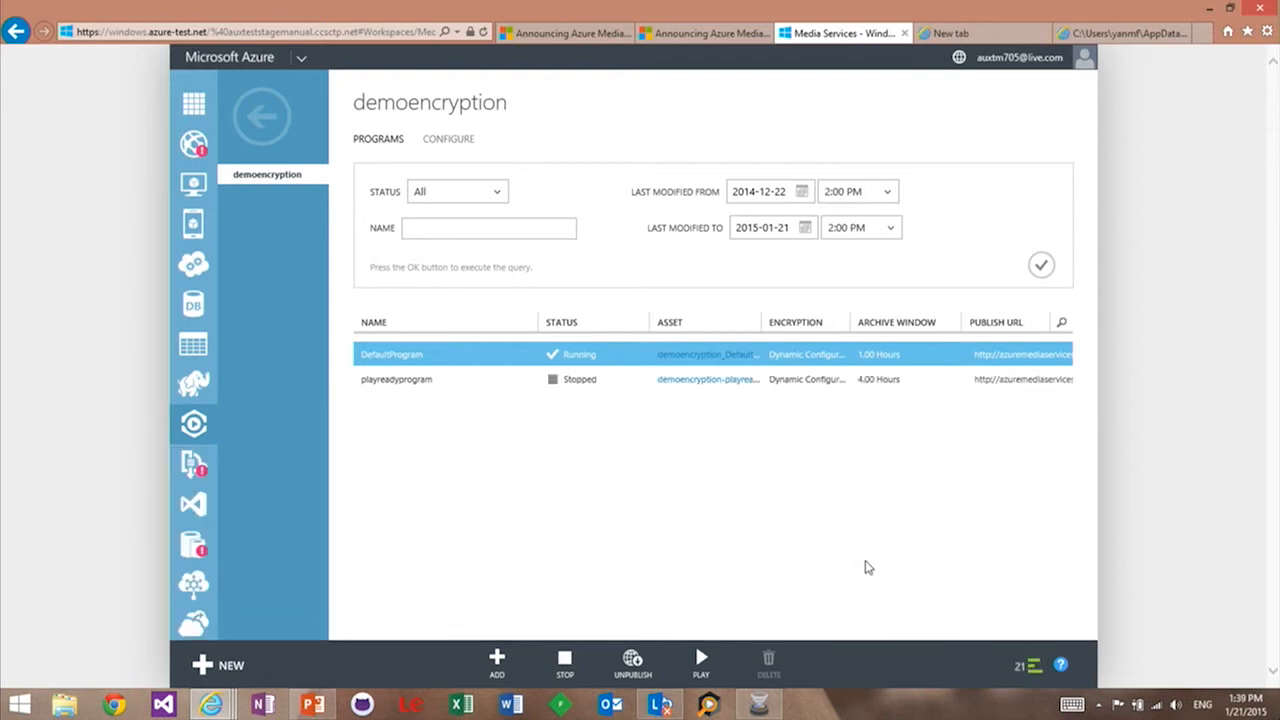
mouse_move(688, 412)
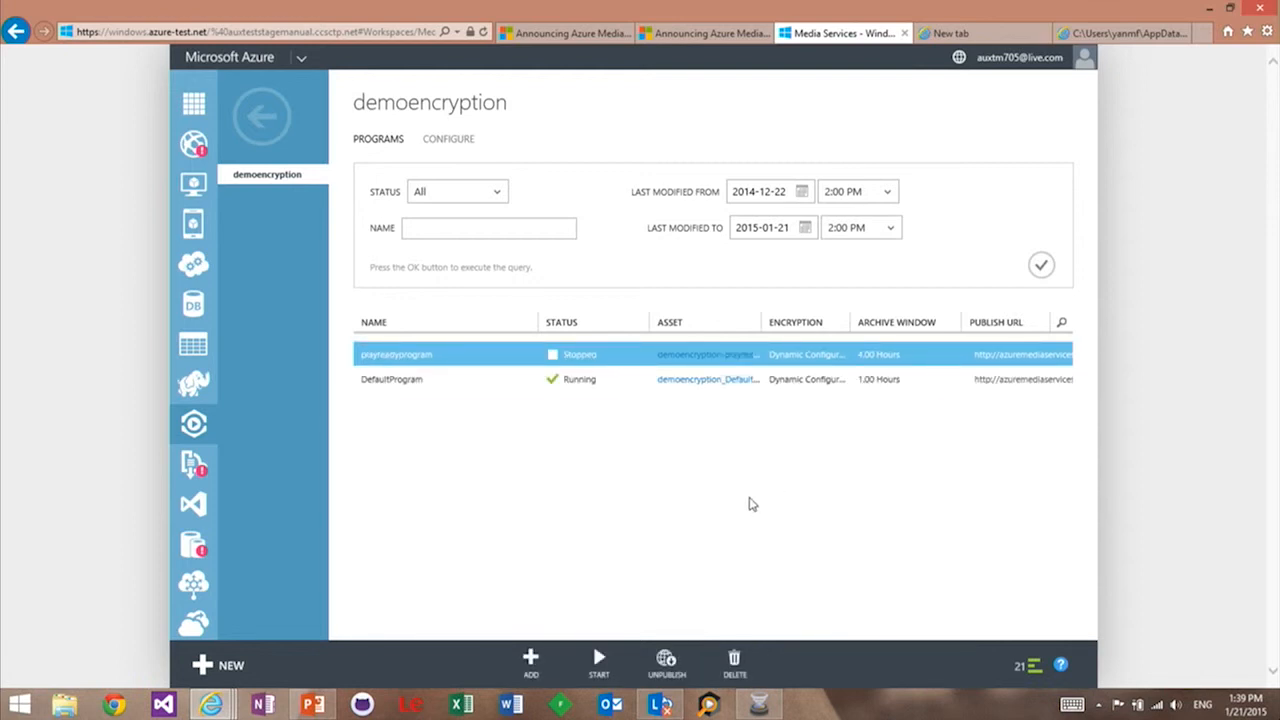
Select playreadyprogram and reload the channel's programs list
click(1028, 664)
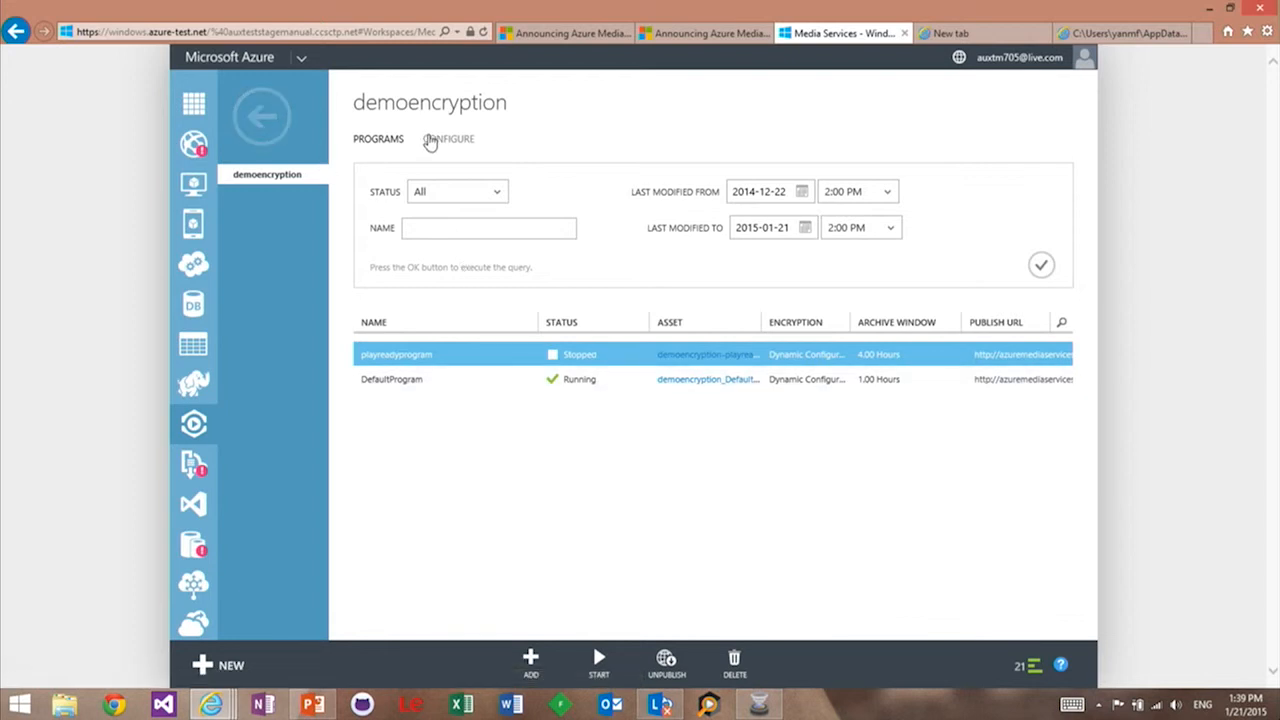
click(378, 140)
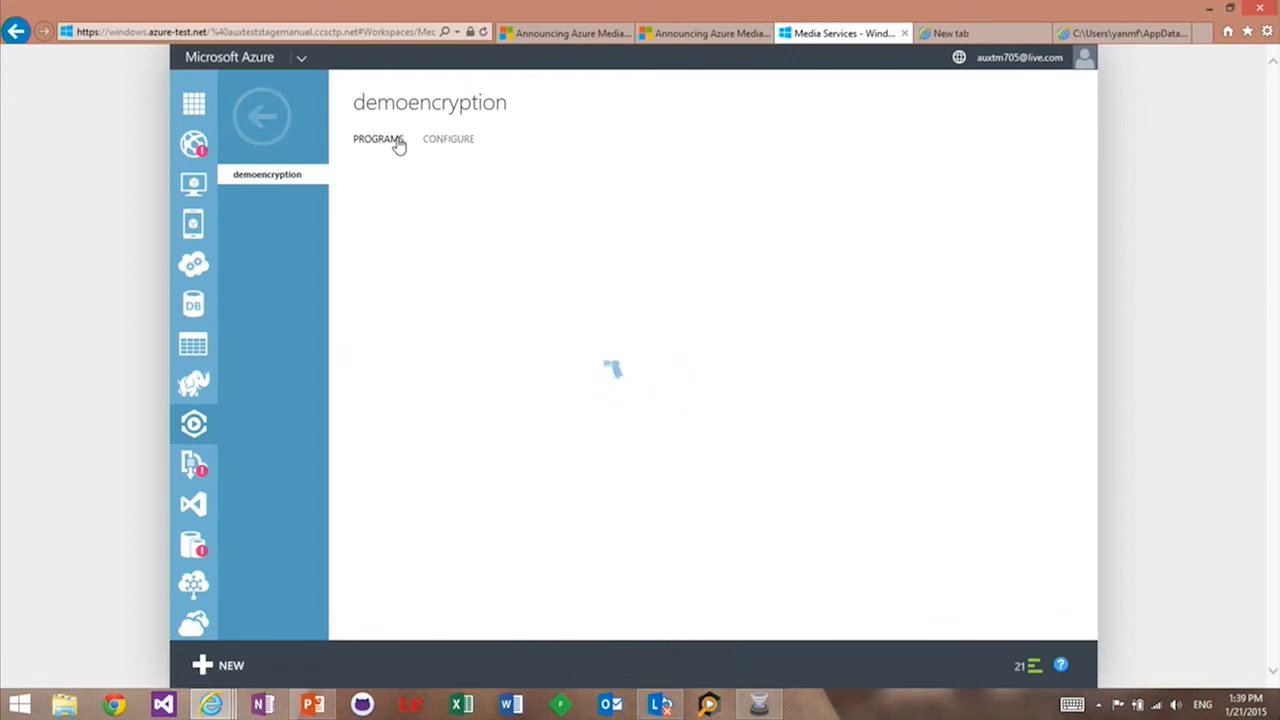
click(448, 140)
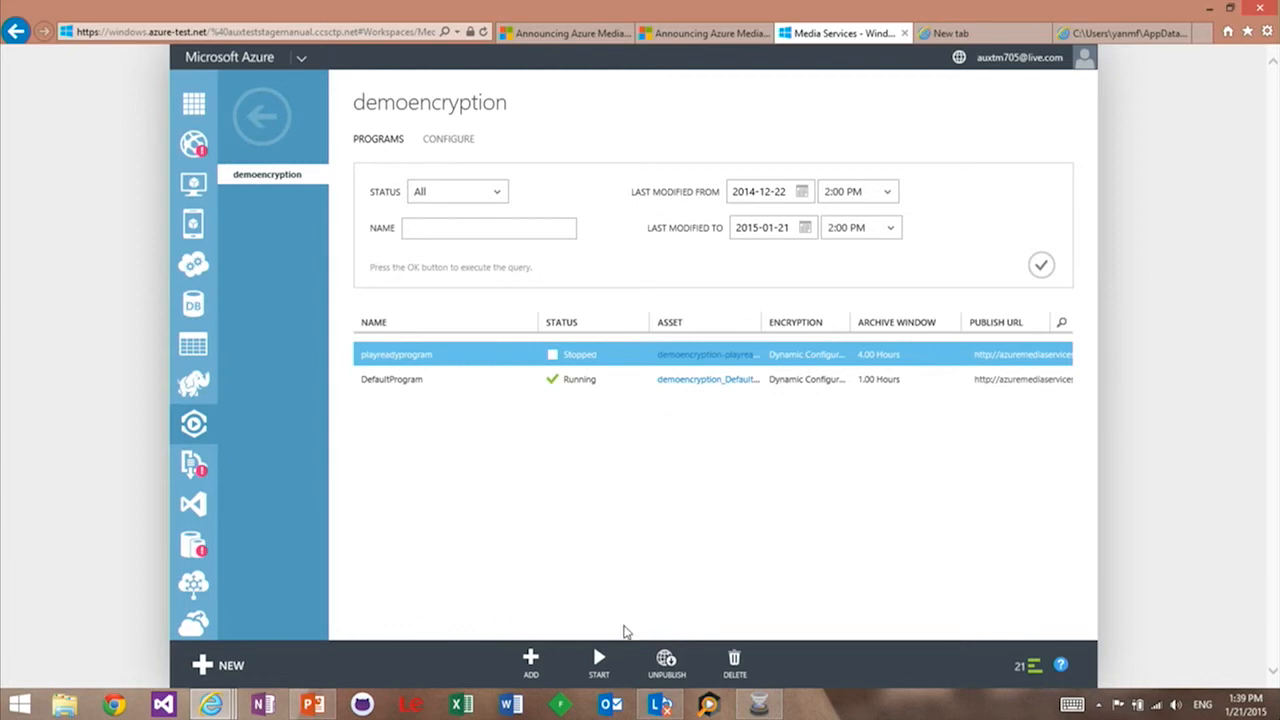
Start playreadyprogram, confirming despite overwriting its existing content
click(598, 662)
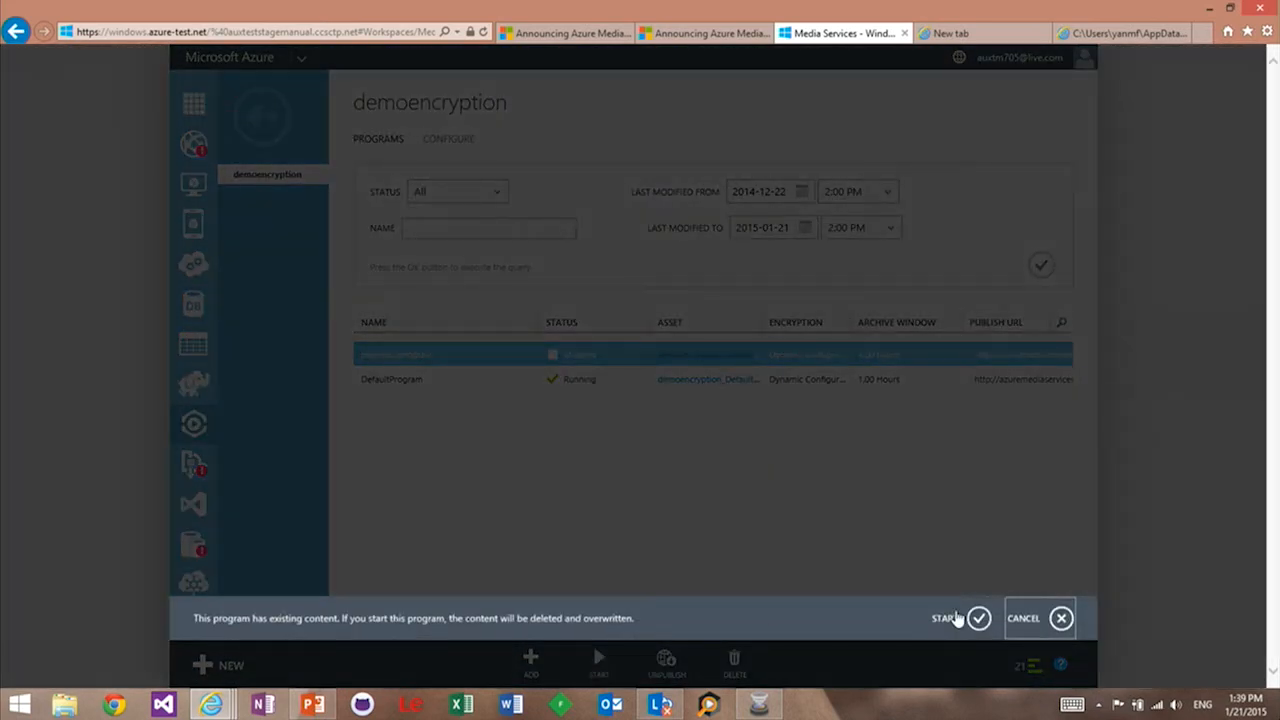
click(944, 618)
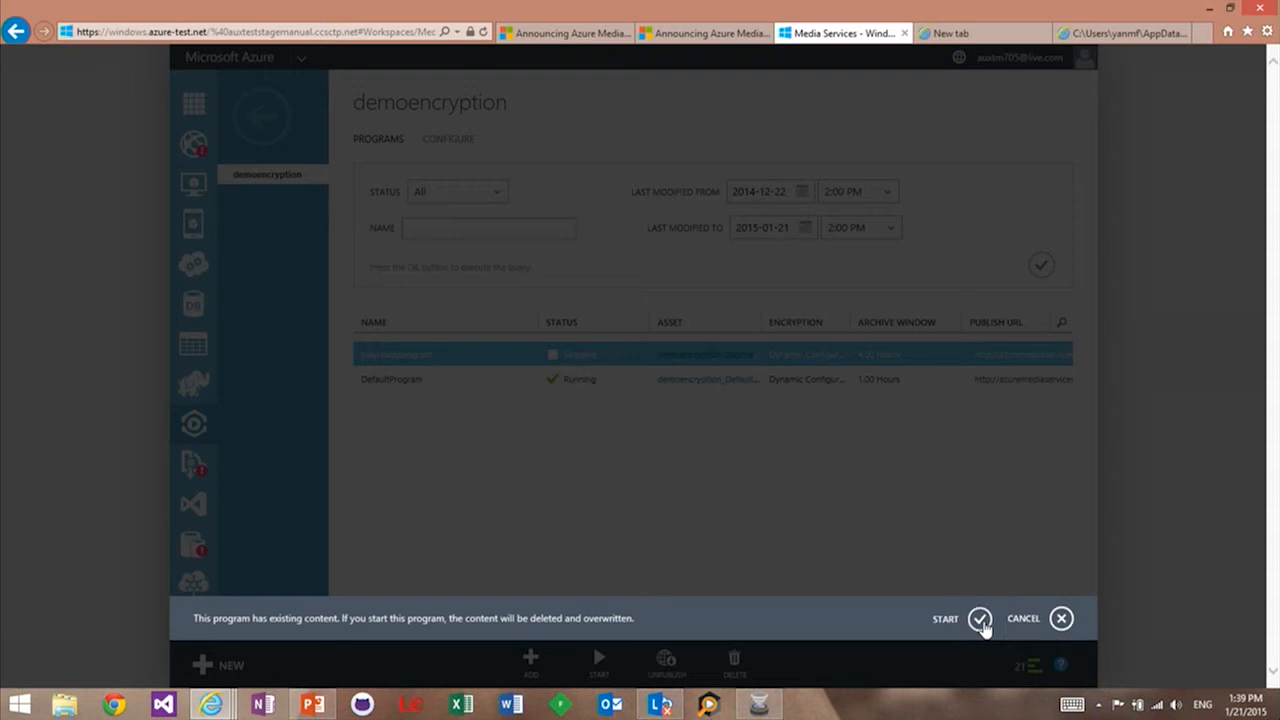
click(980, 618)
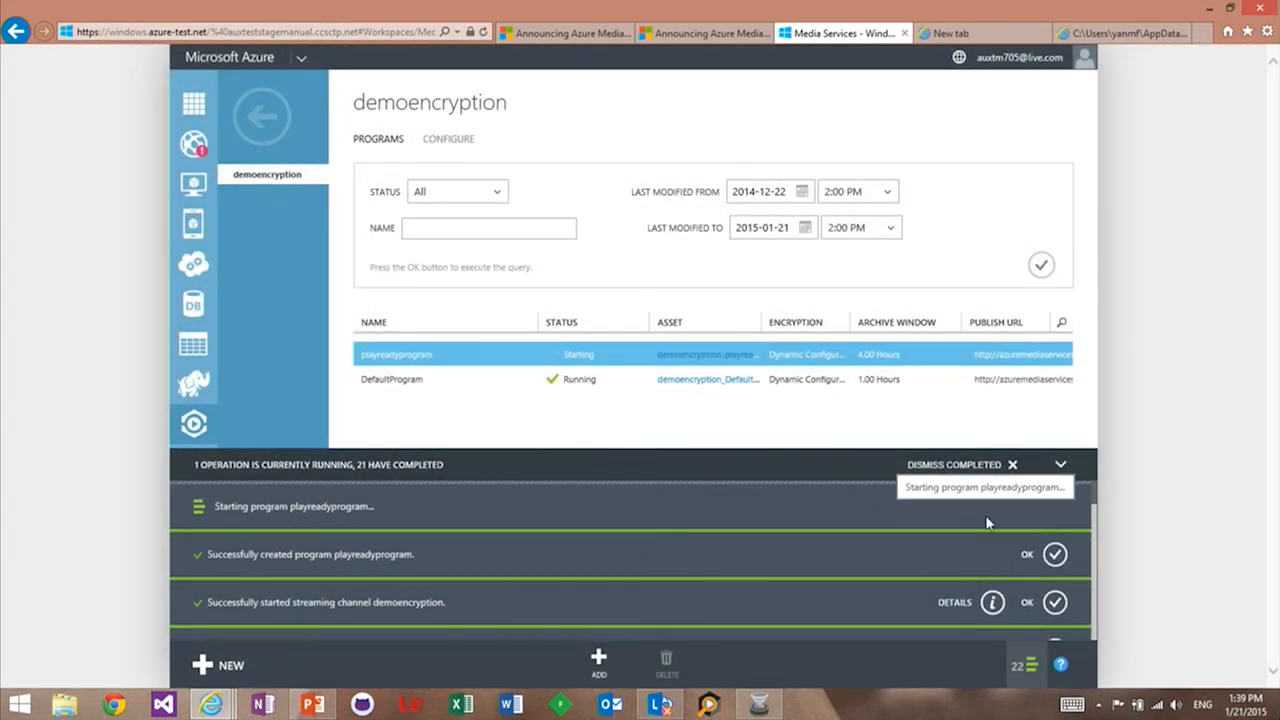
mouse_move(1132, 500)
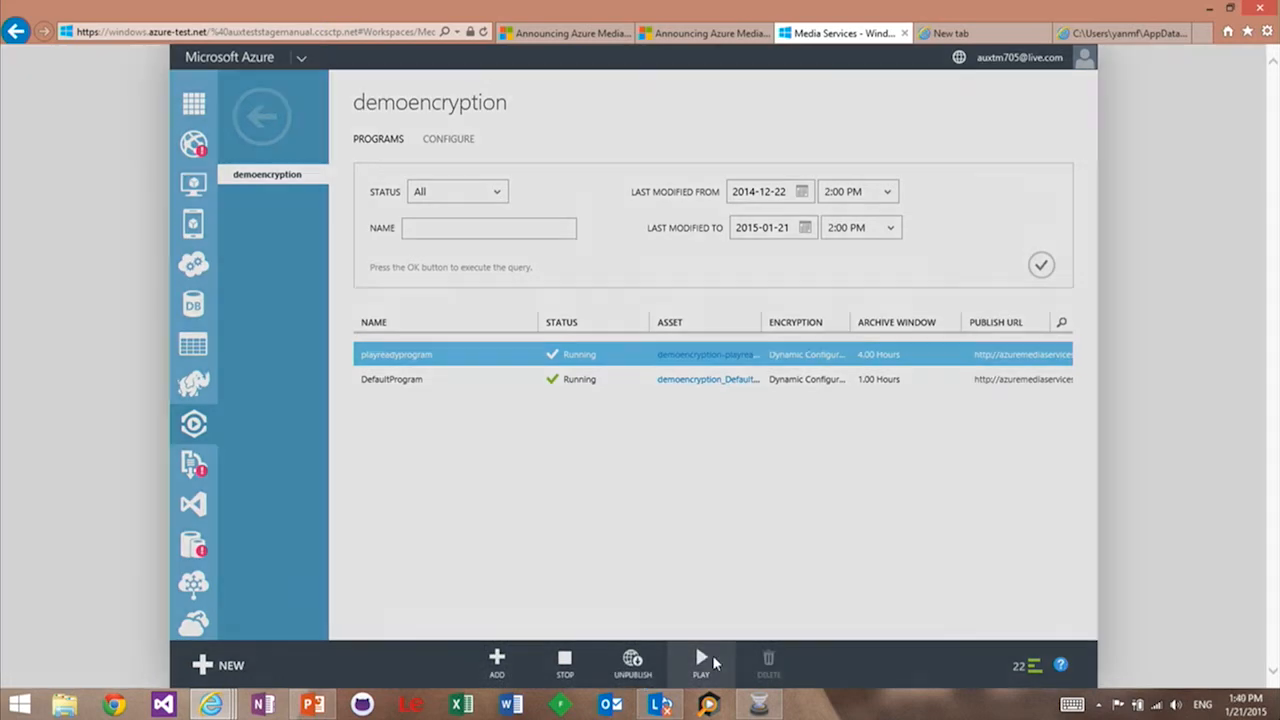
Play playreadyprogram in the portal player via Issue Token and Play Content, allowing mixed content
click(700, 664)
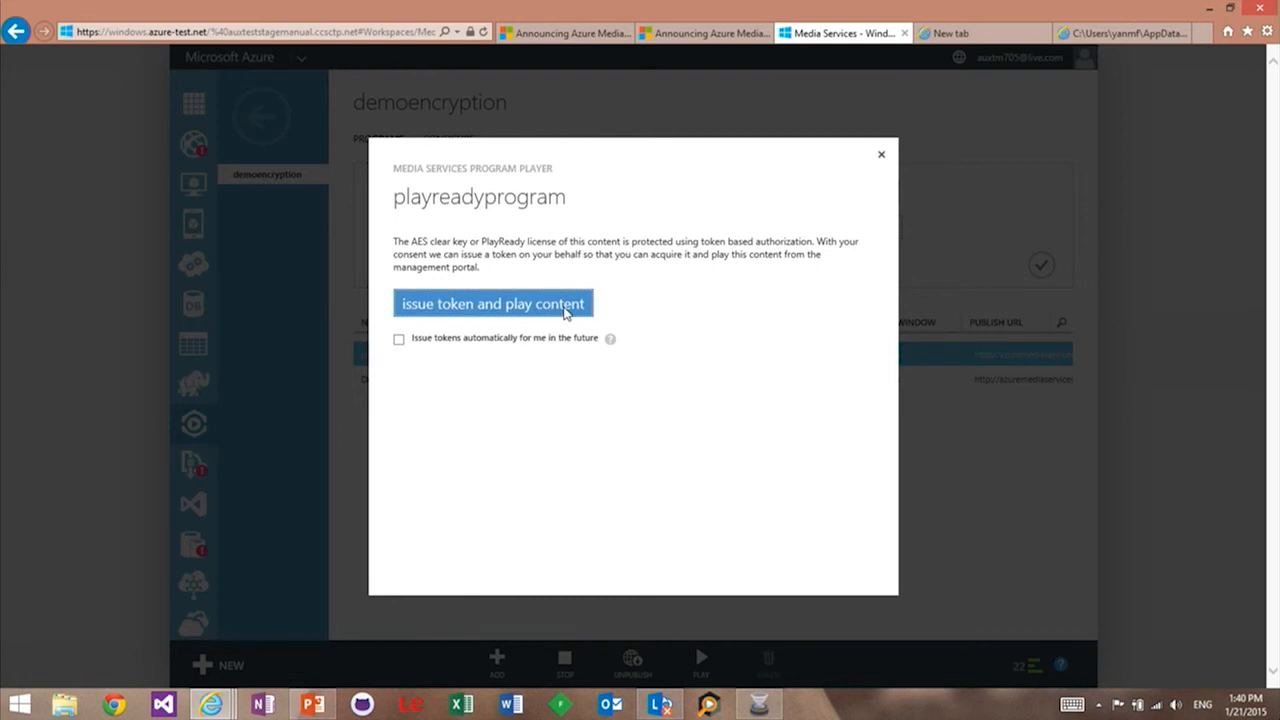
click(492, 304)
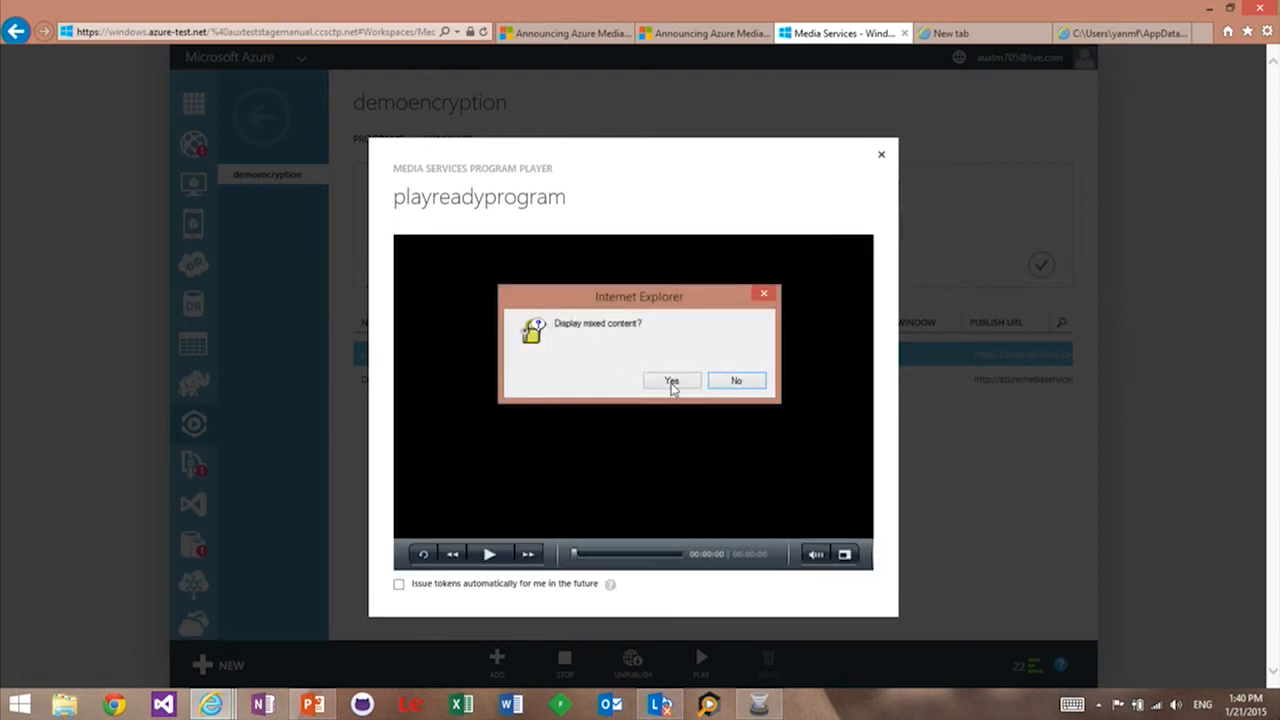
click(672, 380)
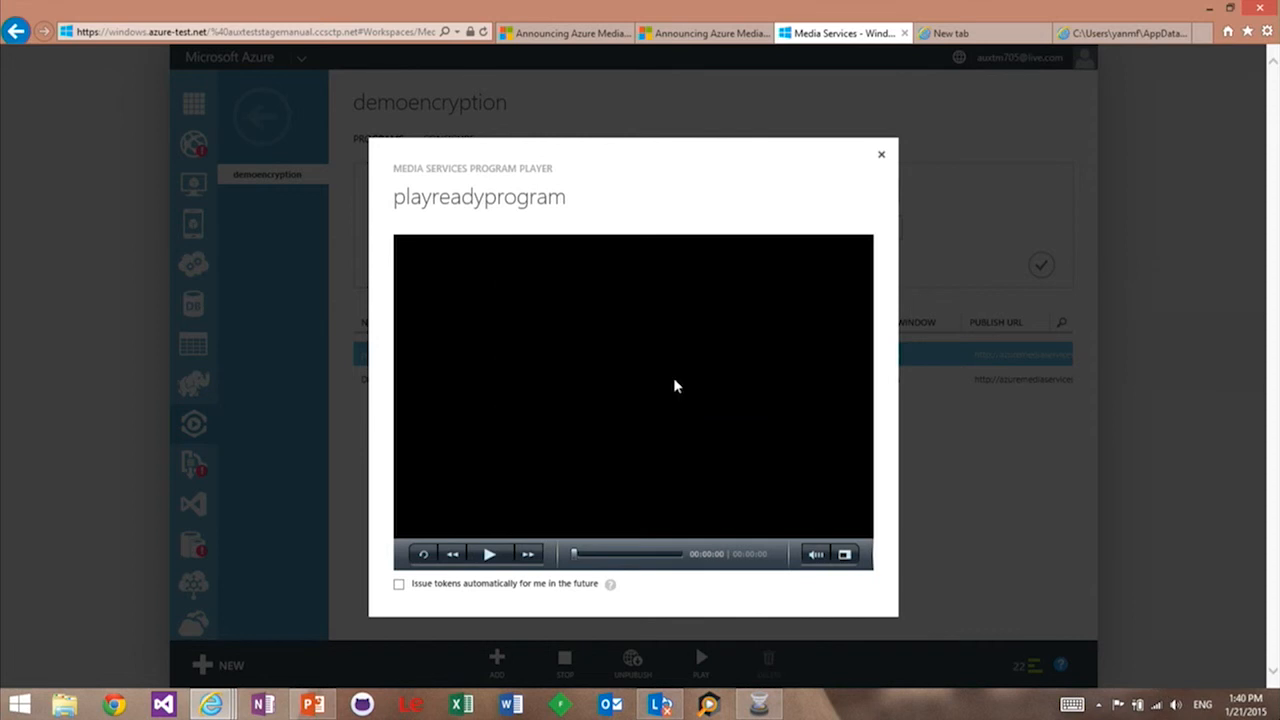
click(488, 552)
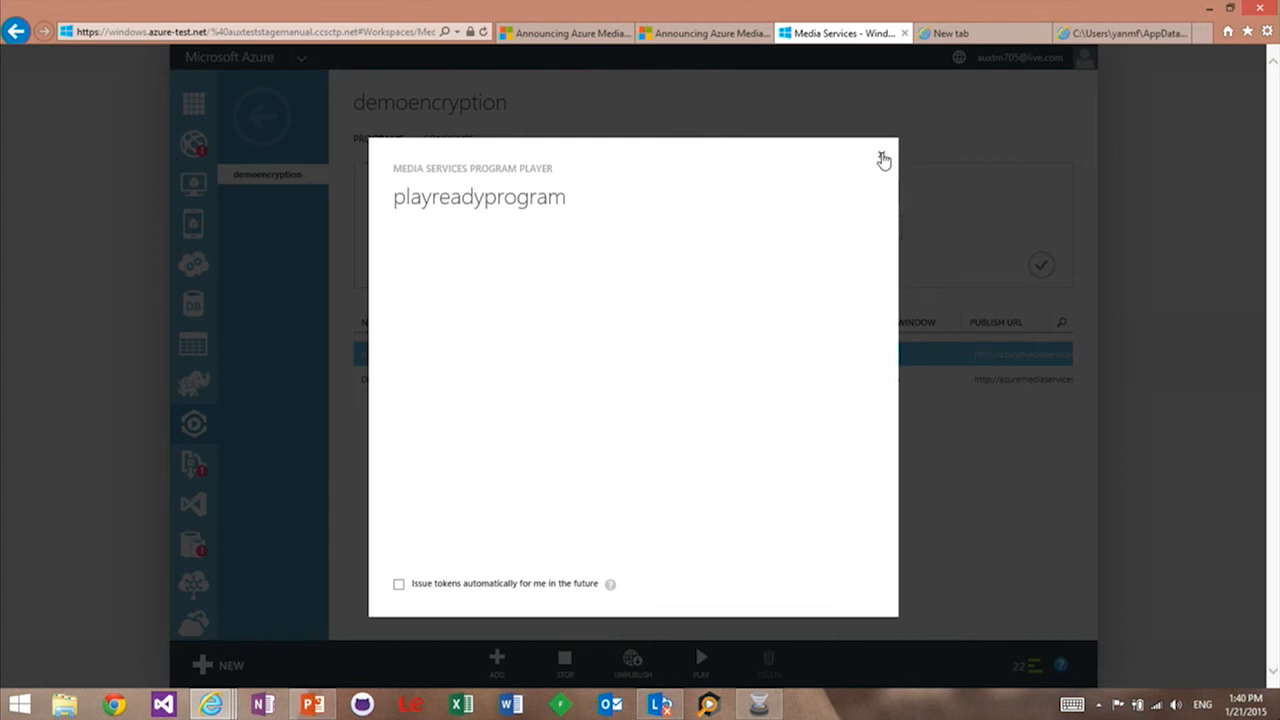
Close the player and return to the account's channel list
click(884, 160)
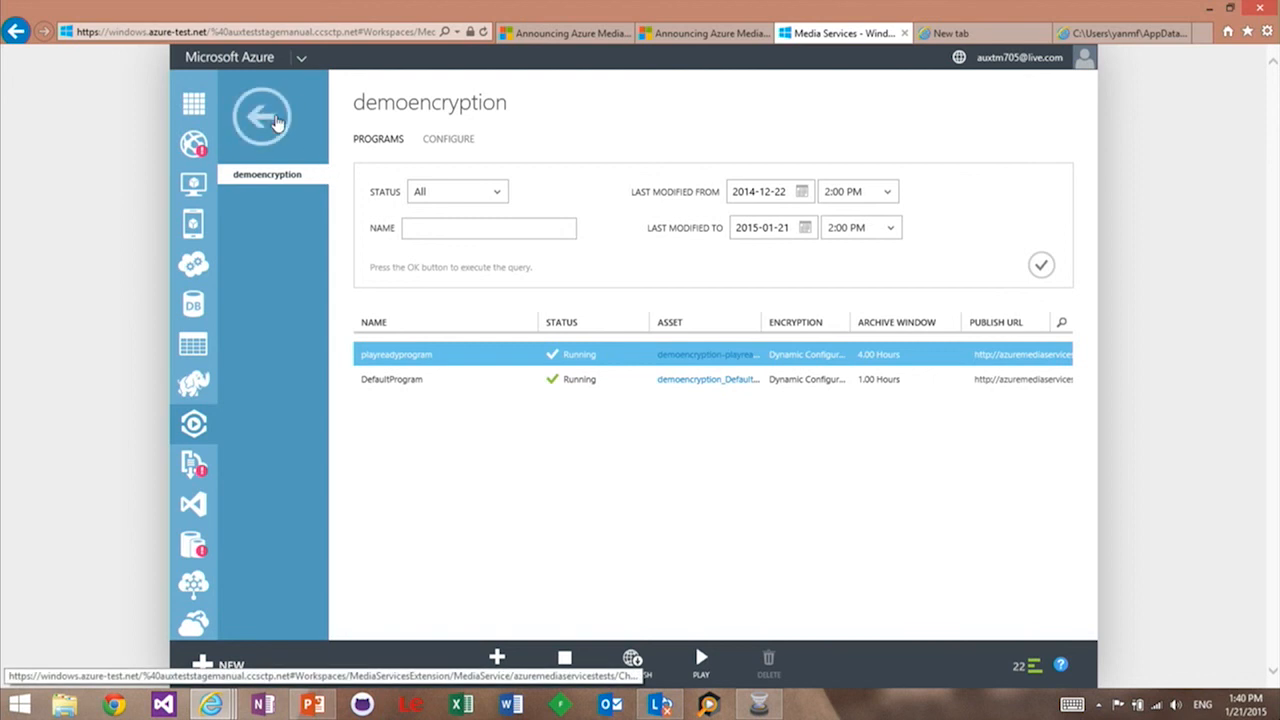
click(262, 116)
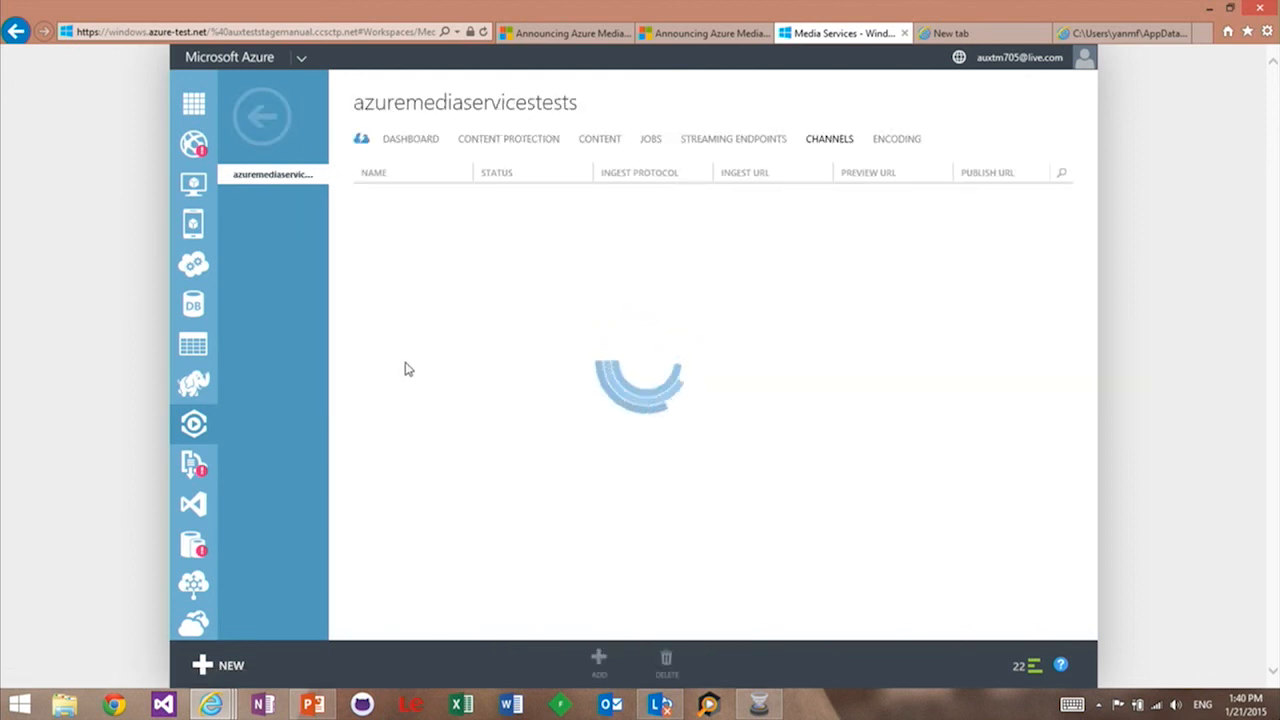